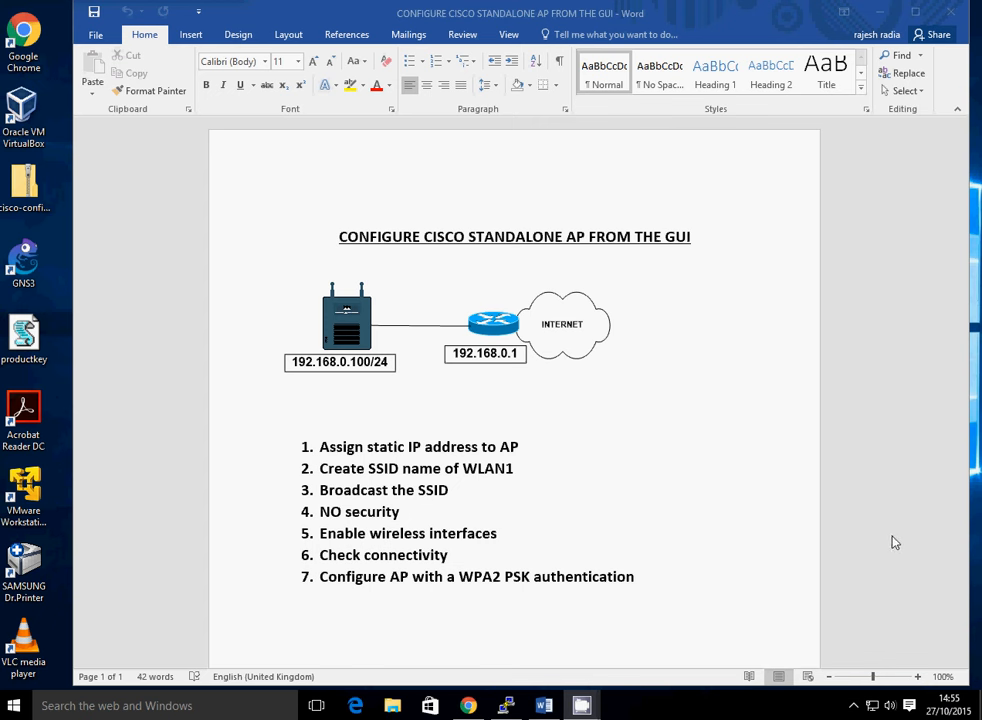
mouse_move(885, 543)
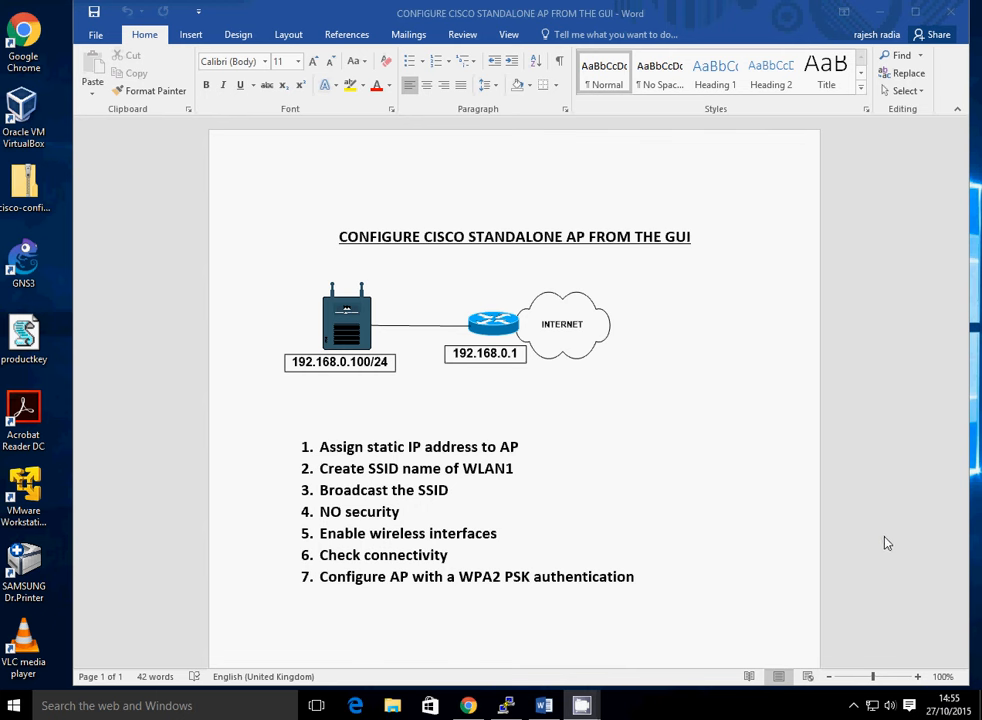
mouse_move(686, 512)
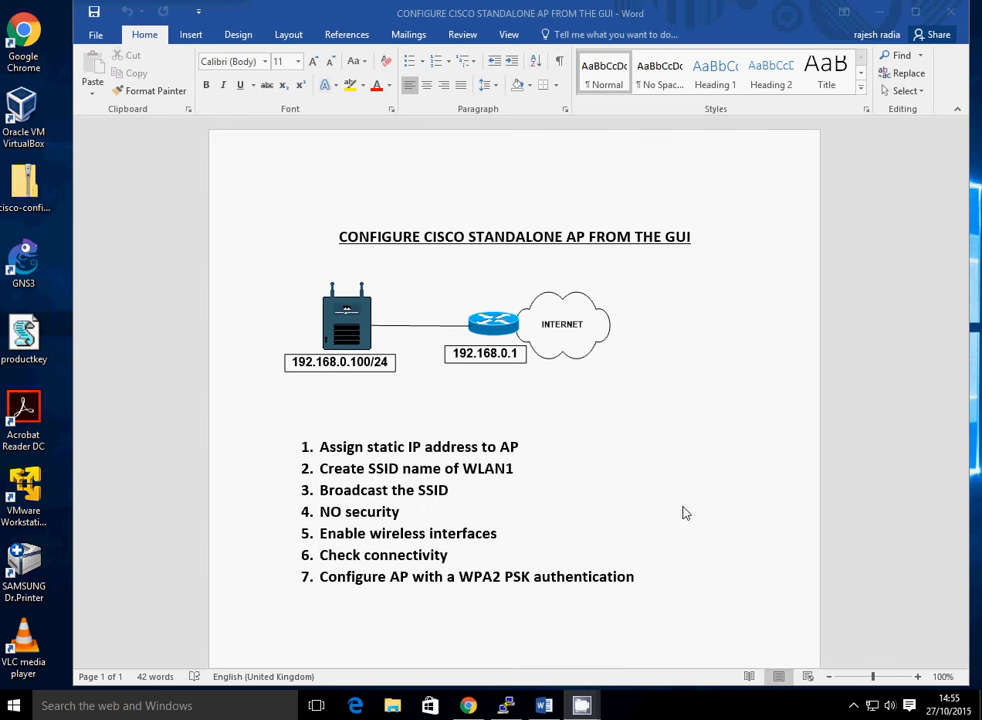
mouse_move(647, 392)
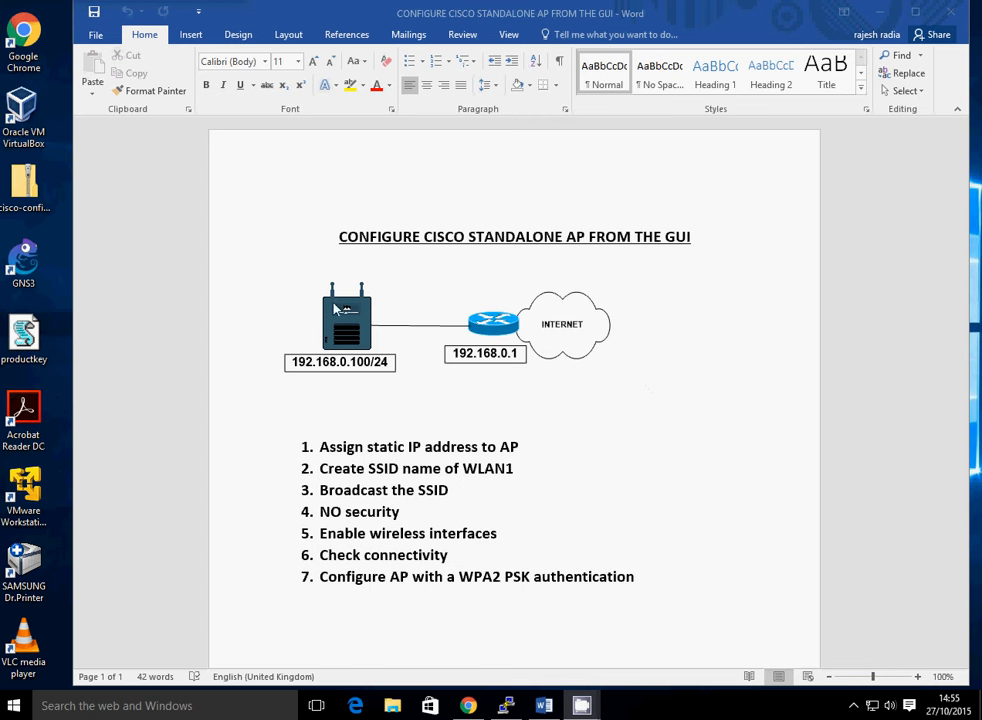
mouse_move(333, 332)
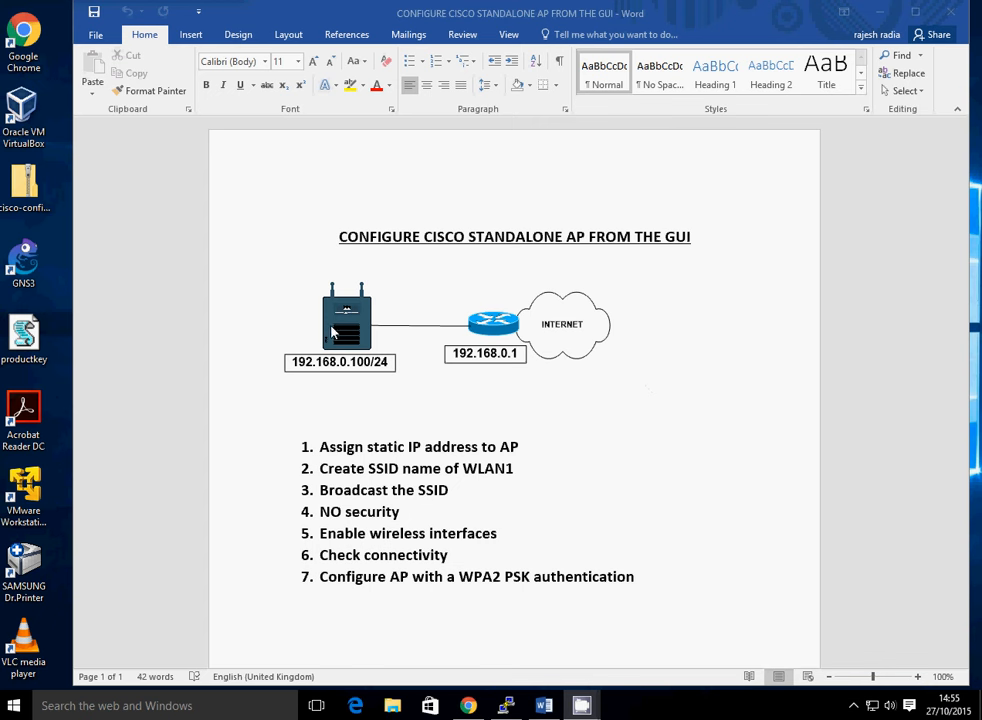
mouse_move(518, 332)
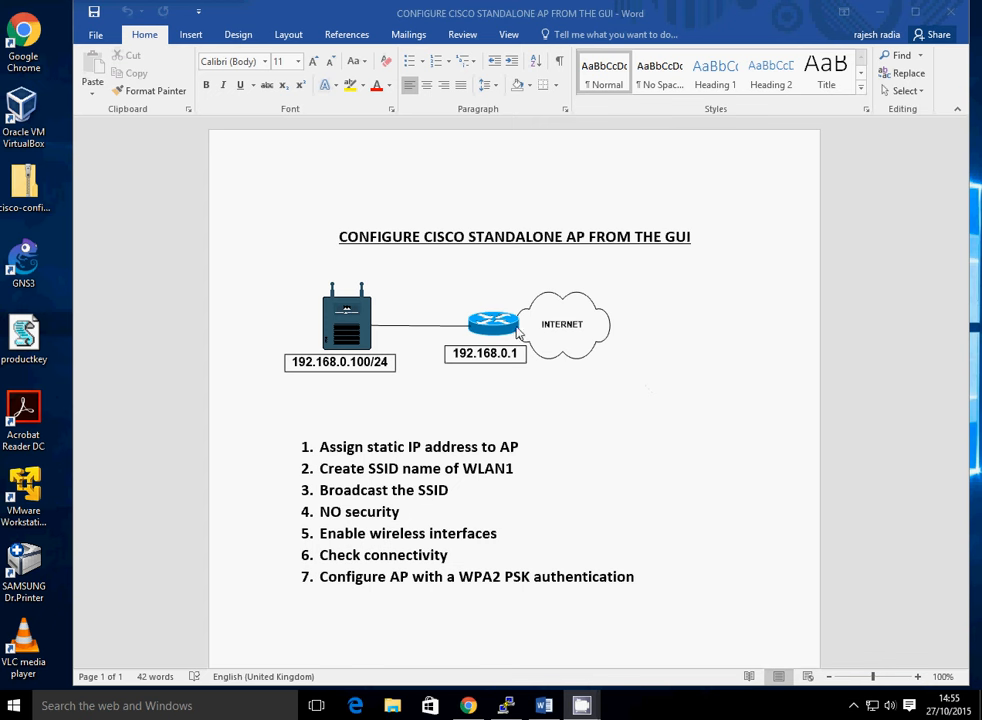
mouse_move(496, 332)
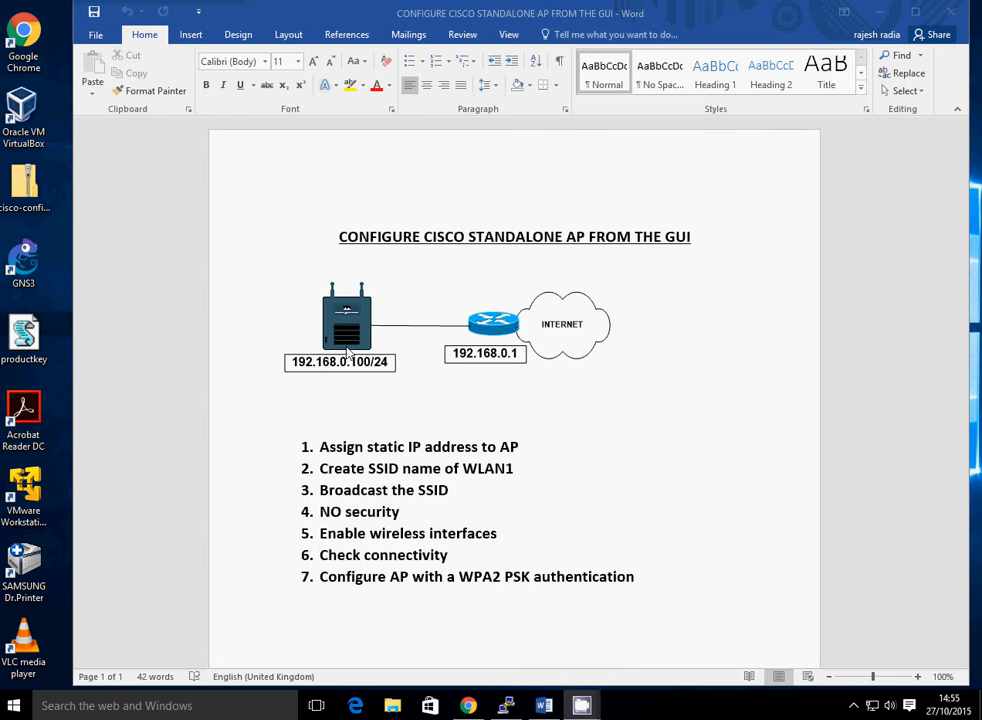
mouse_move(331, 452)
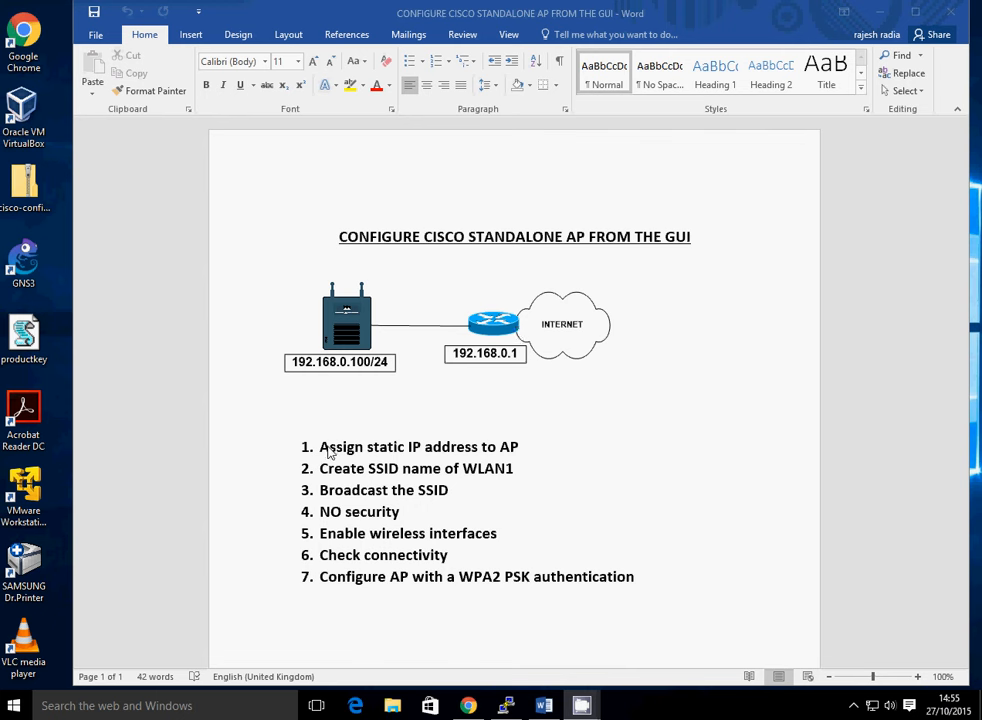
mouse_move(345, 345)
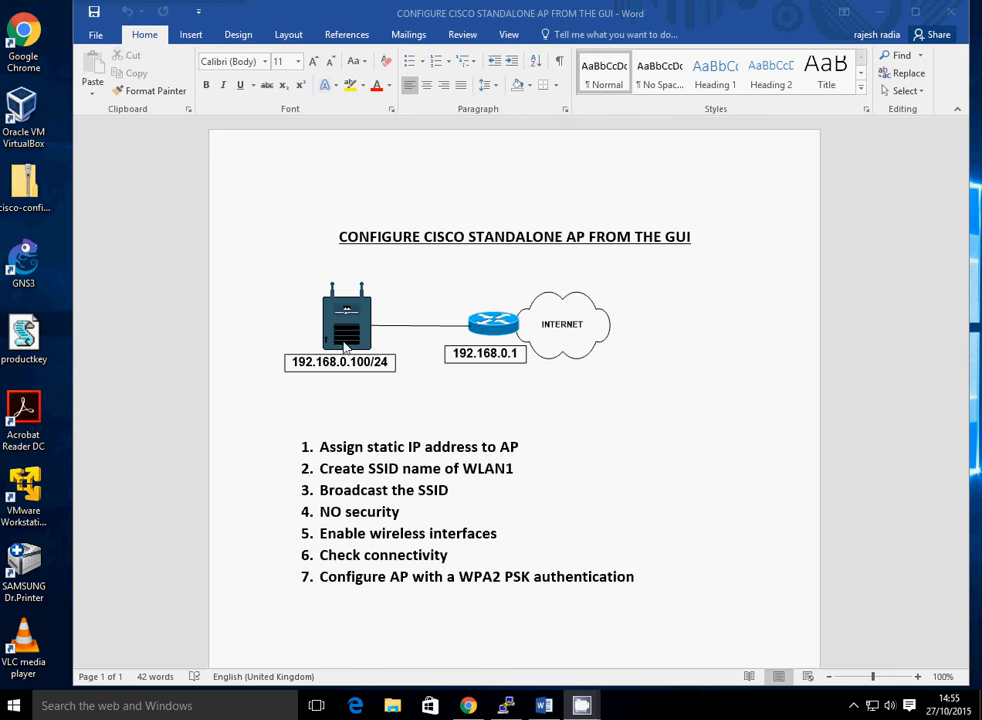
mouse_move(331, 474)
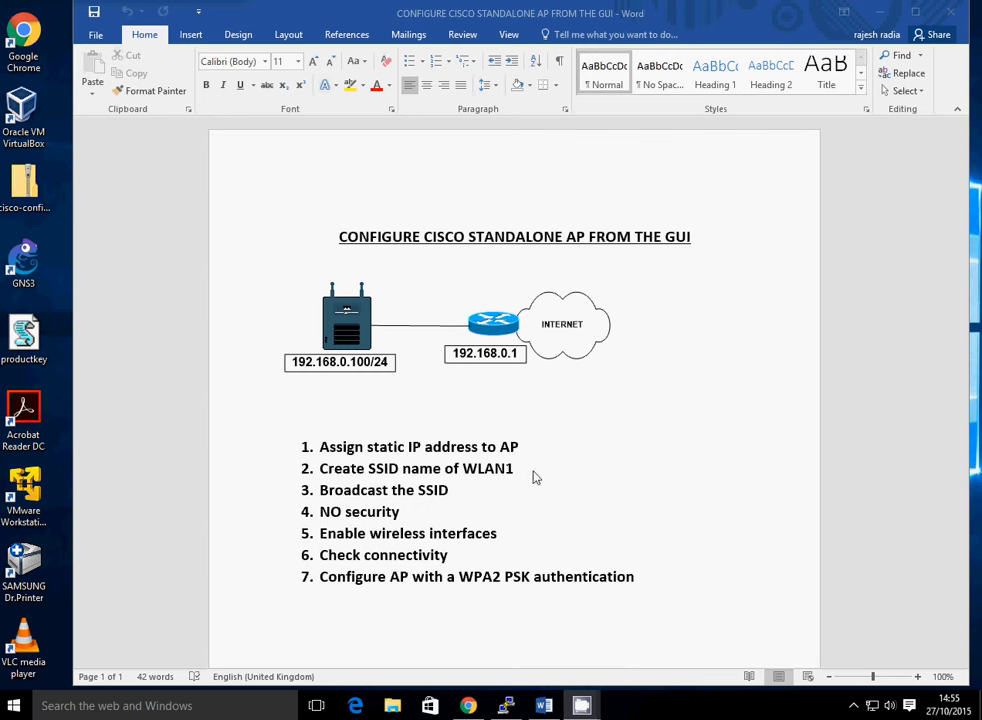
mouse_move(453, 497)
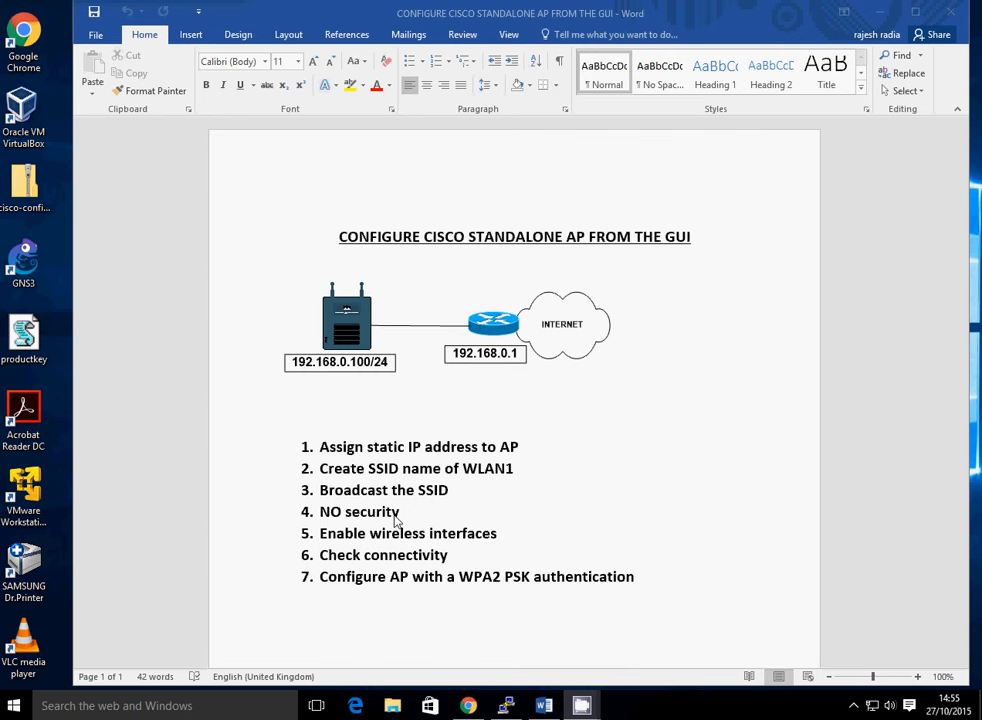
mouse_move(366, 544)
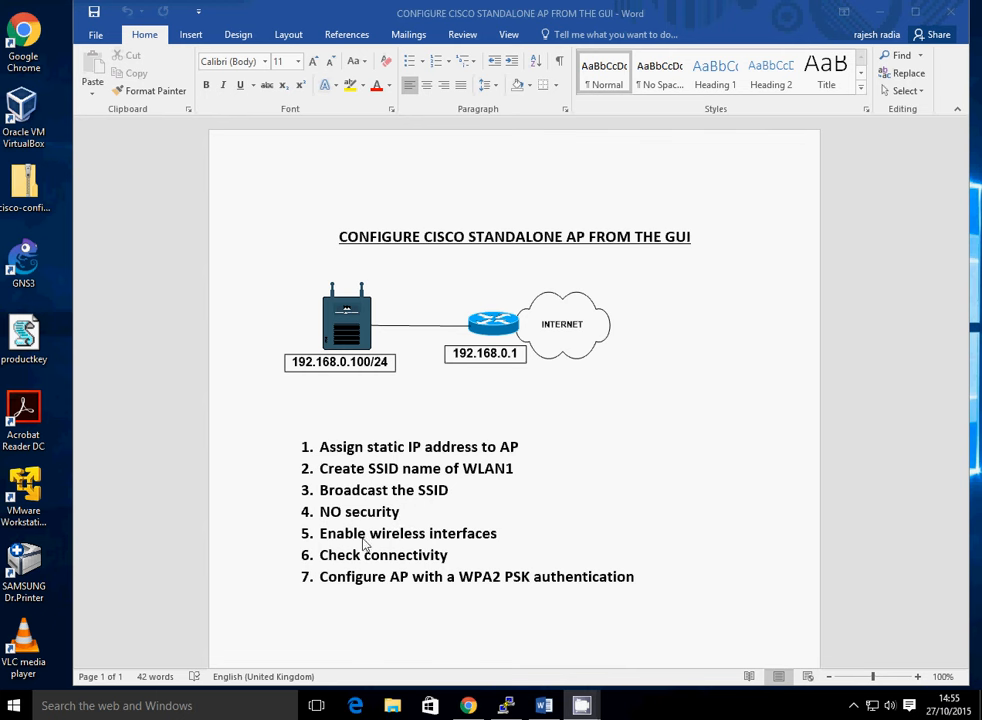
mouse_move(490, 542)
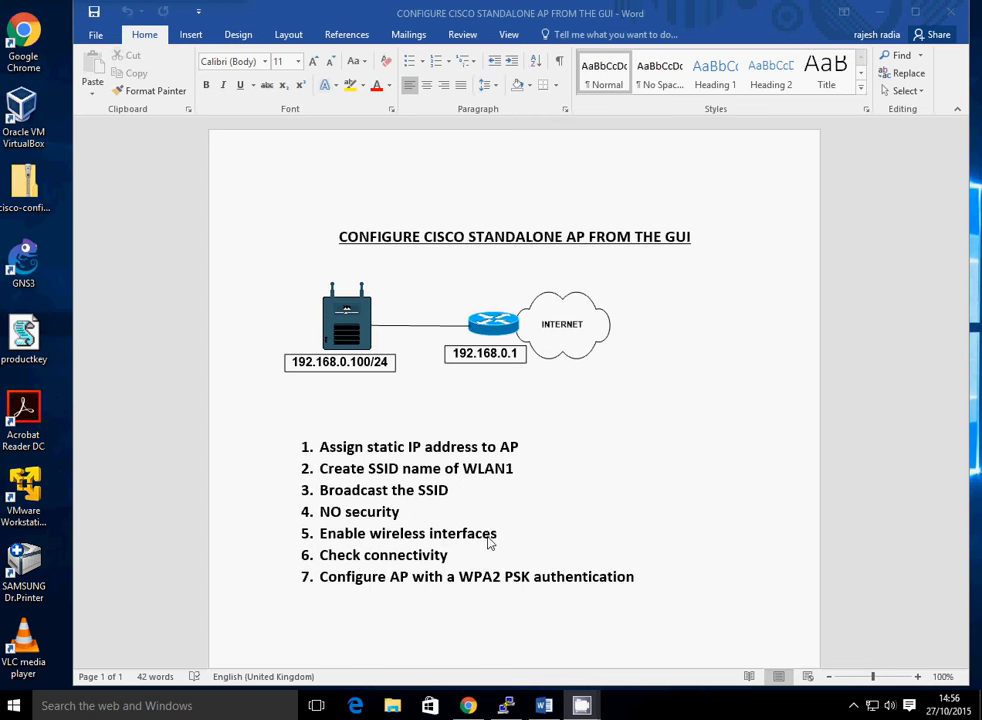
mouse_move(472, 560)
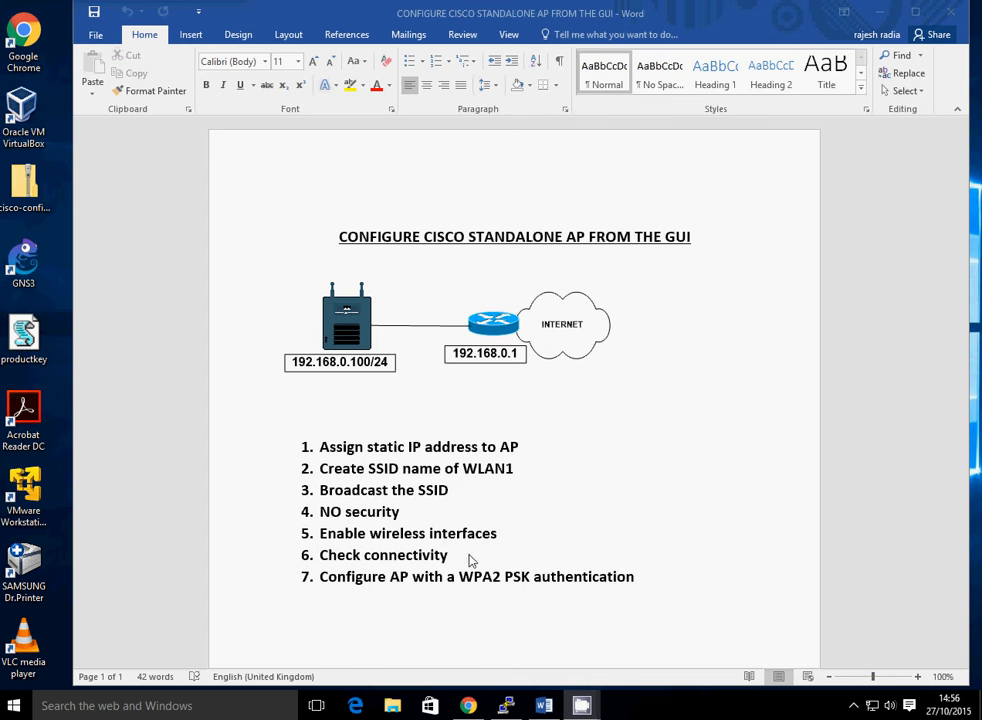
mouse_move(356, 591)
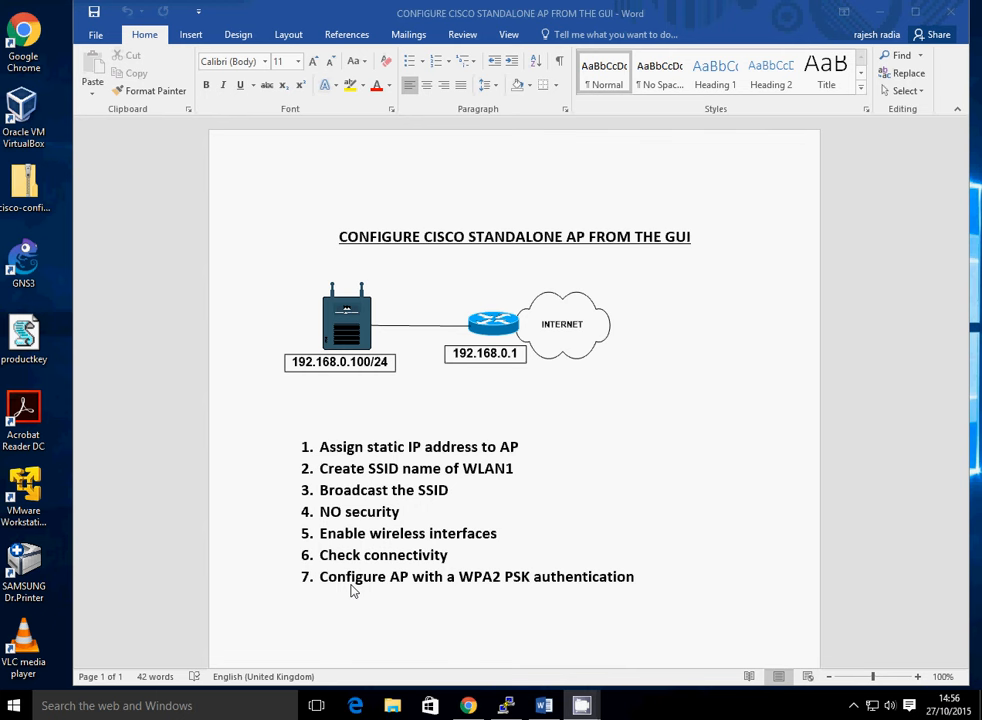
mouse_move(510, 588)
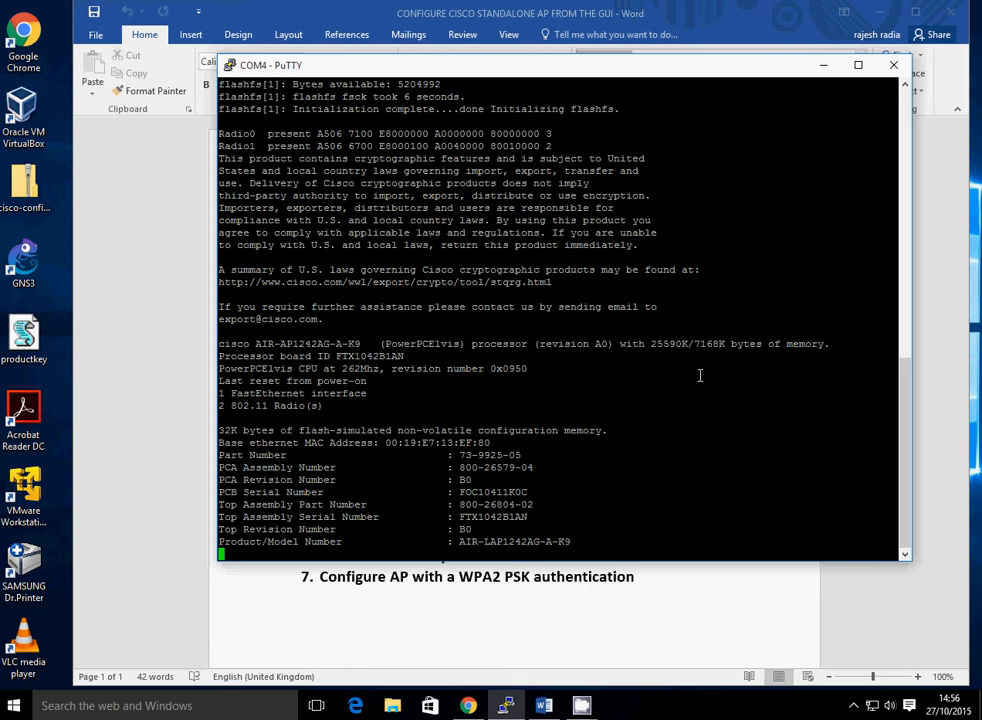
mouse_move(521, 412)
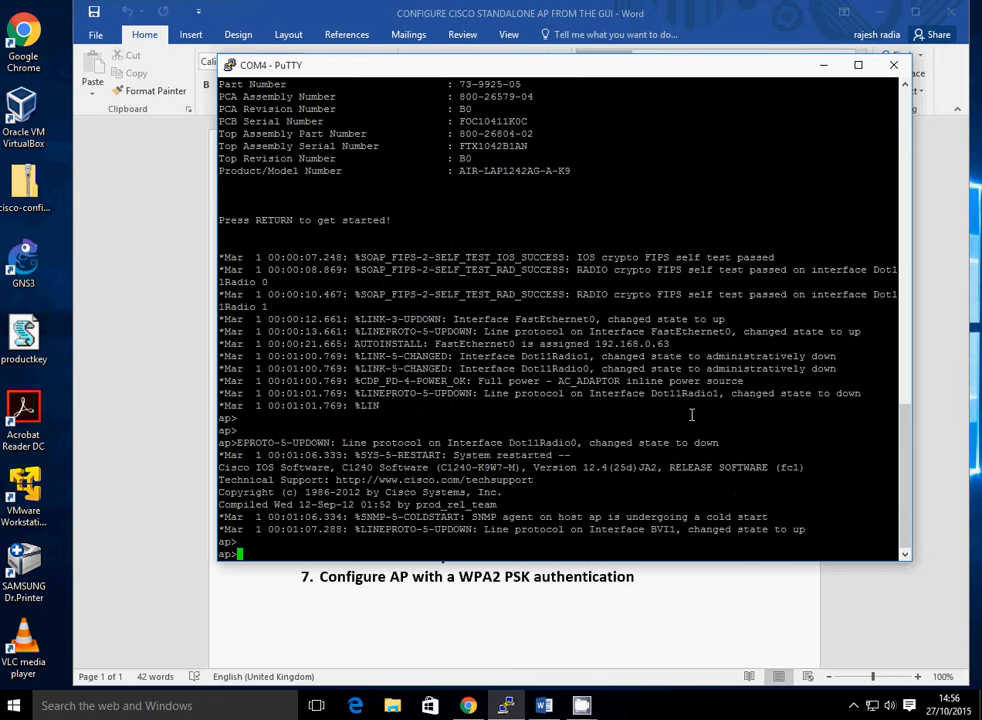
- Give BVI1 the static IP 192.168.0.100 255.255.255.0 and save it with wr
text(en)
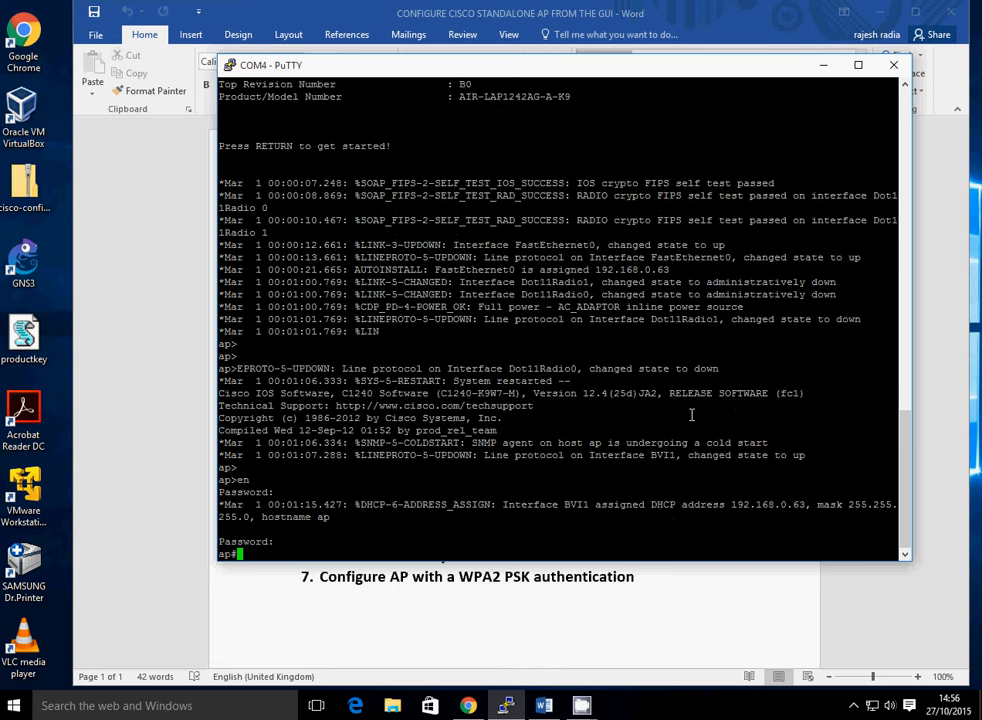
text(sh ip int brief)
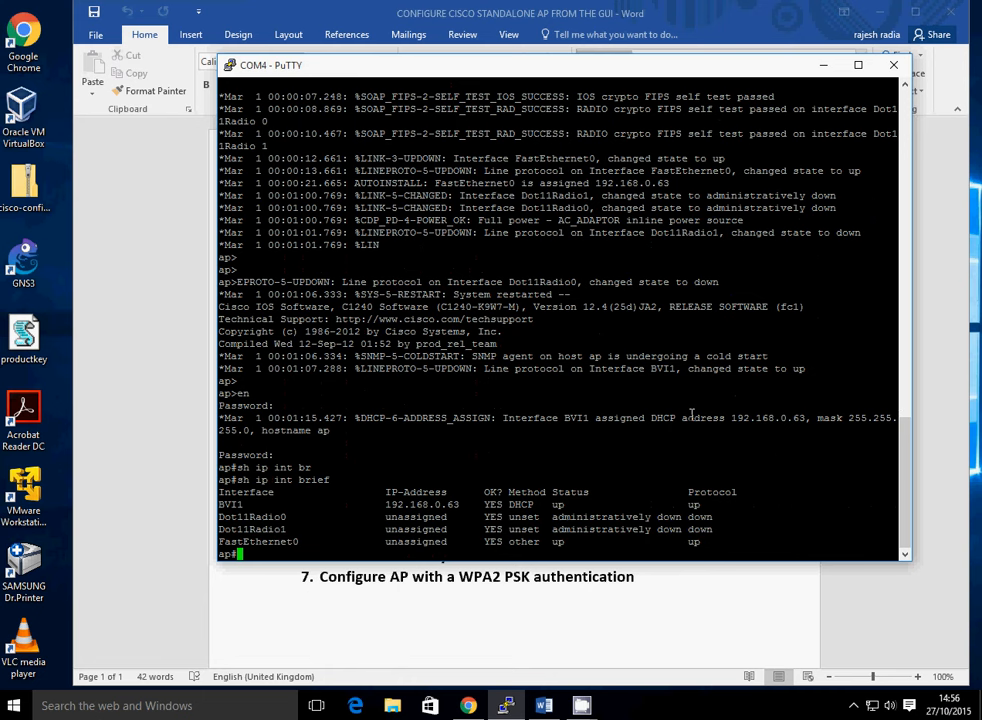
text(conf t)
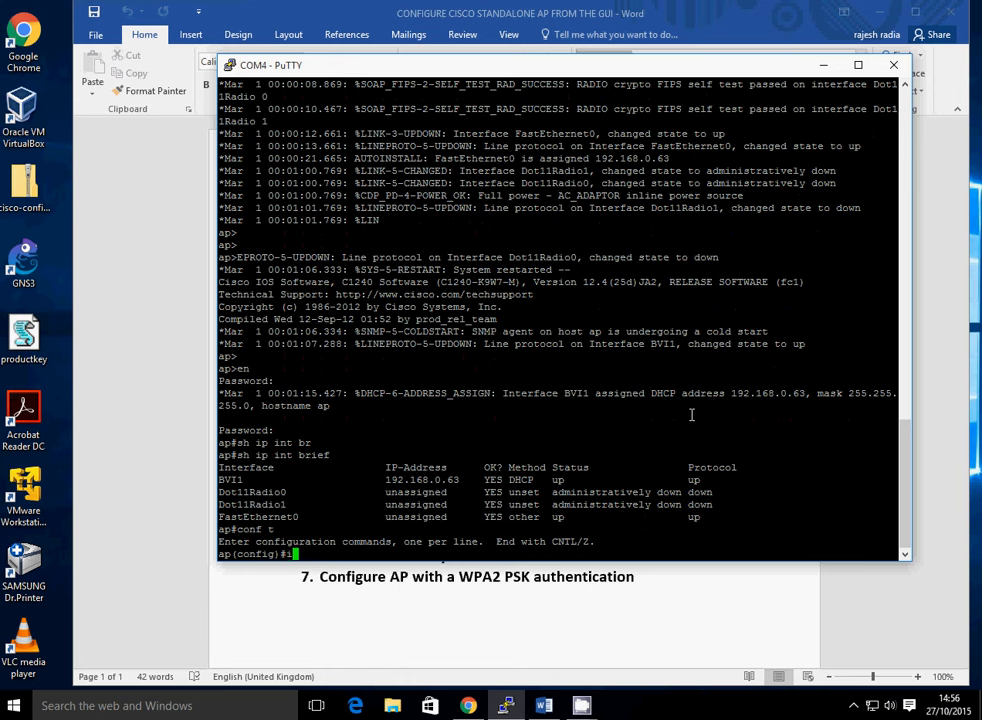
text(int bvi 1)
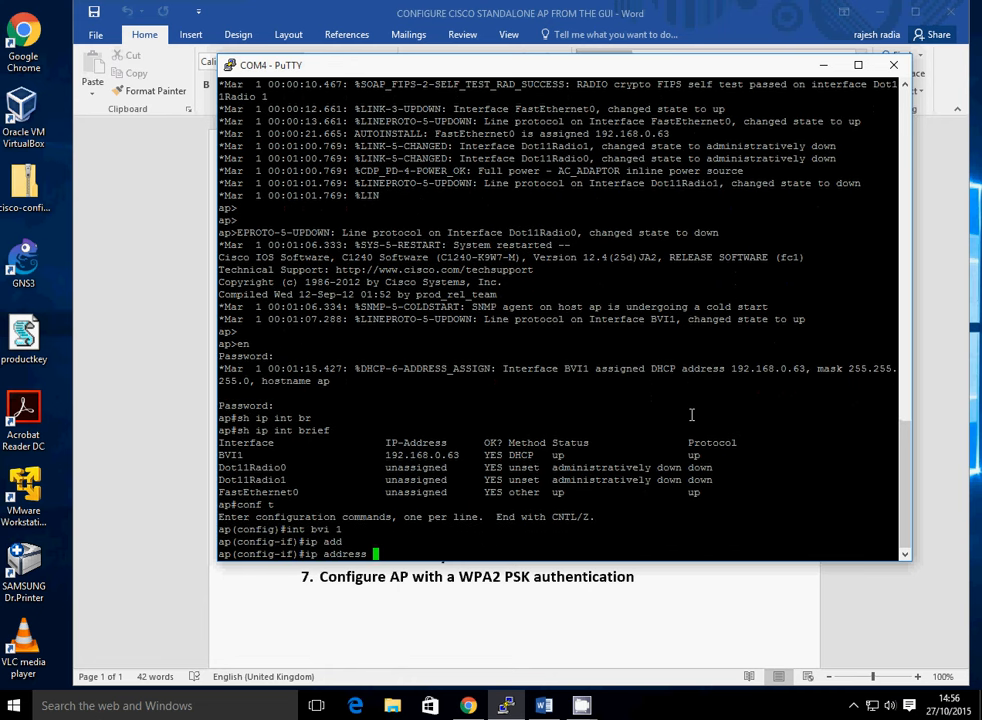
text(192.168.0.100 255.255.255.0)
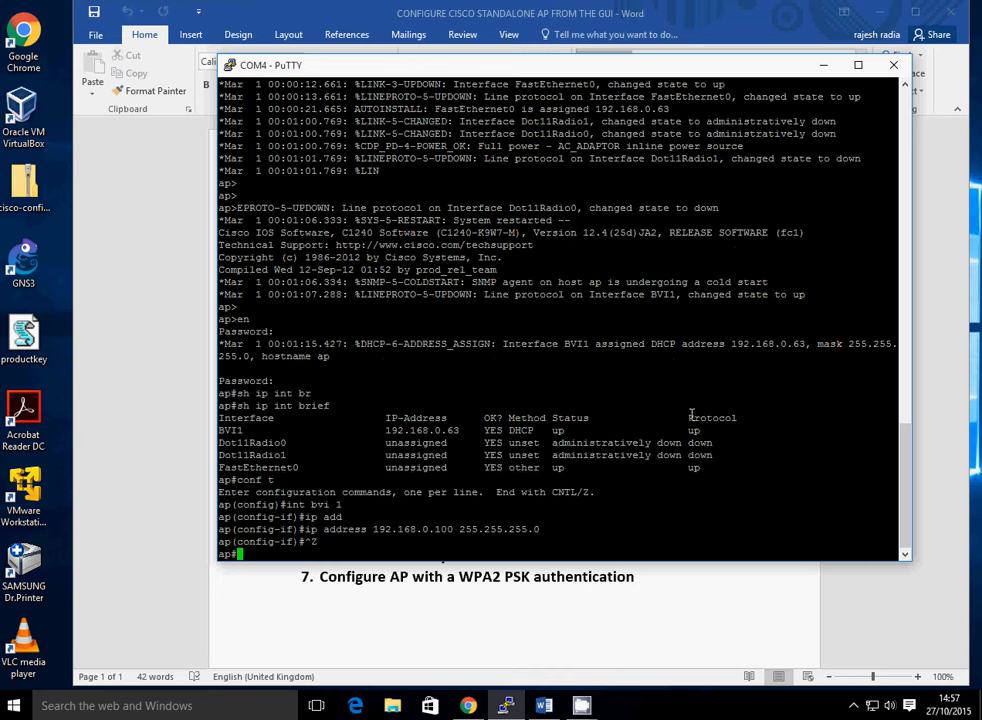
text(wr)
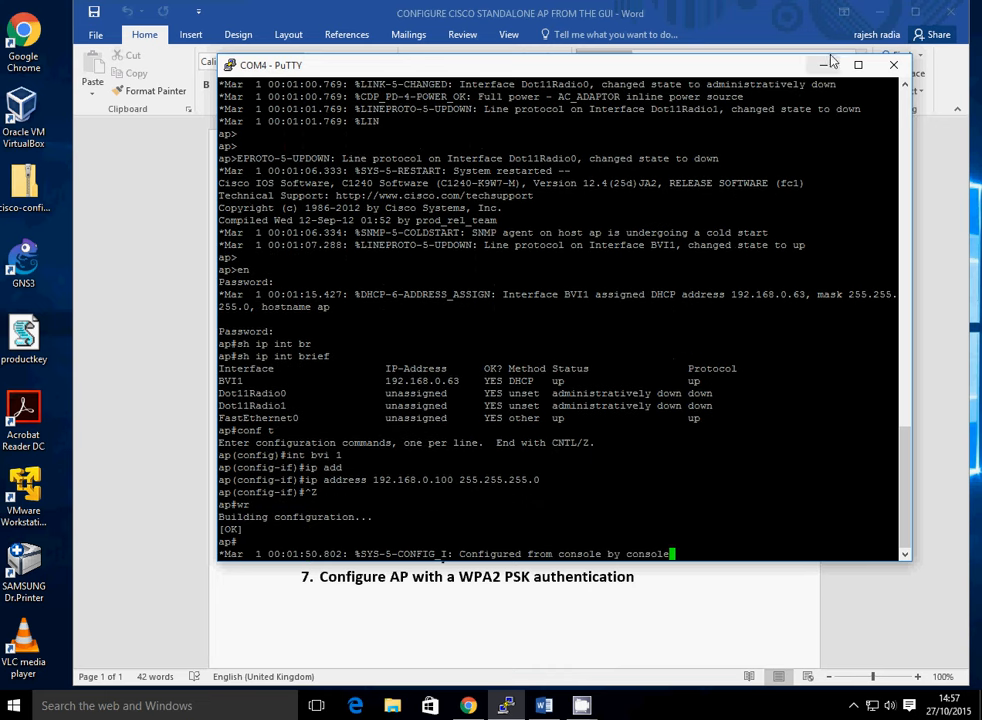
- Browse to 192.168.0.100 in Chrome and log in with the AP password
click(468, 705)
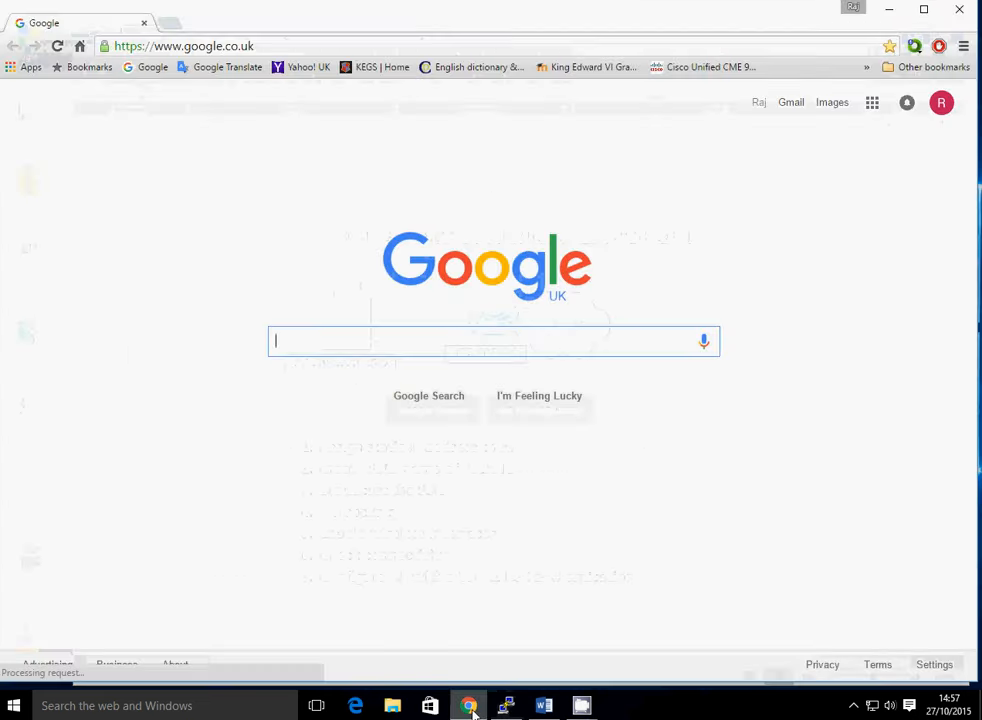
click(183, 46)
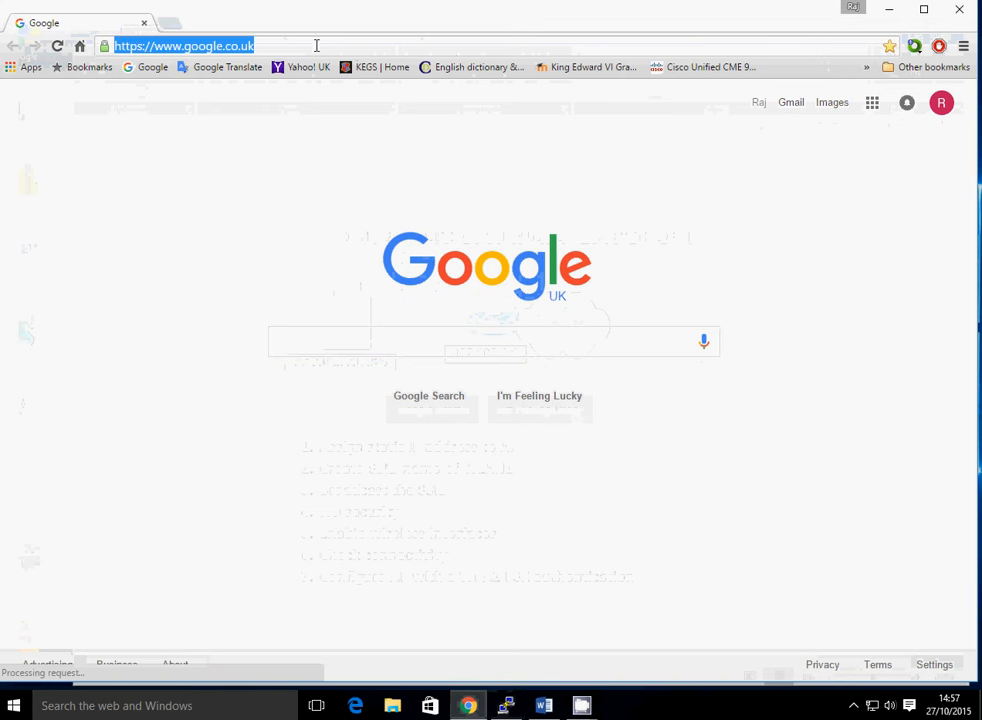
text(192.168.0.100)
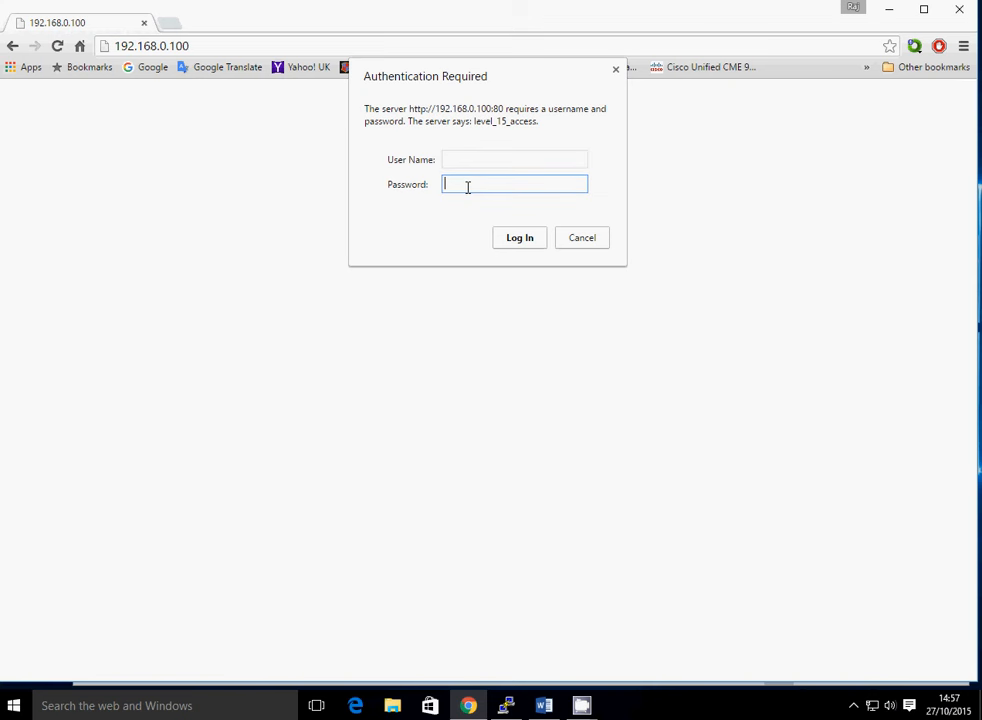
text(password)
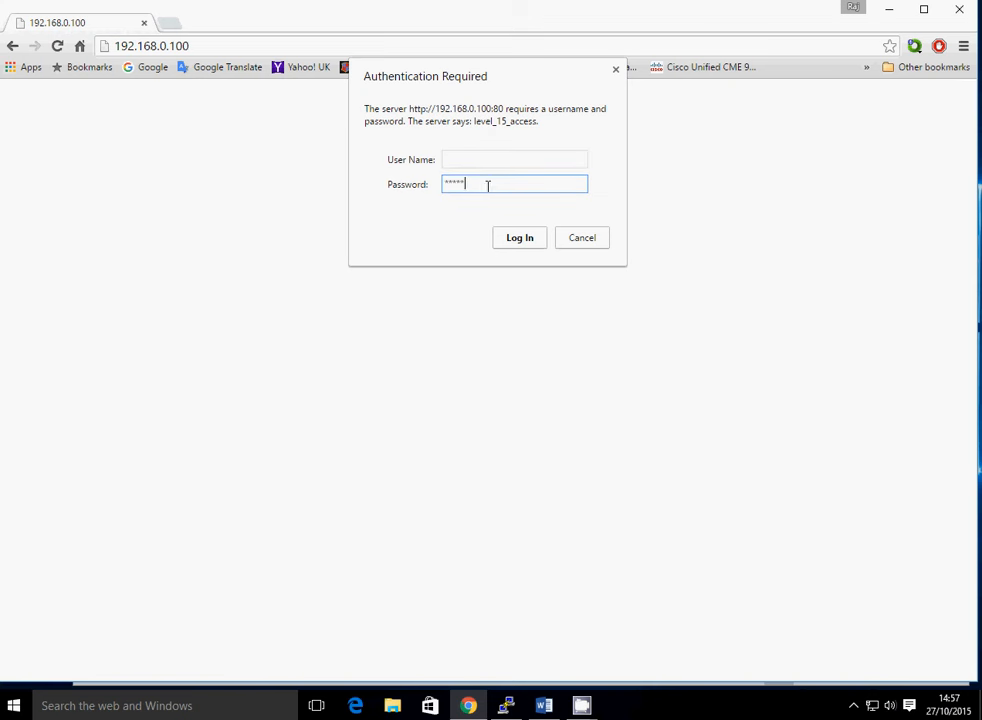
click(519, 237)
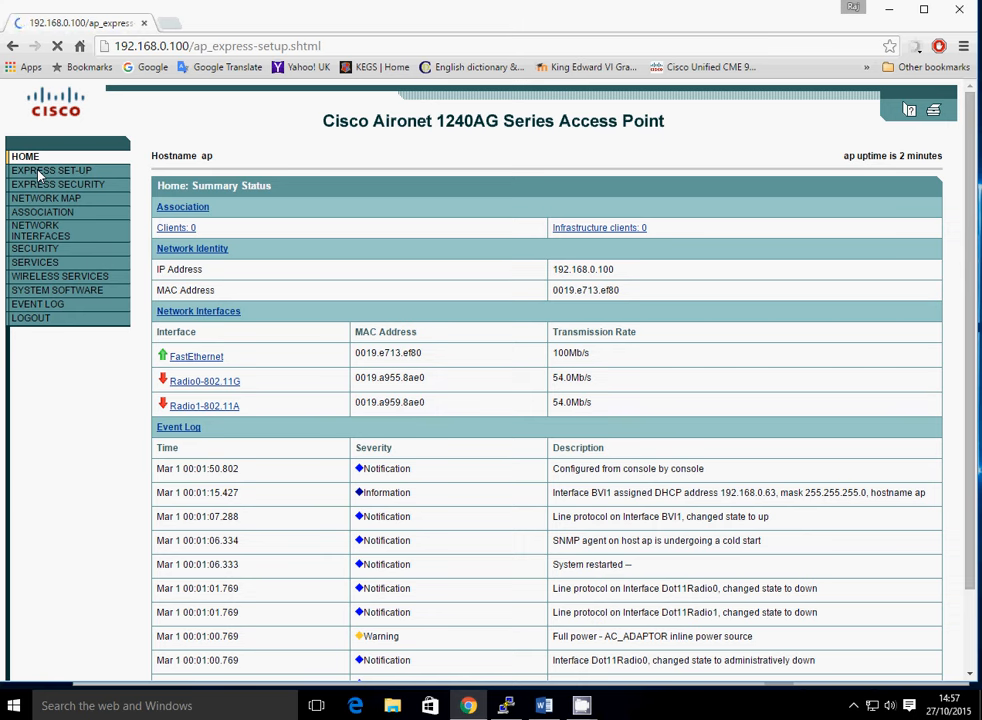
click(51, 170)
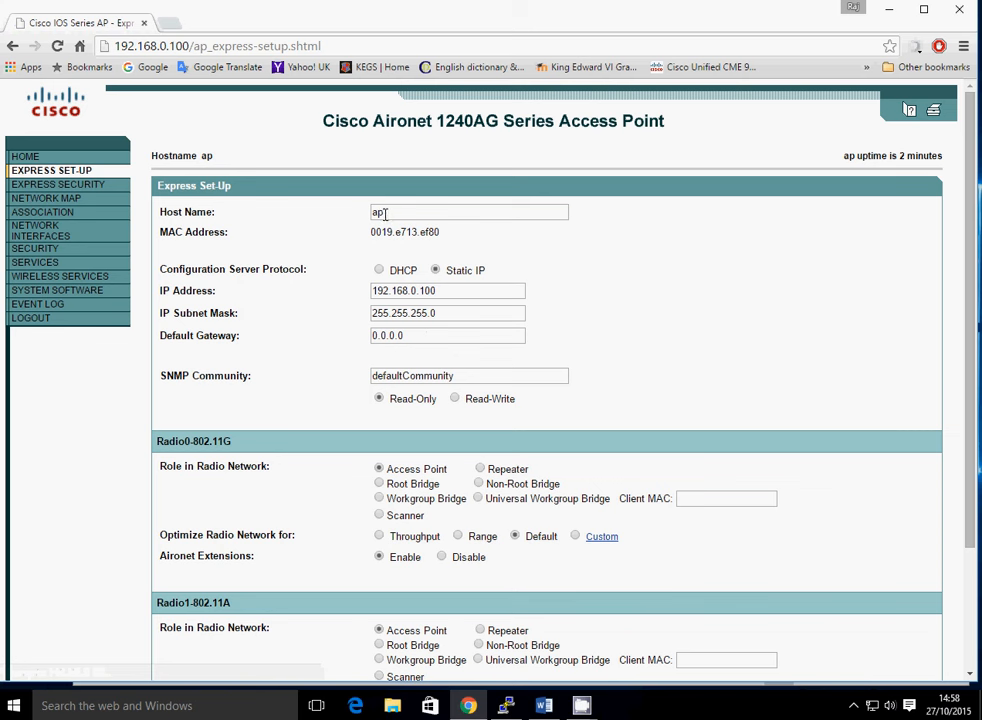
text(AP1)
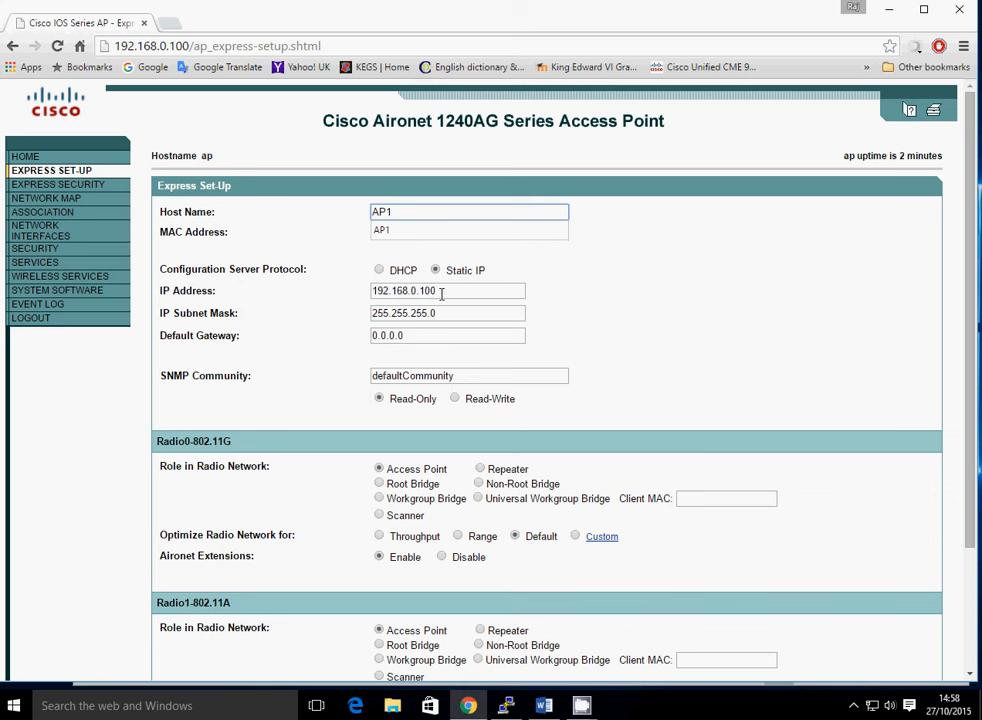
click(447, 335)
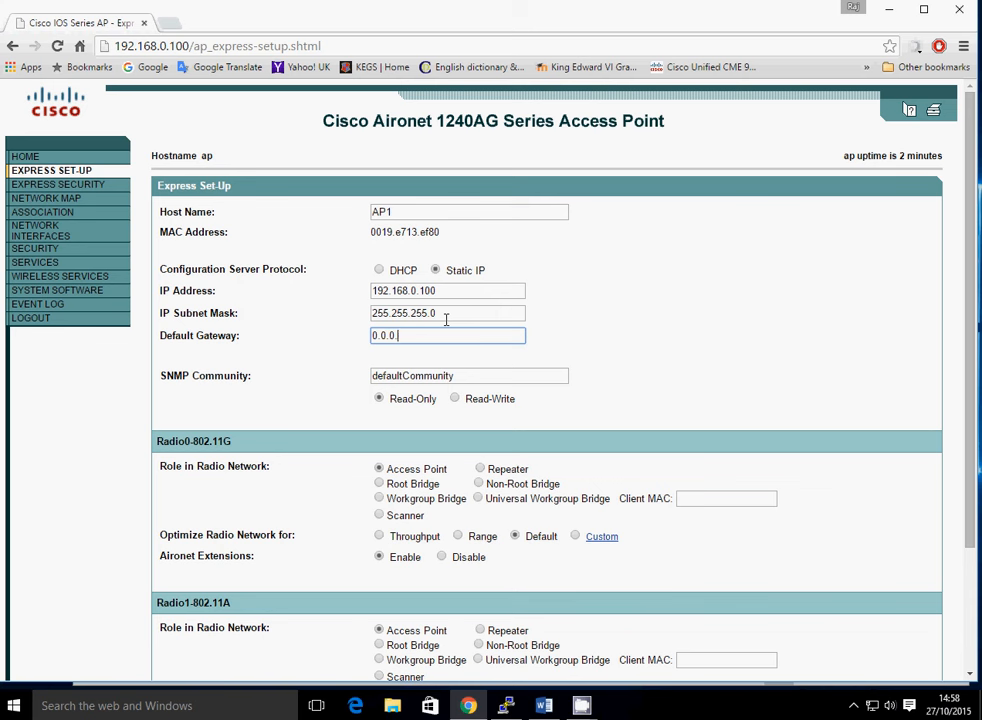
text(192.168)
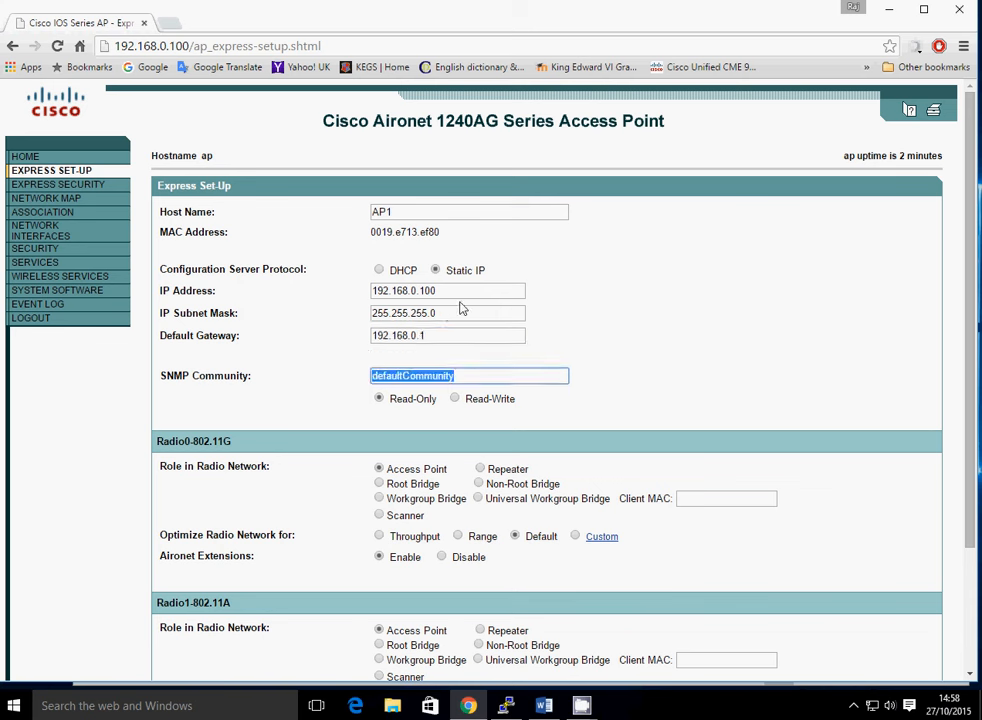
mouse_move(553, 421)
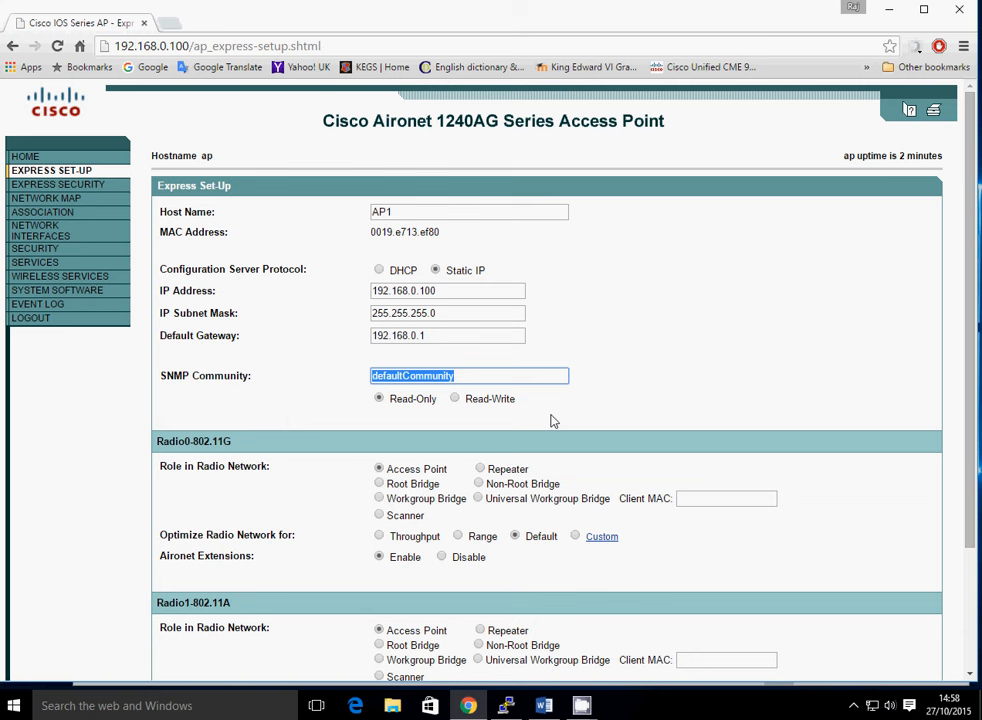
mouse_move(578, 427)
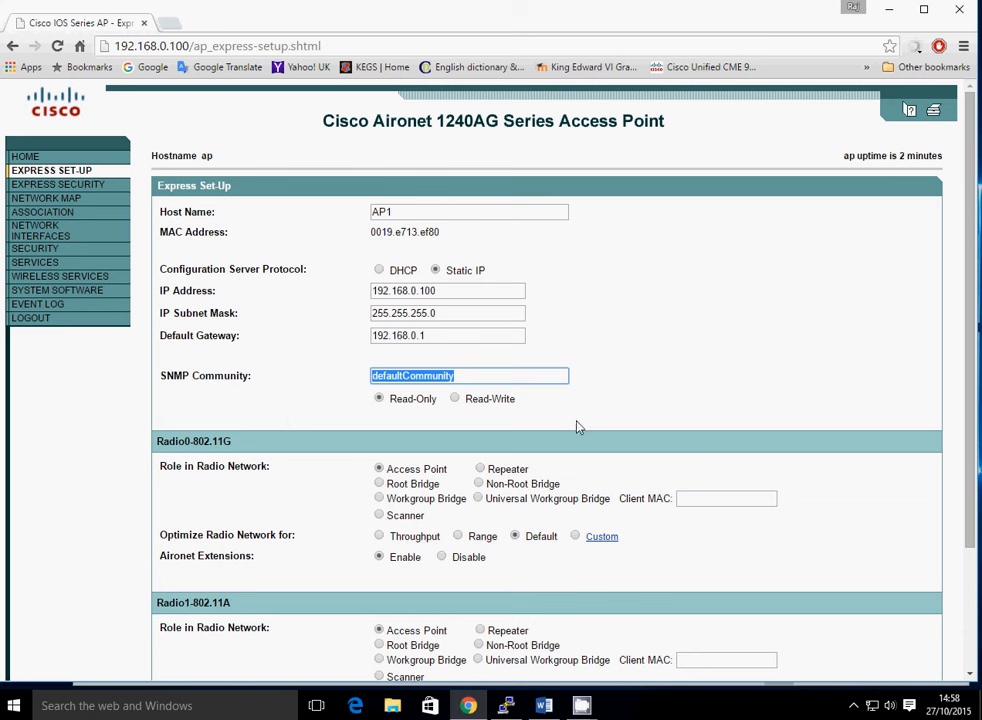
key(Delete)
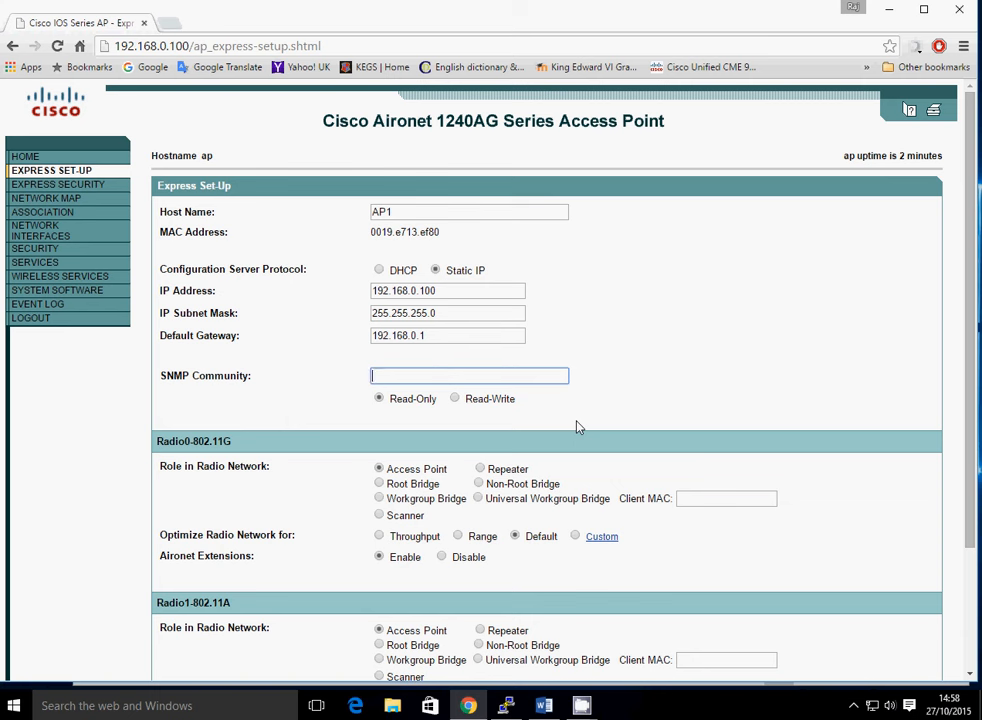
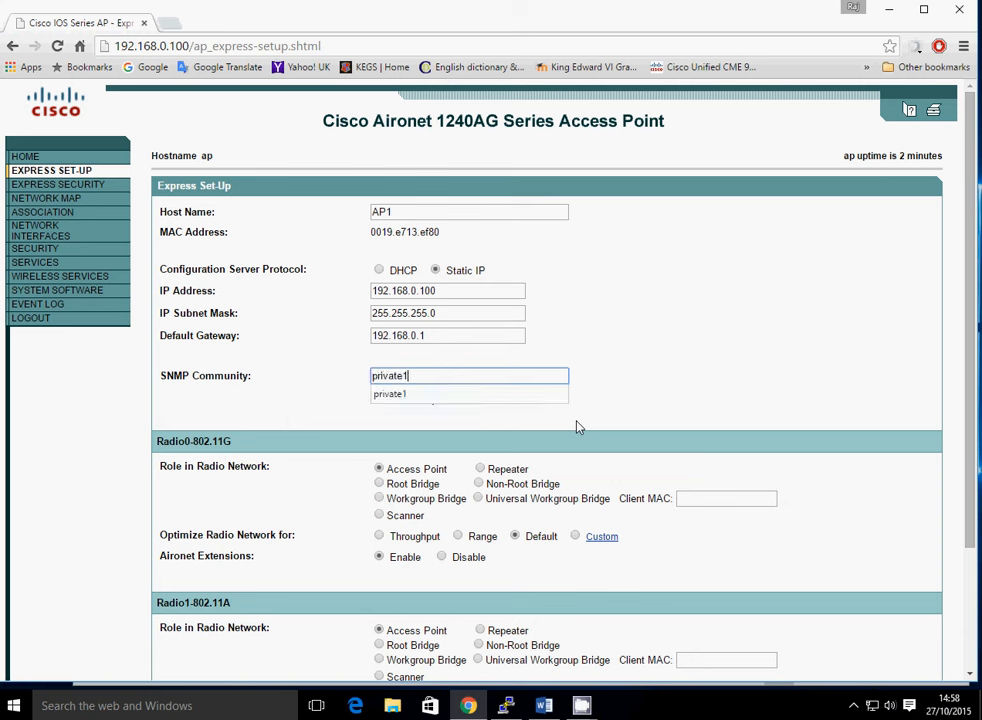
scroll(down, 3)
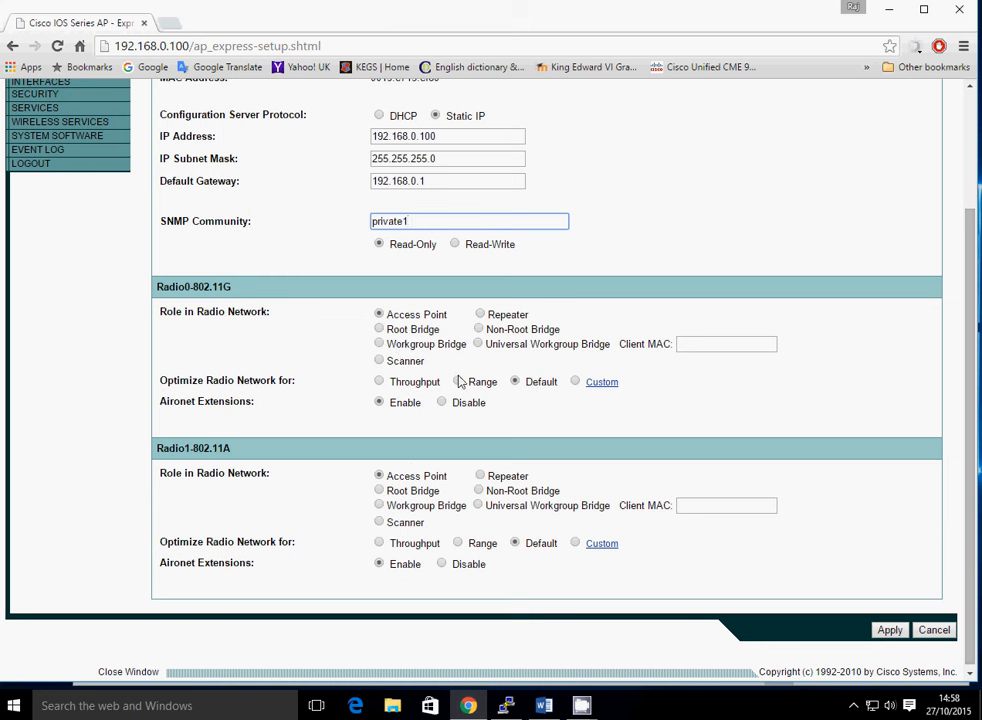
mouse_move(453, 447)
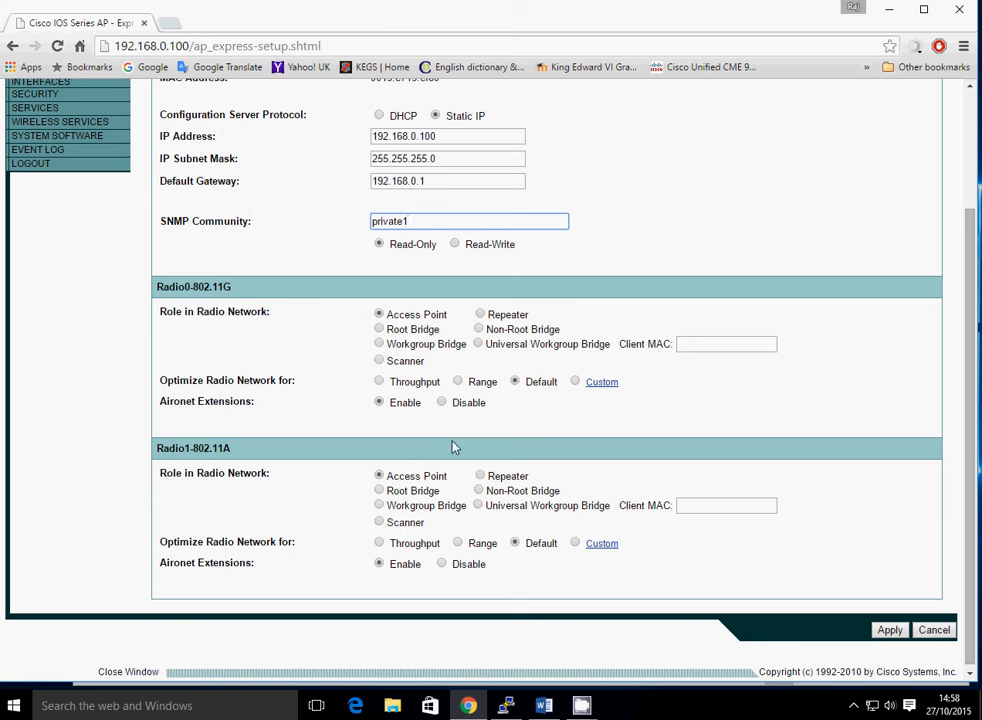
mouse_move(894, 627)
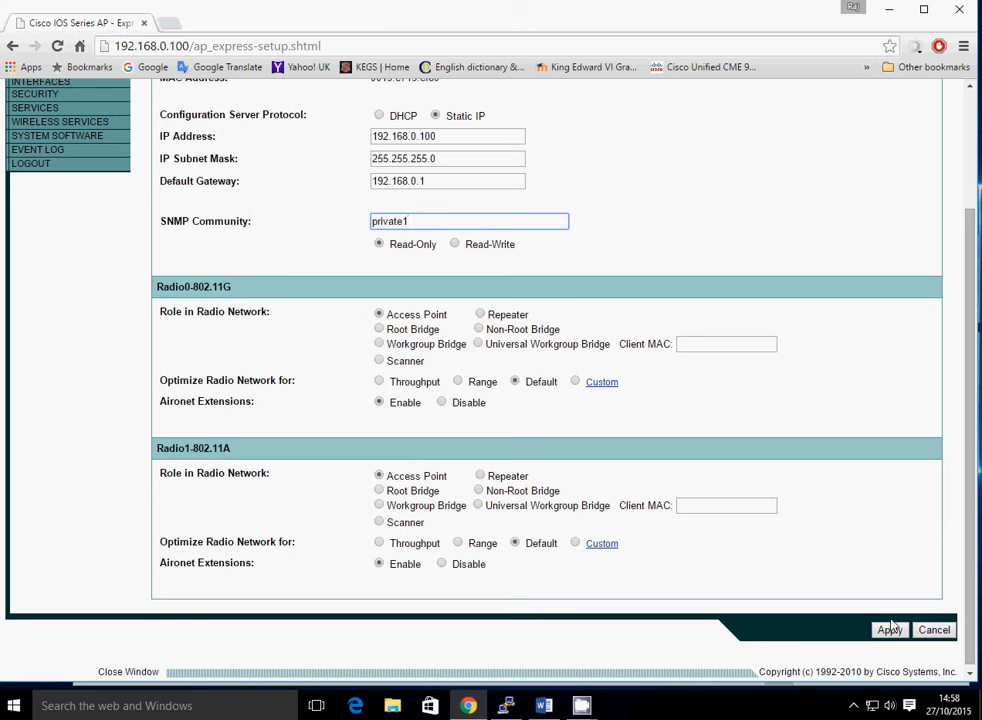
click(889, 630)
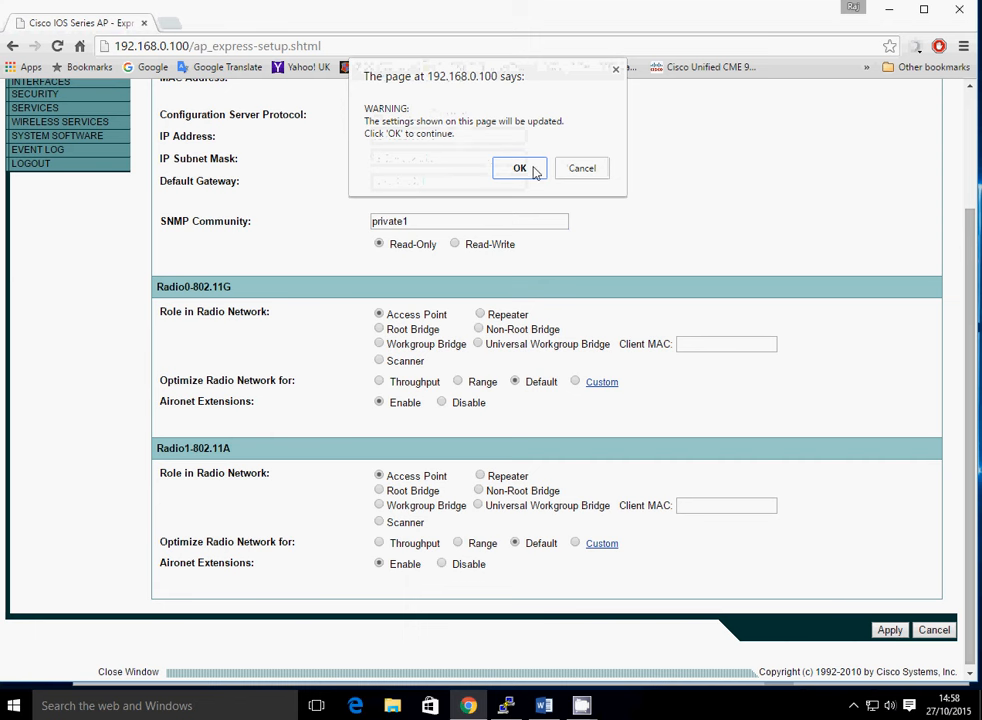
click(519, 168)
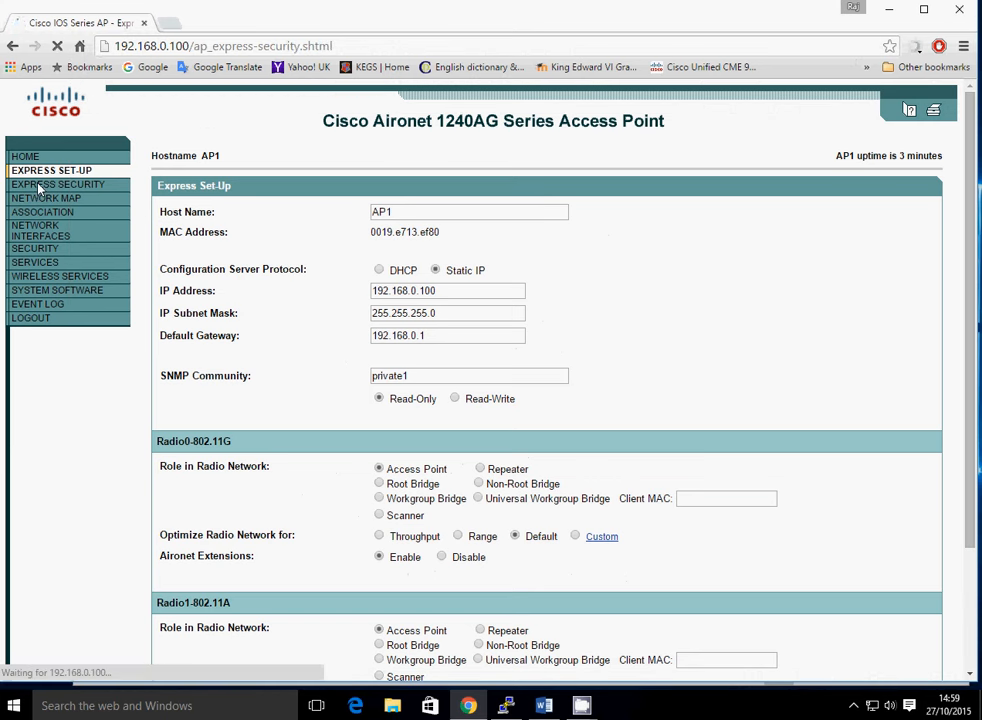
- Apply SSID WLAN1, broadcast in beacon, with No VLAN and No Security
click(57, 184)
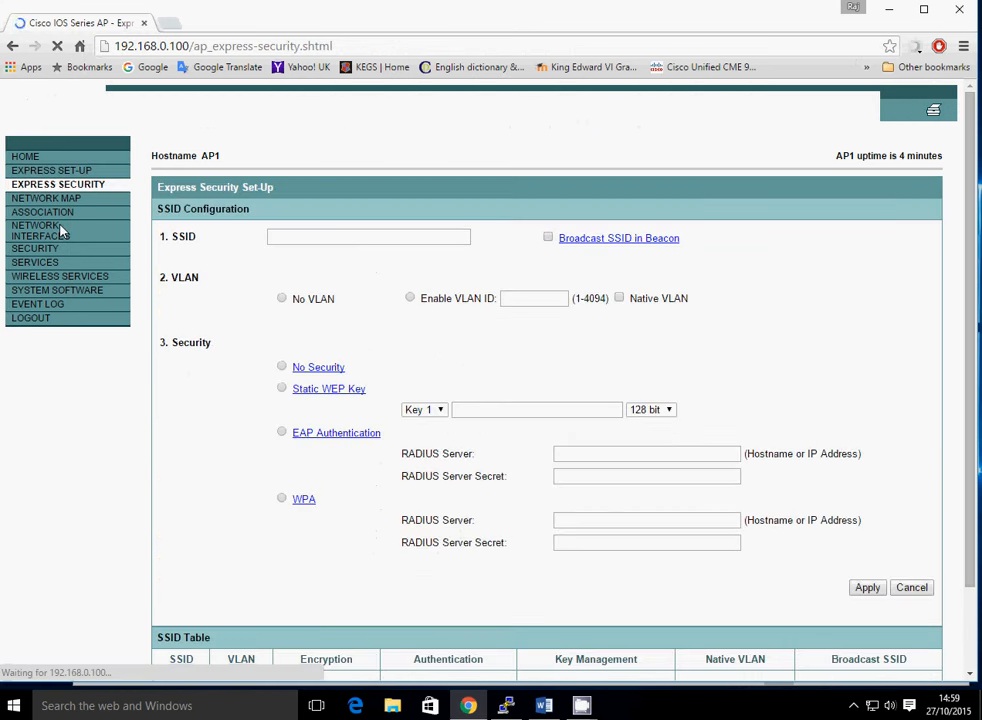
scroll(down, 3)
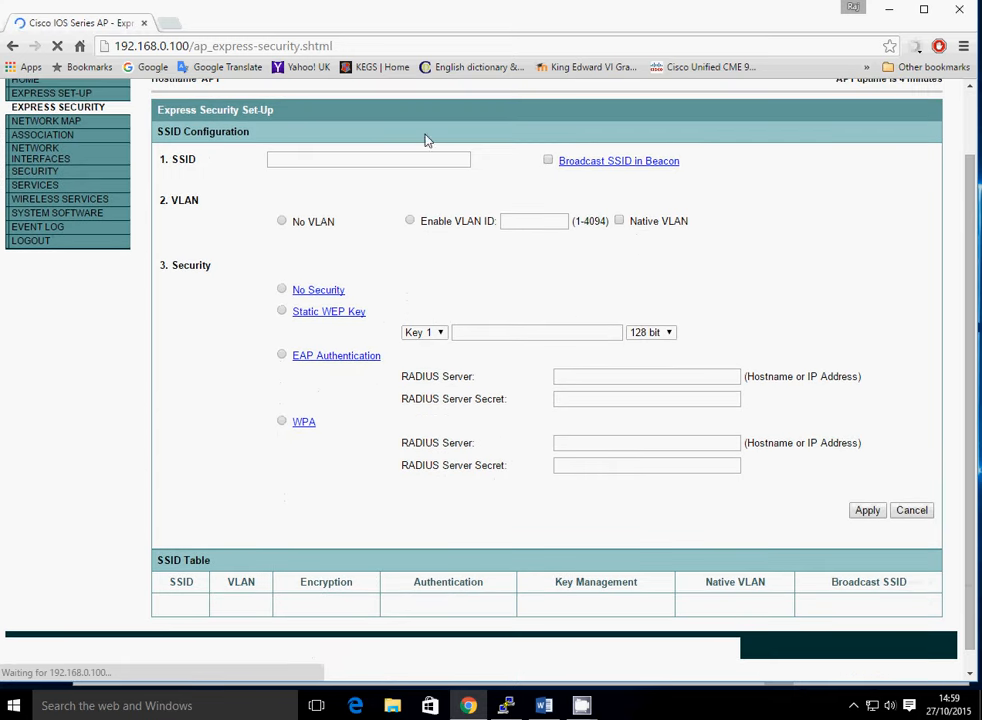
text(WLAN1)
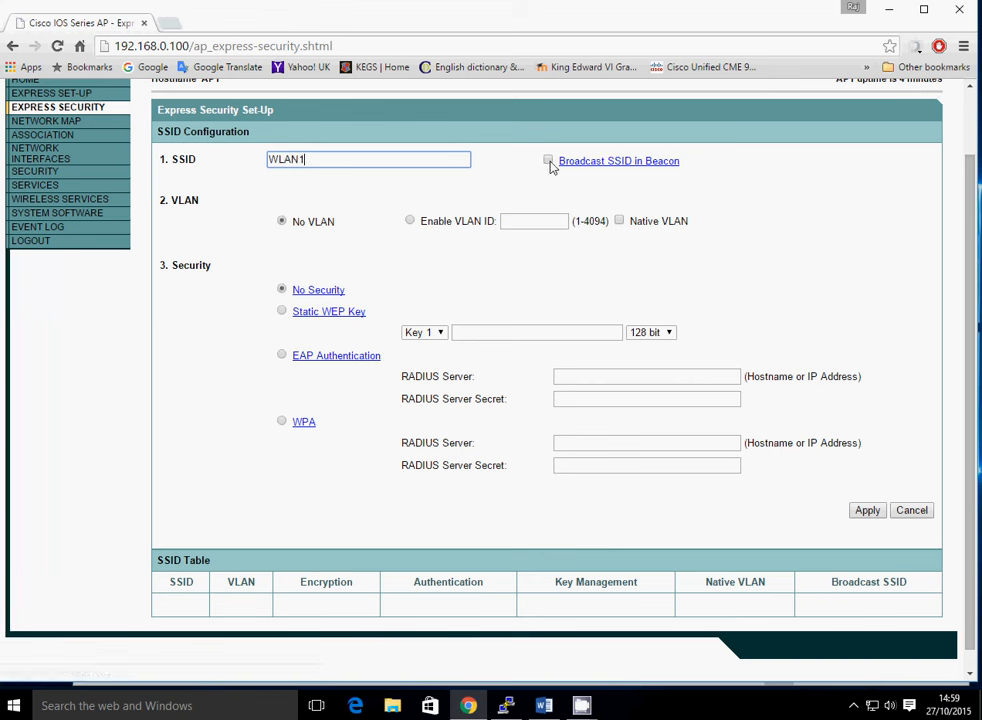
click(547, 160)
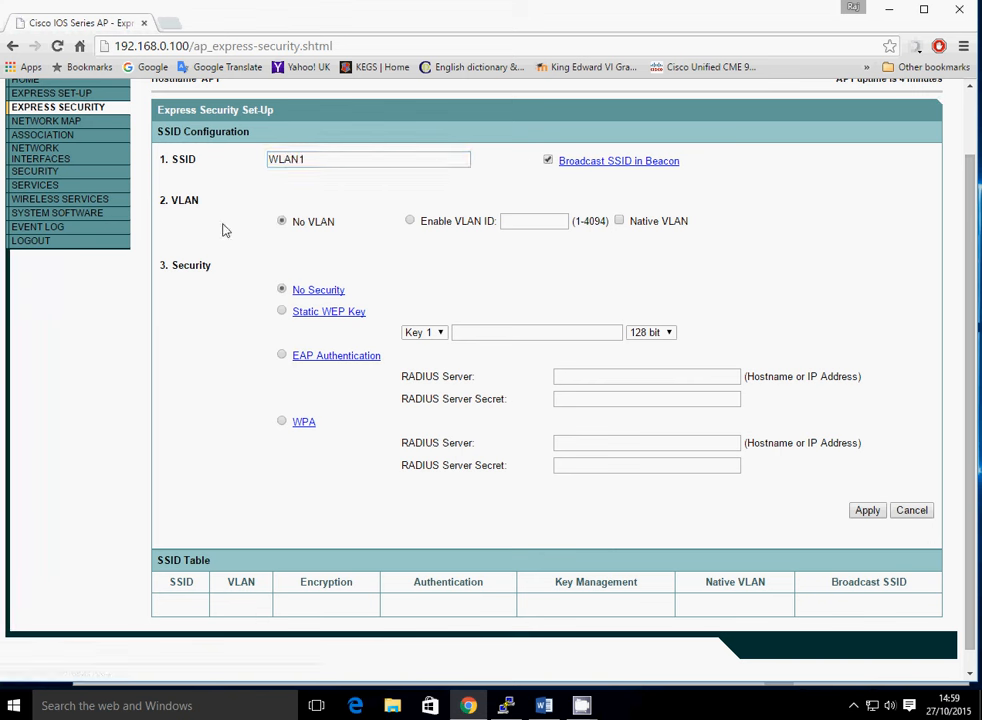
mouse_move(415, 238)
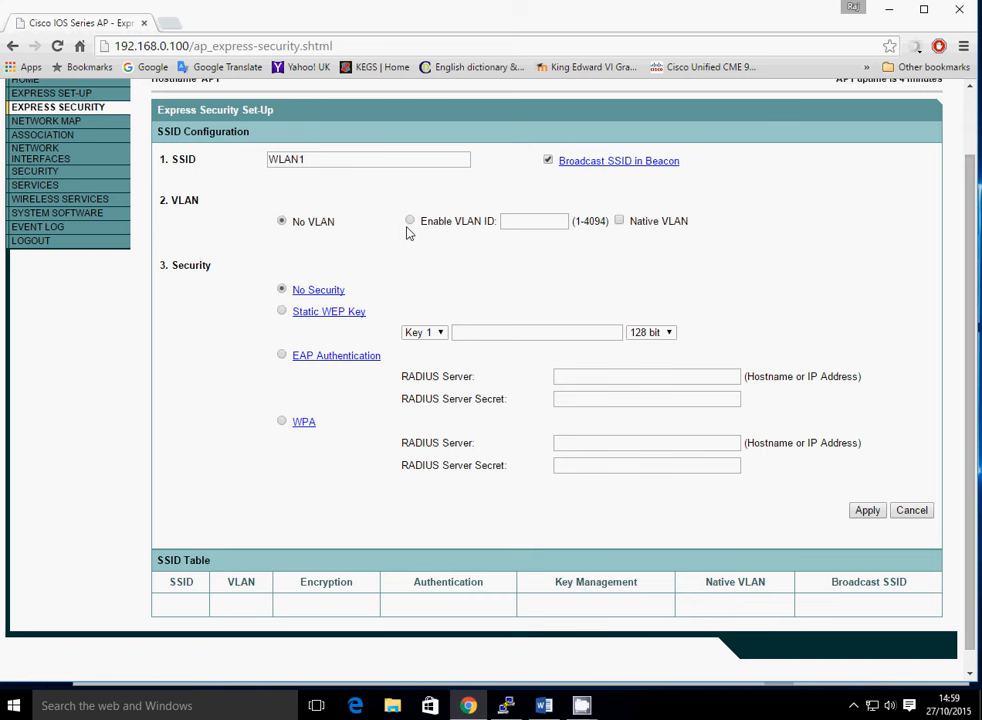
mouse_move(190, 265)
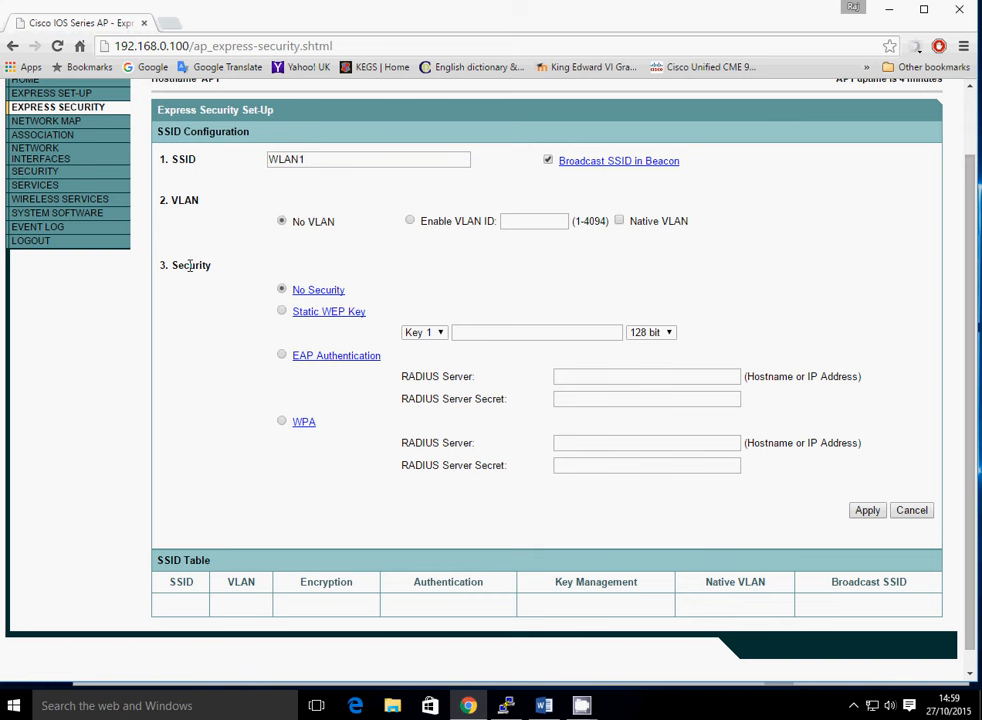
mouse_move(311, 303)
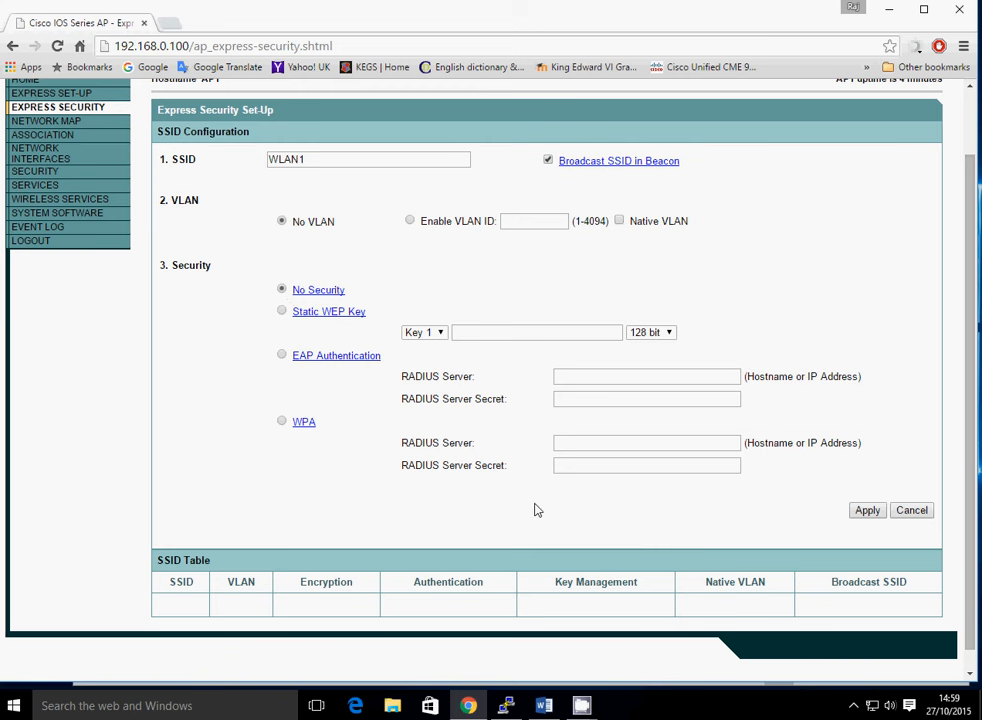
click(866, 510)
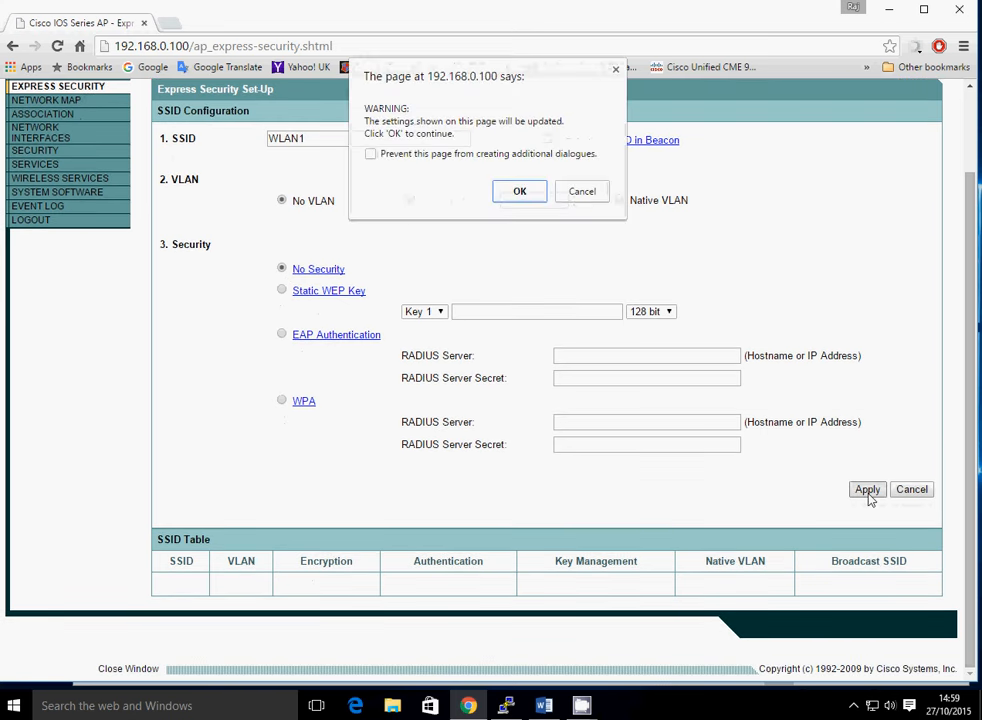
click(519, 191)
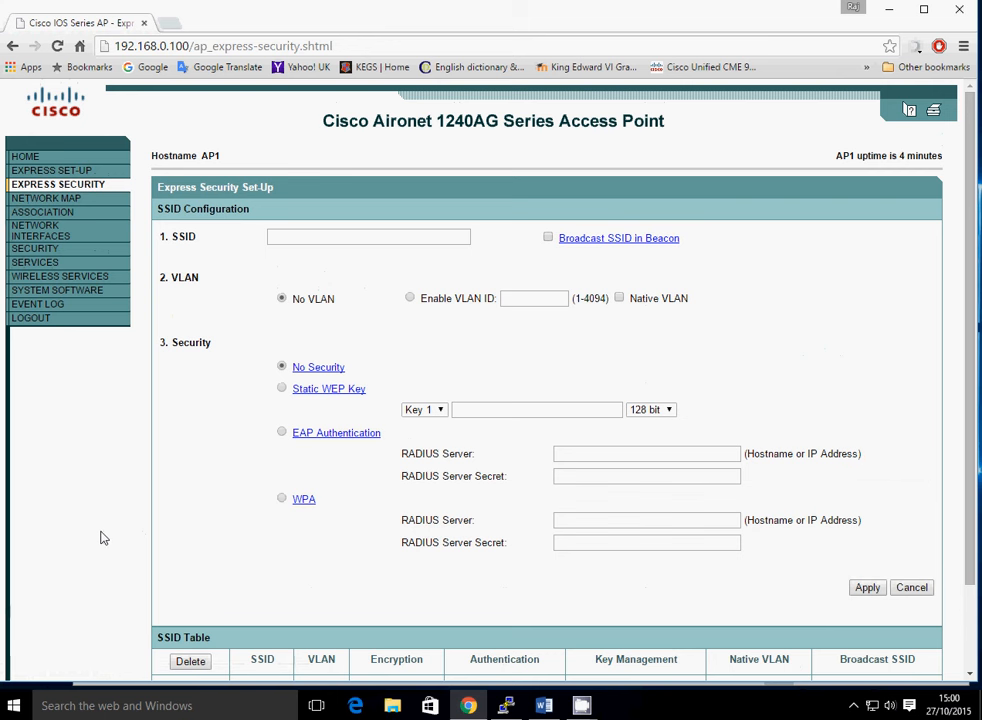
mouse_move(110, 476)
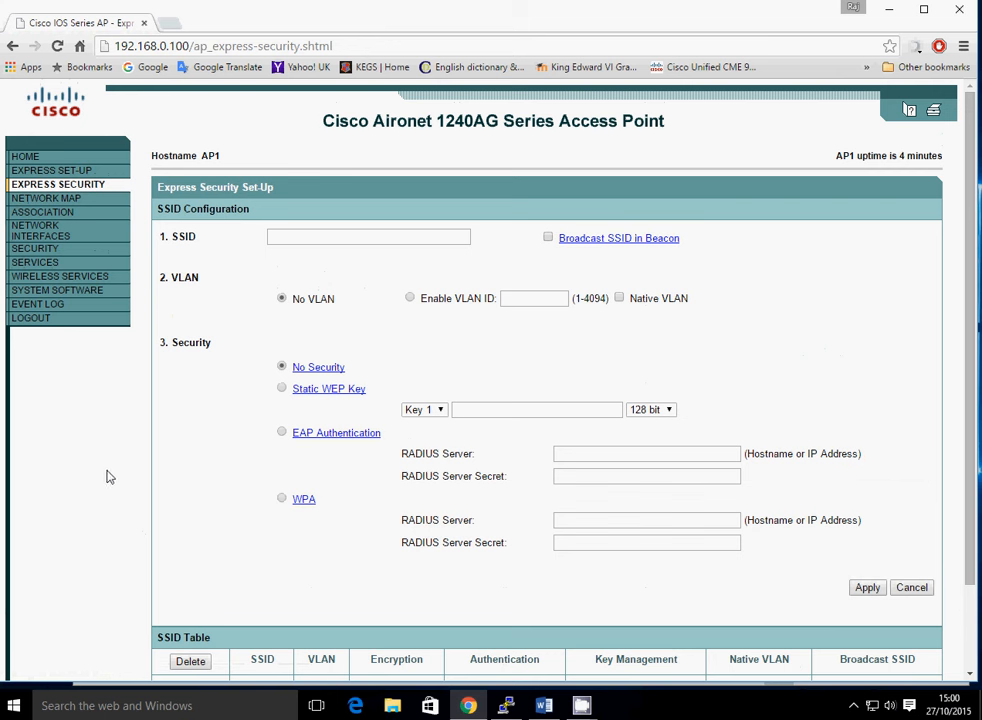
mouse_move(112, 470)
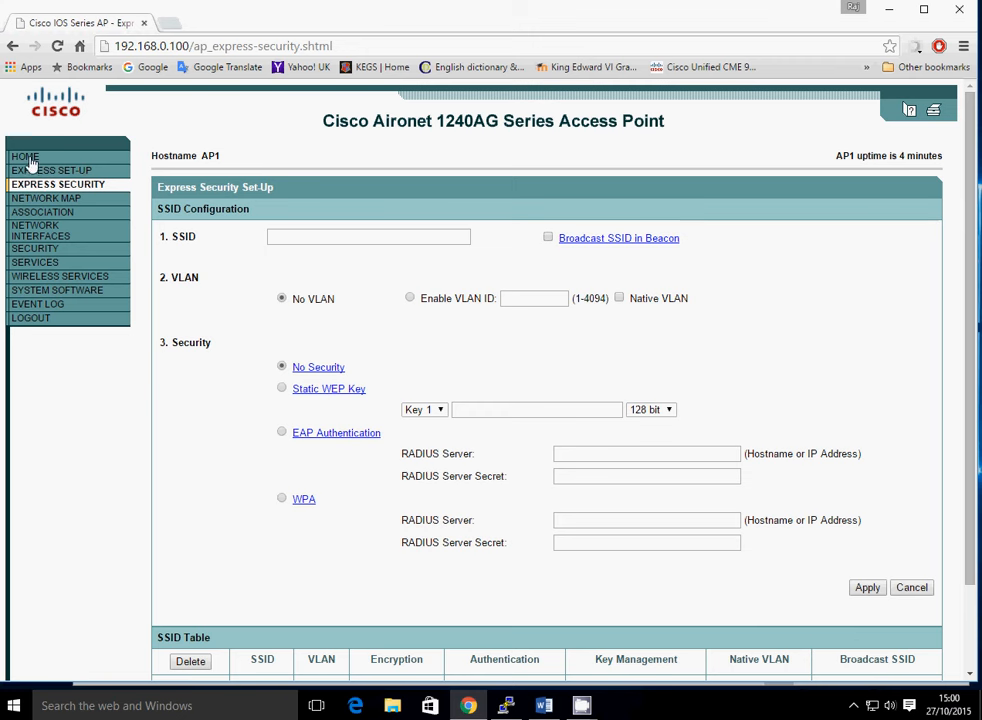
- Go through Home and Network Interfaces to the Radio0-802.11G status page
click(25, 156)
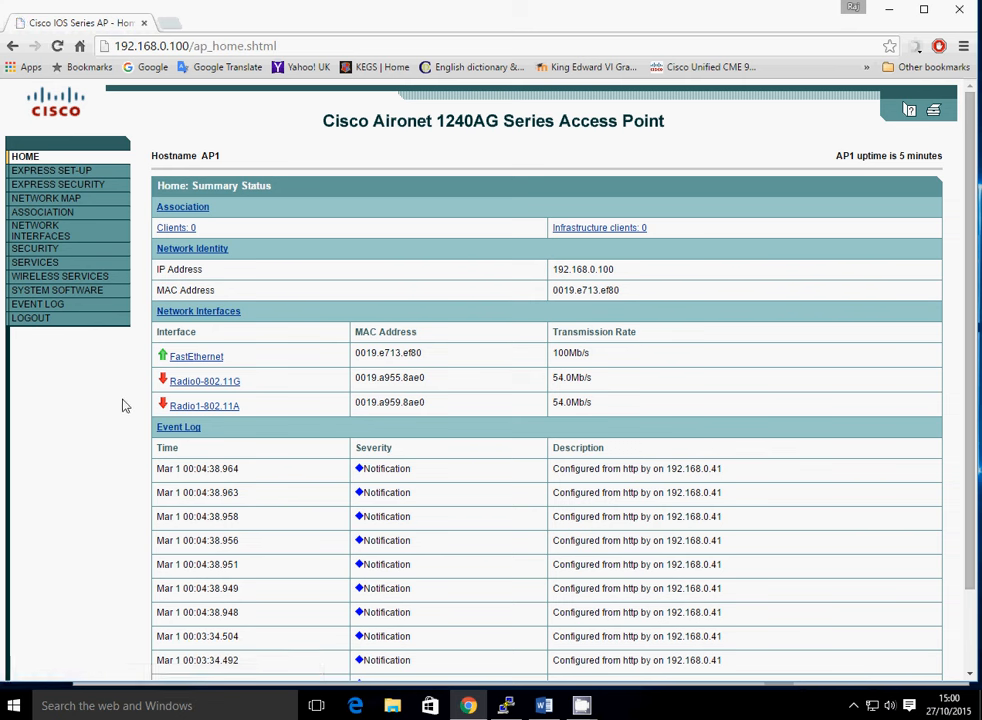
mouse_move(211, 388)
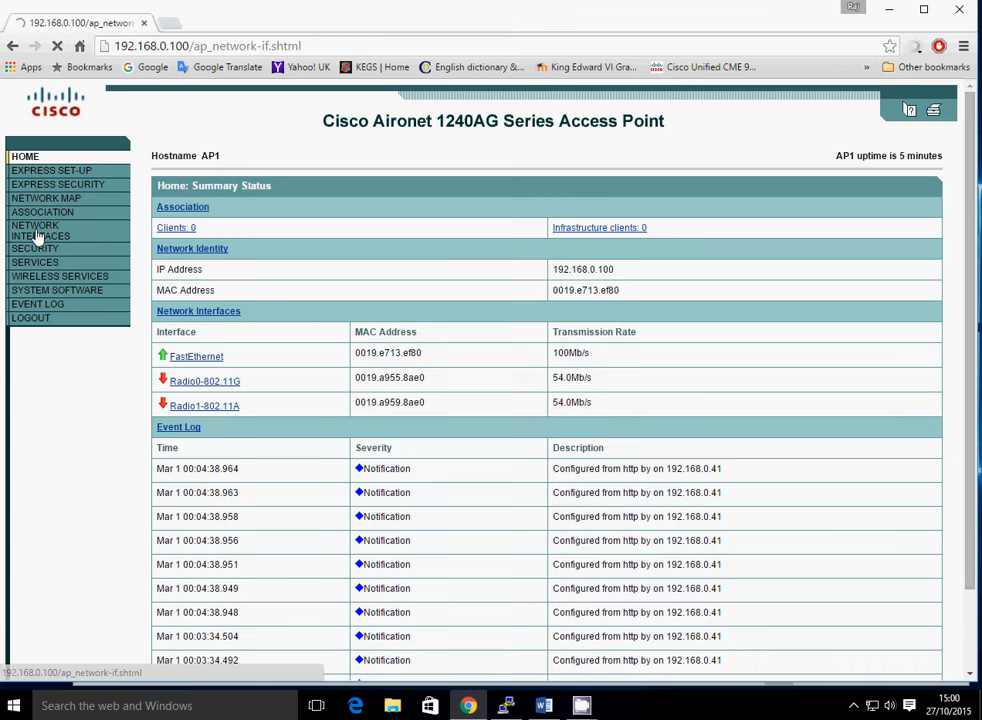
click(40, 230)
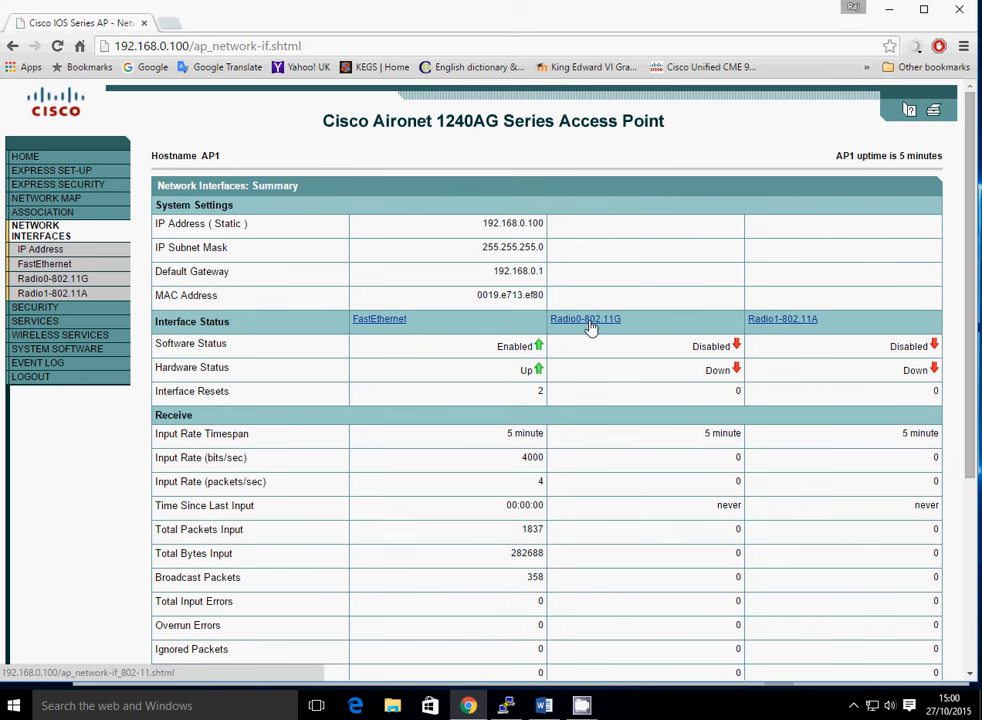
click(585, 319)
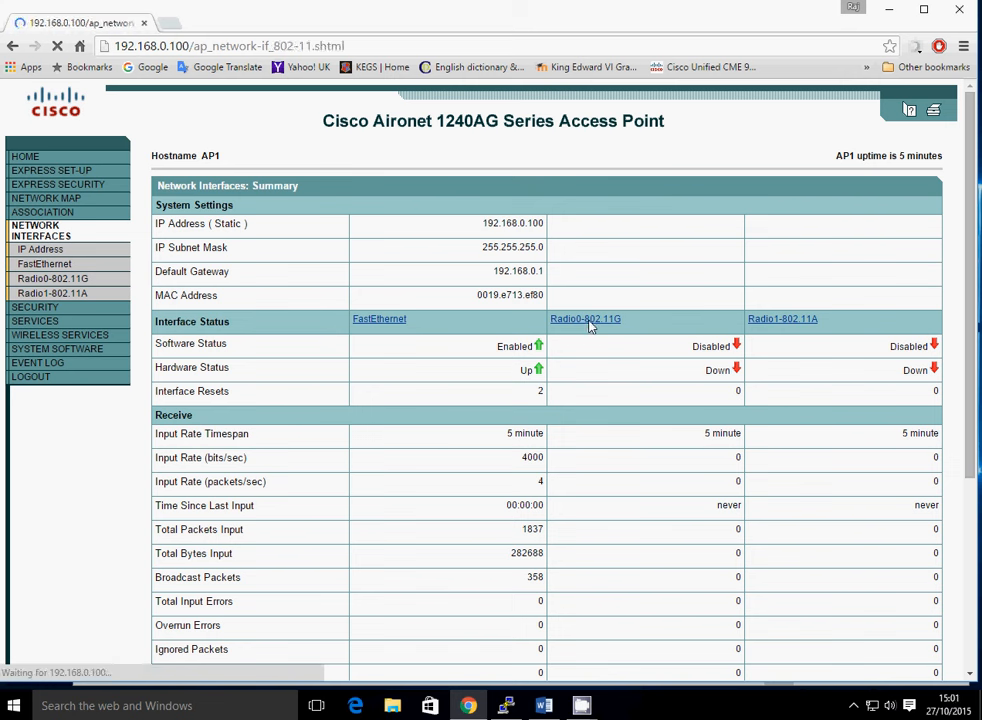
click(585, 319)
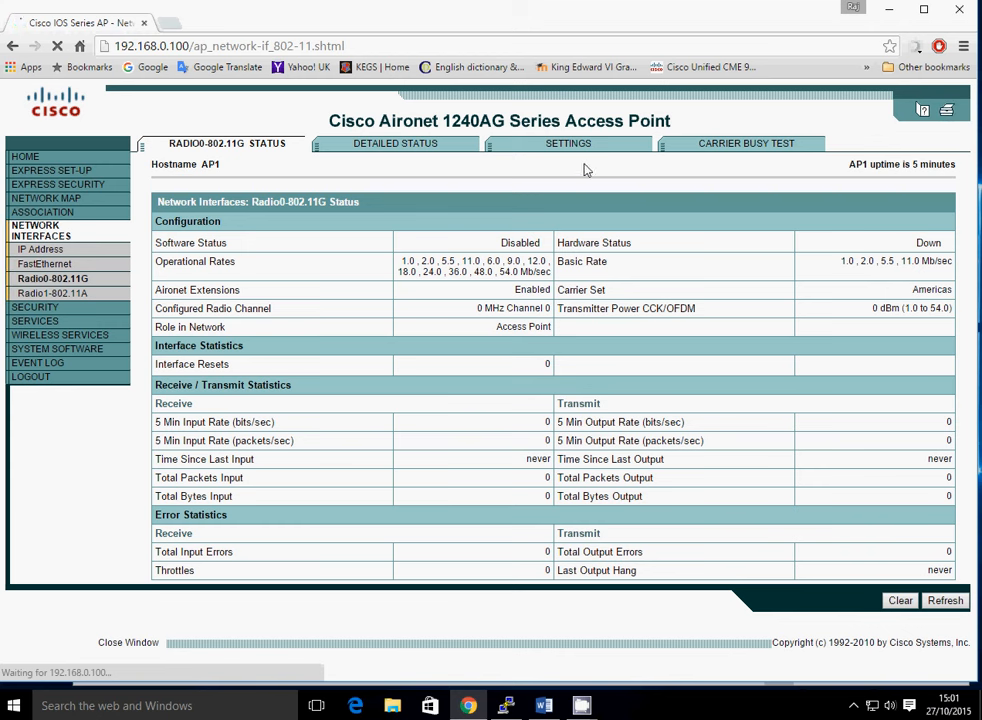
- Open the Settings tab of the Radio0-802.11G interface
click(568, 143)
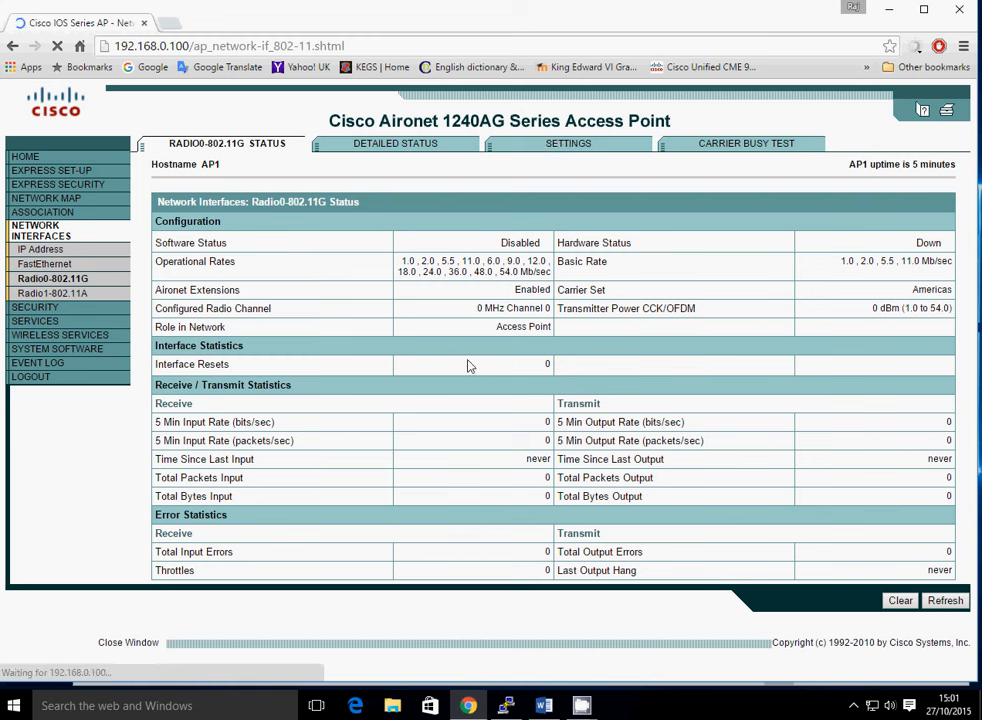
mouse_move(288, 290)
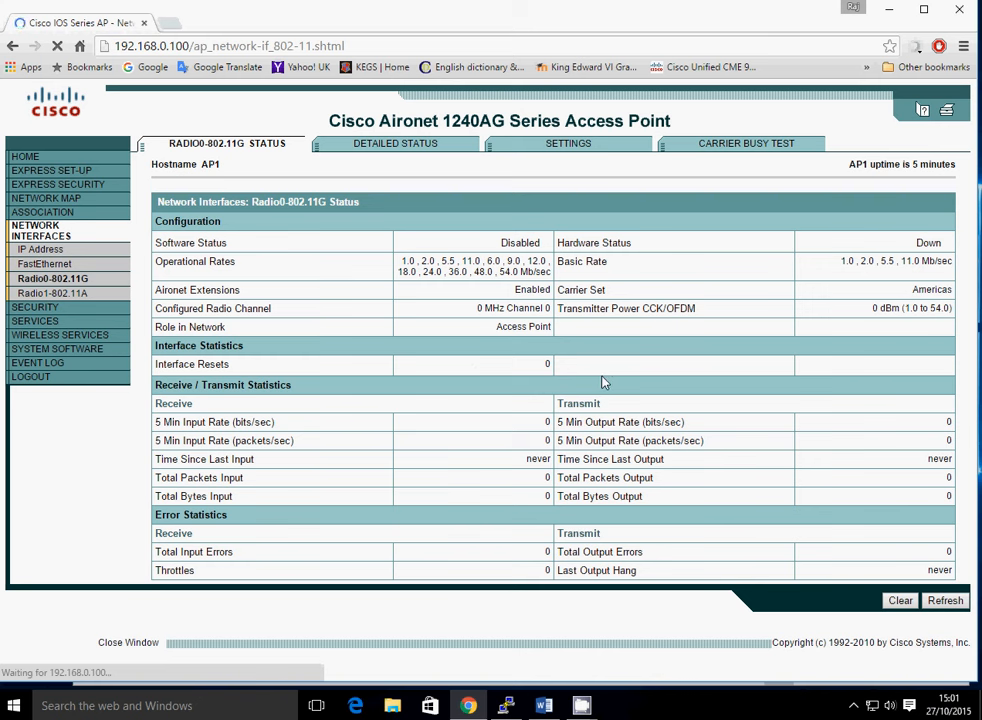
mouse_move(617, 378)
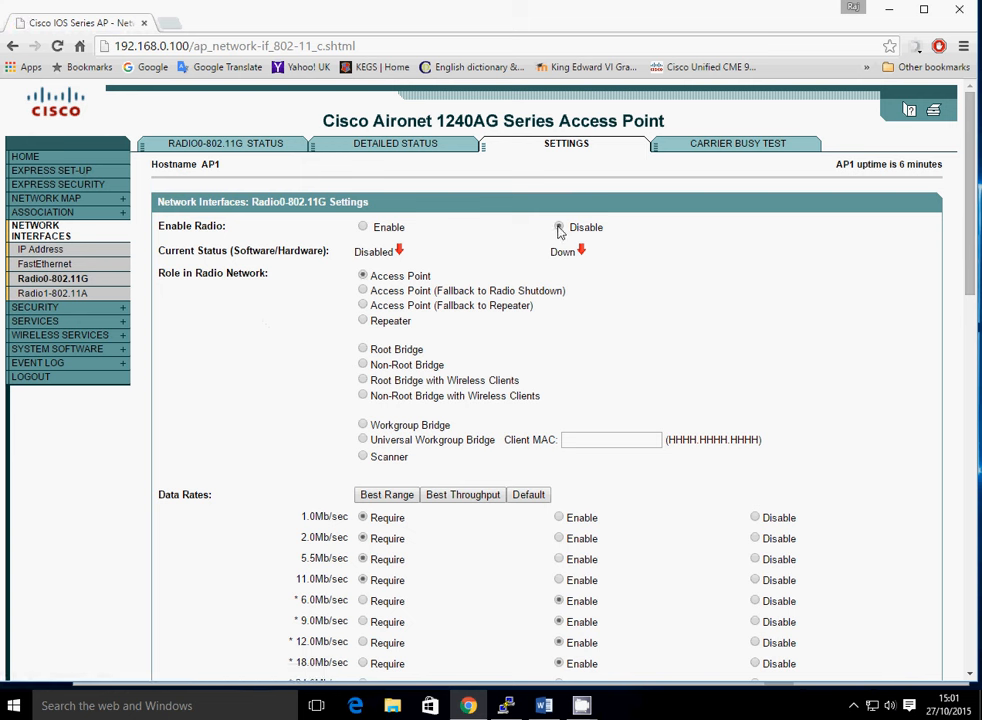
- Set Enable Radio to Enable for Radio0-802.11G and apply, confirming the warning
click(559, 227)
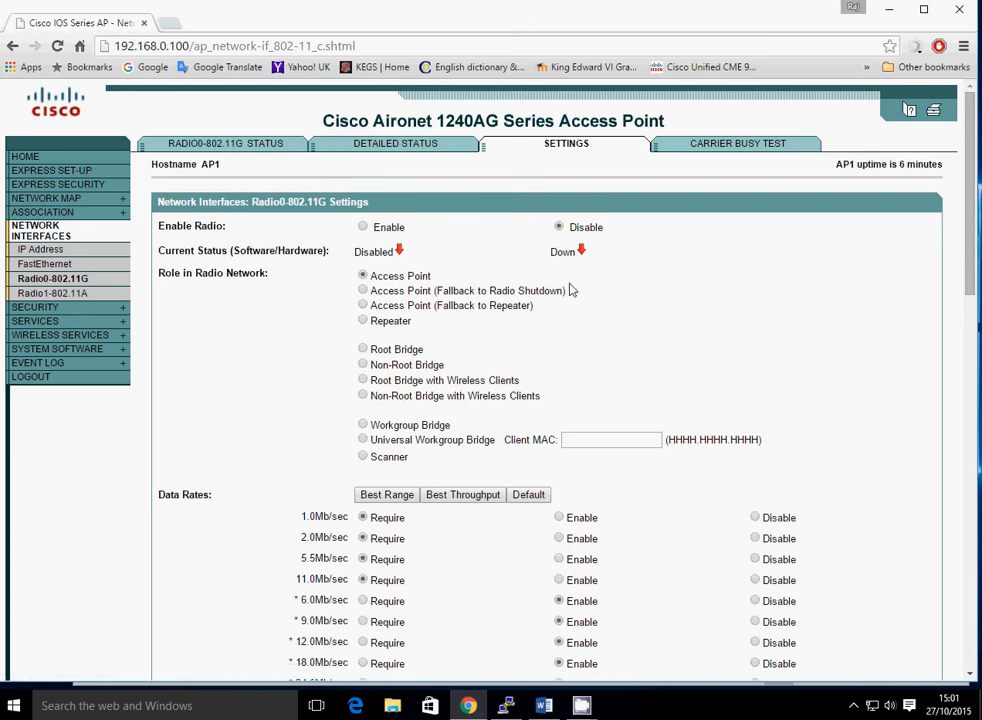
mouse_move(649, 290)
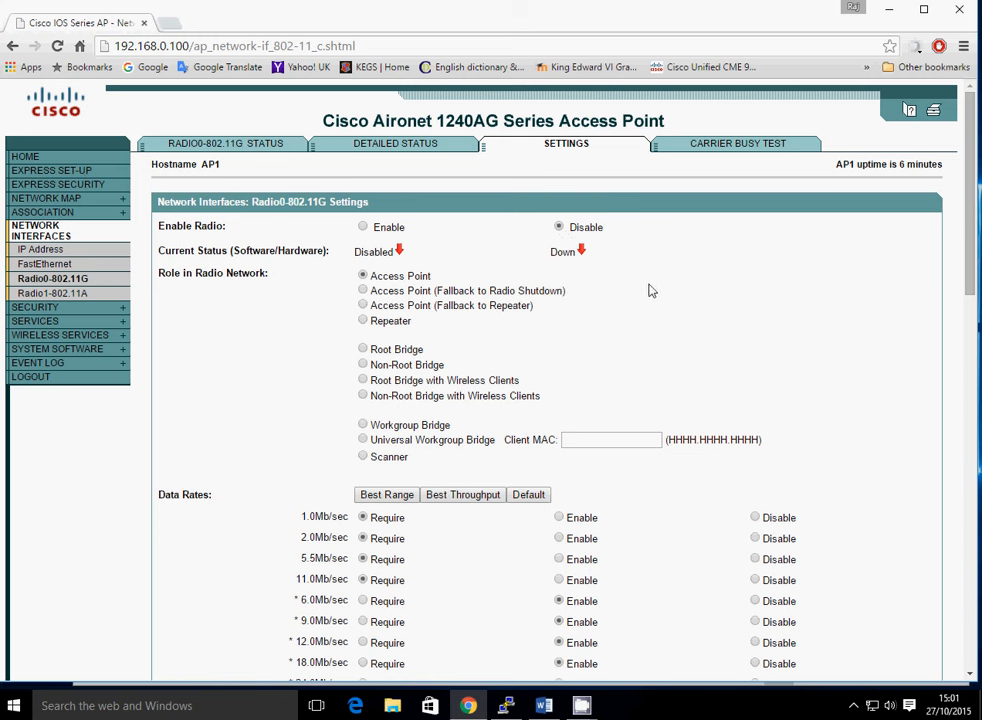
mouse_move(615, 470)
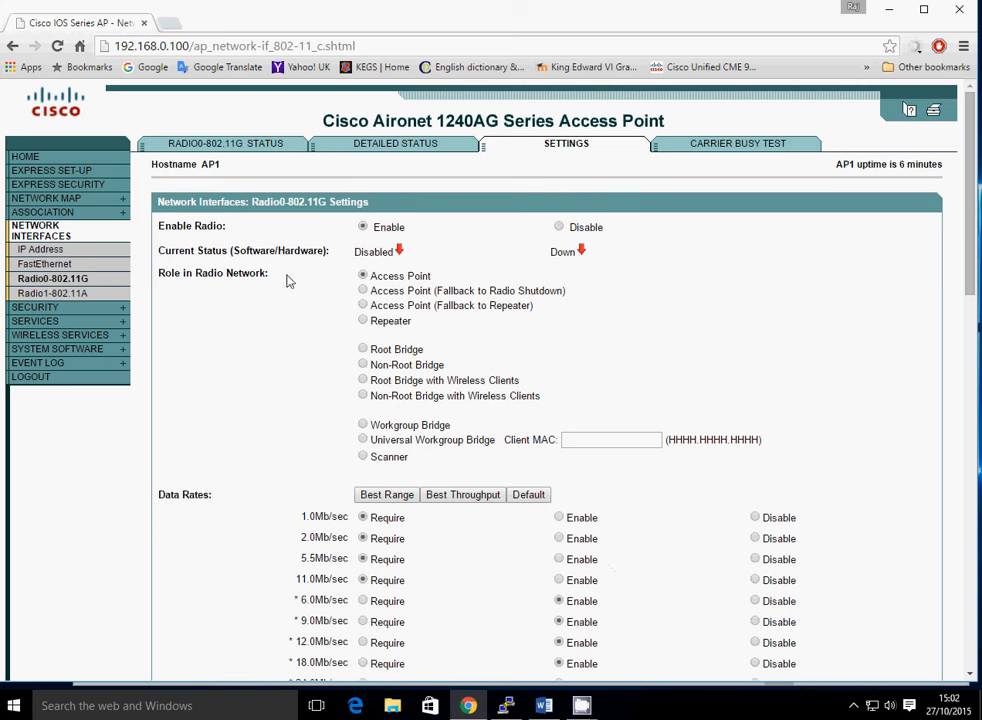
mouse_move(502, 440)
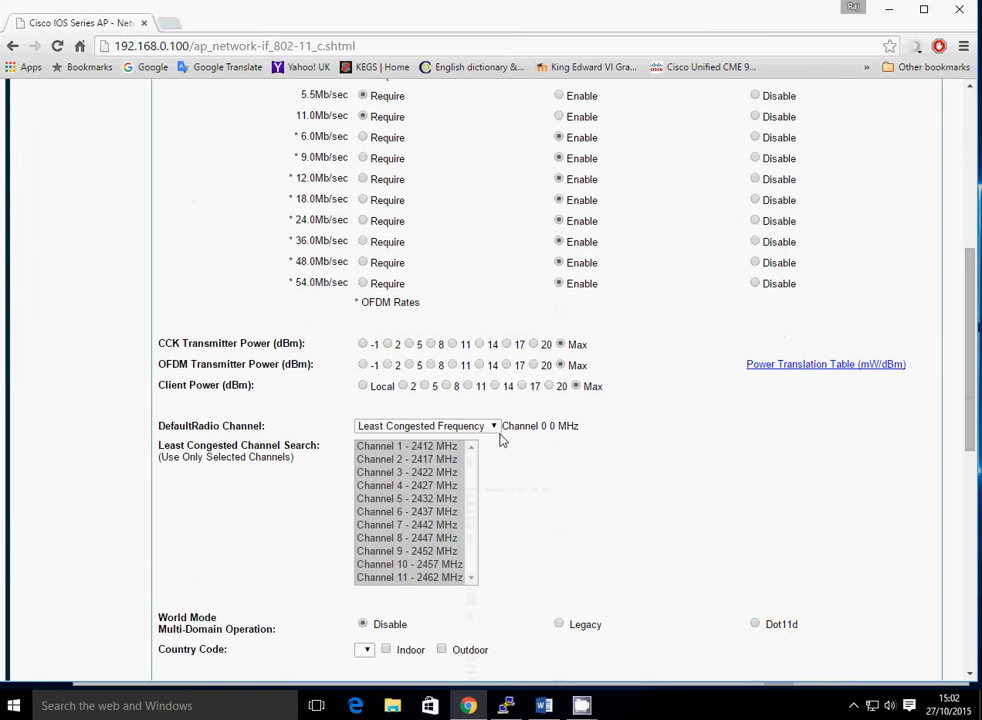
scroll(down, 3)
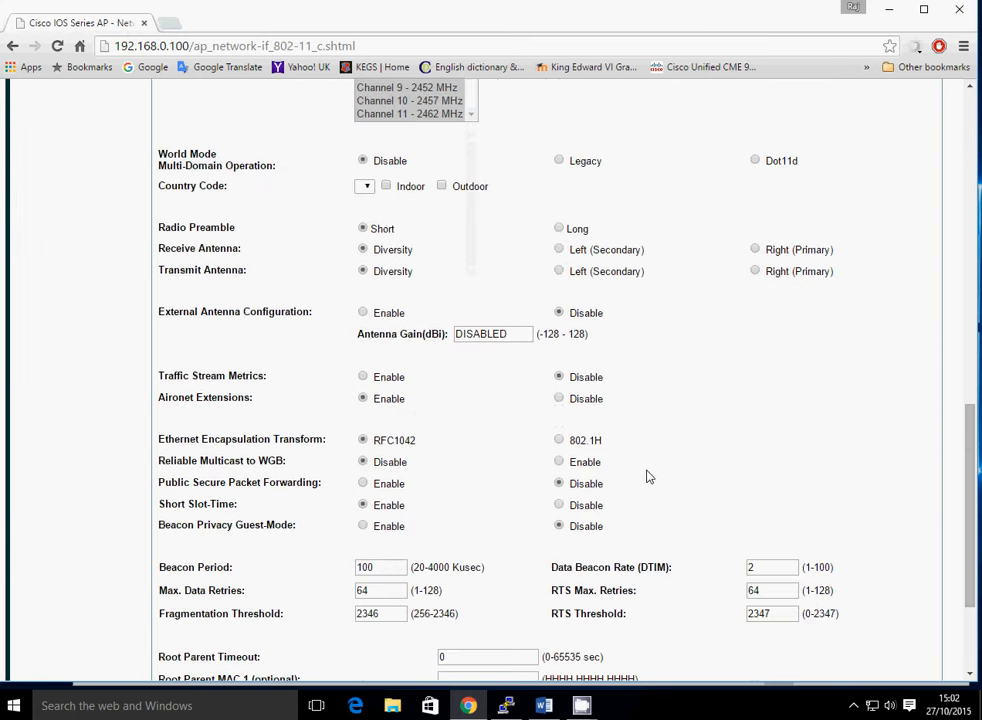
click(888, 626)
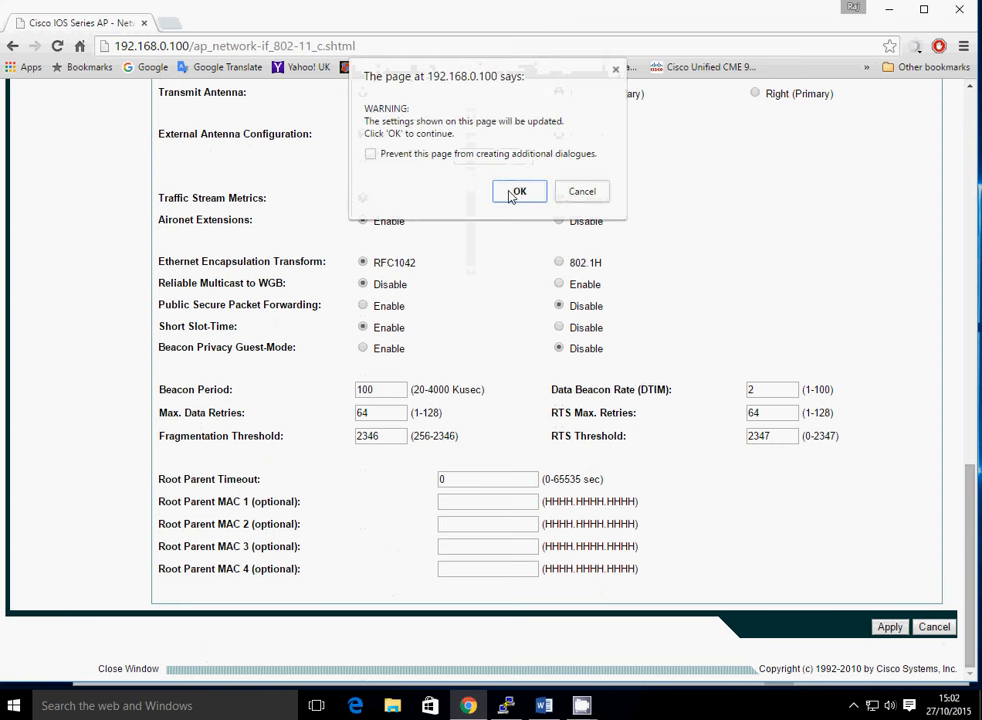
click(519, 191)
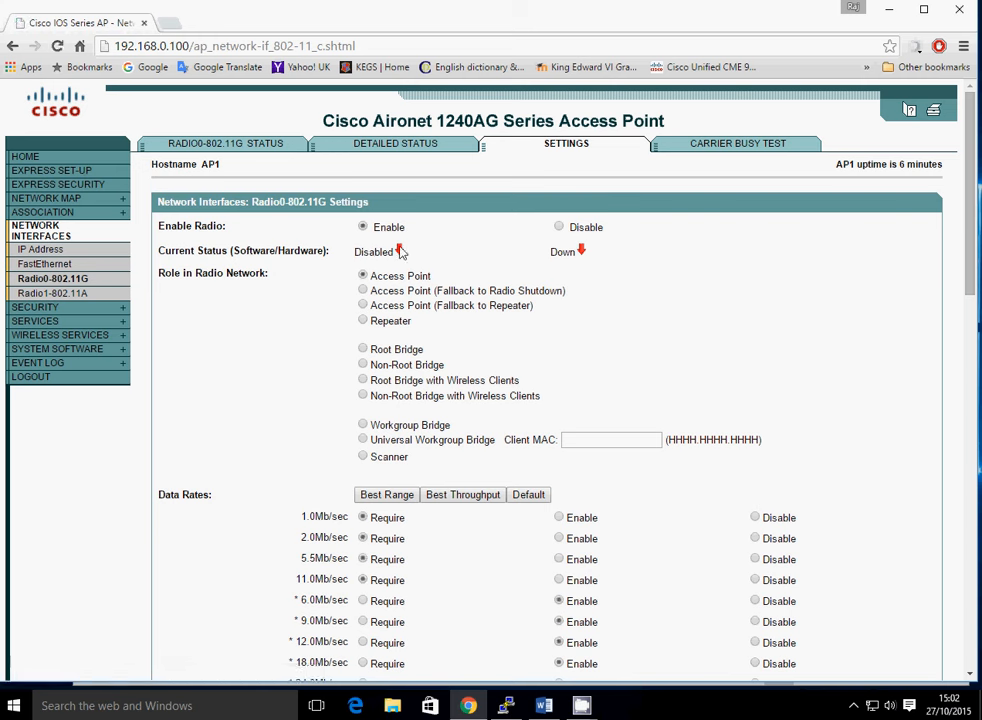
mouse_move(270, 245)
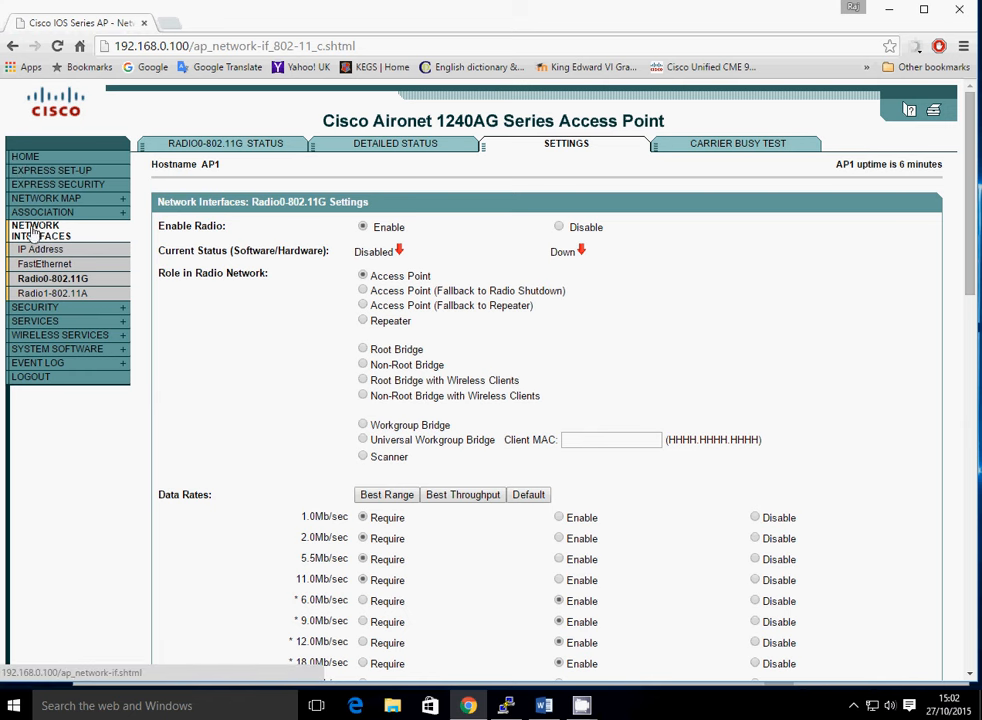
- Check Radio0-802.11G is up in Network Interfaces and list nearby Wi-Fi networks
click(40, 230)
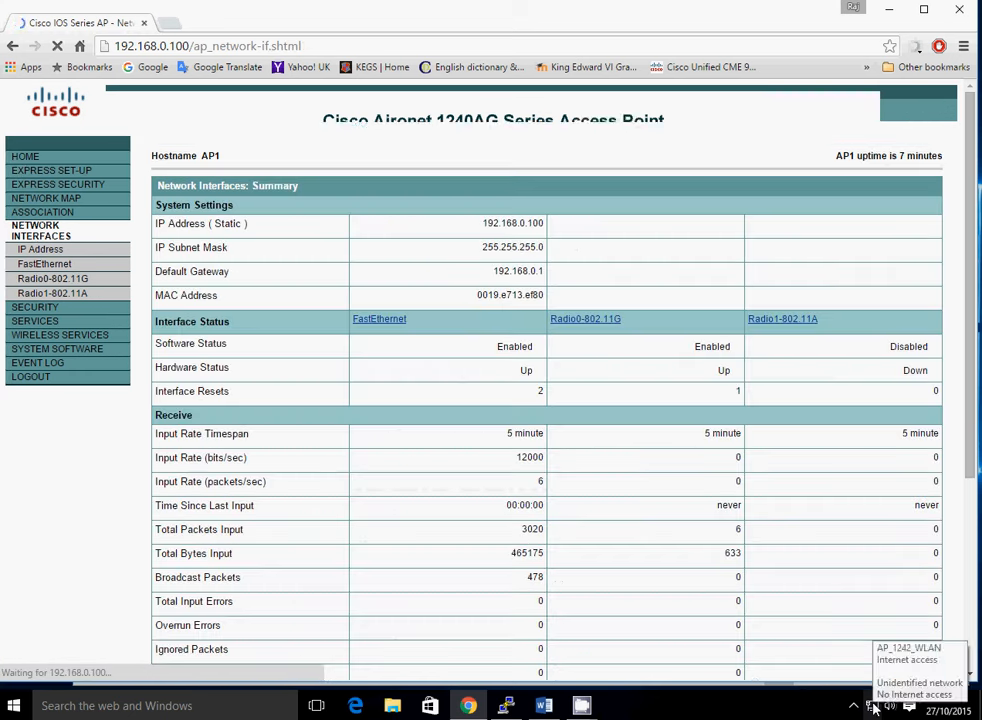
click(872, 705)
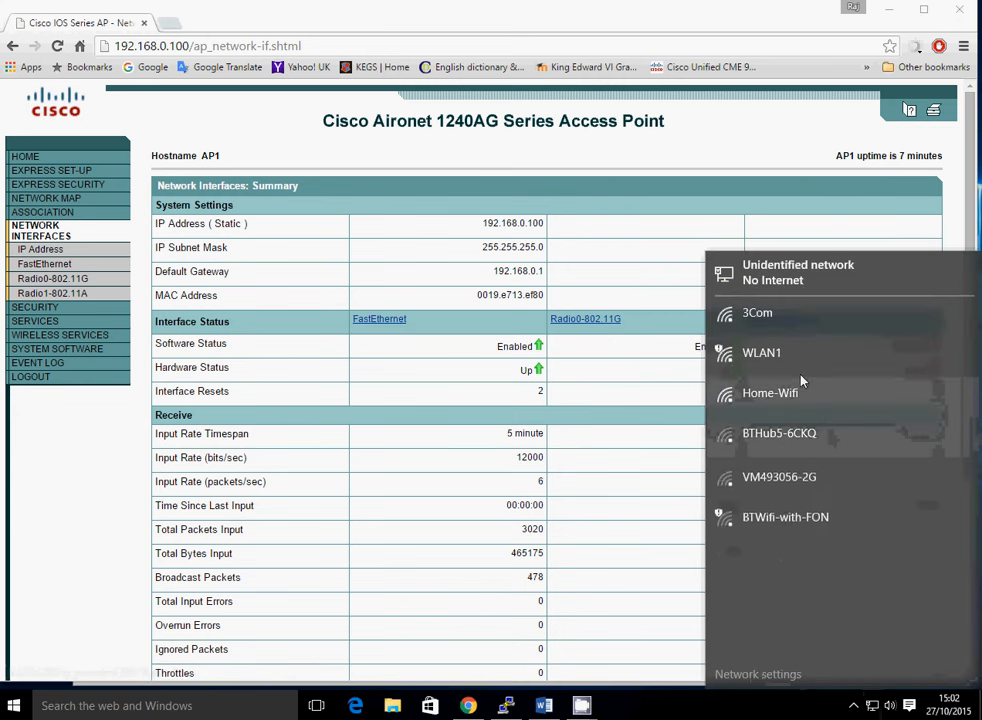
- Open the Wi-Fi network settings and connect the laptop to WLAN1
click(761, 352)
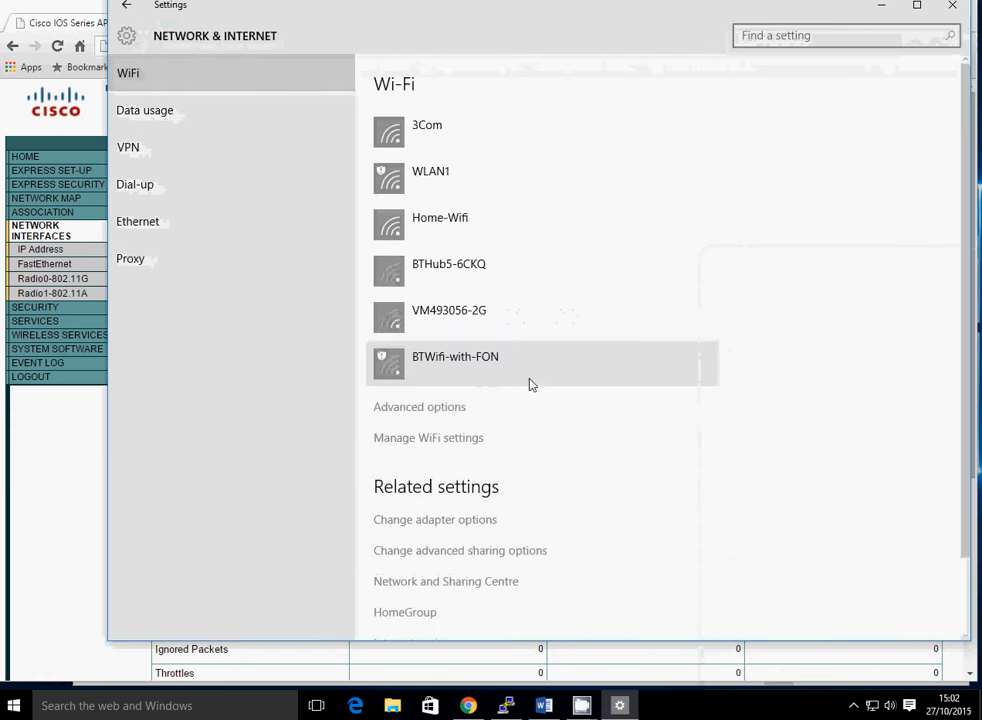
click(430, 178)
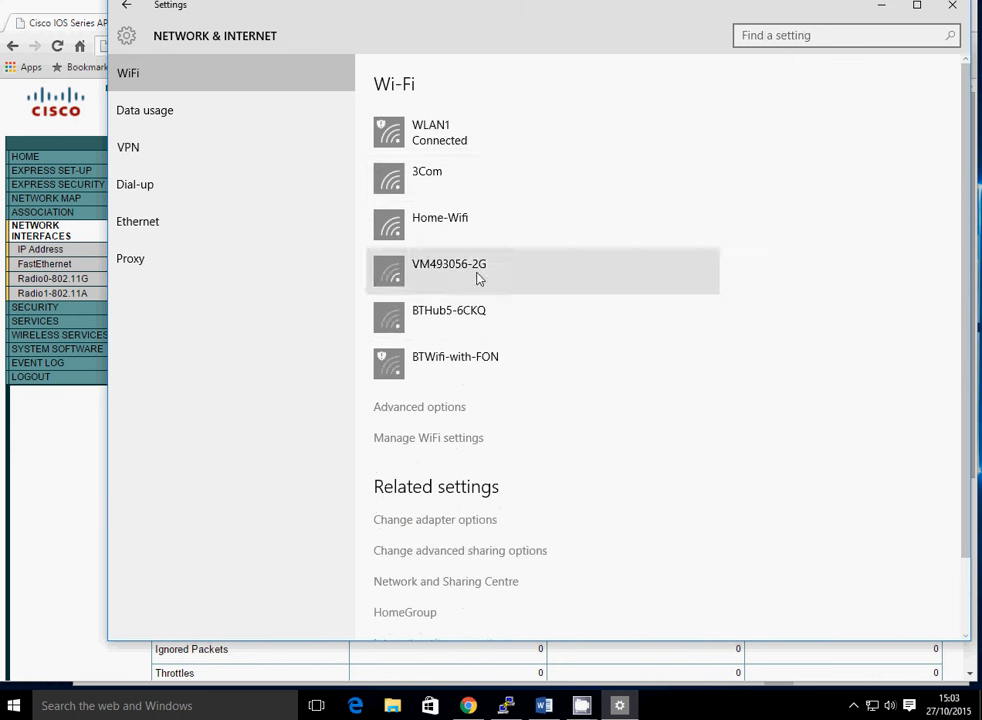
mouse_move(410, 413)
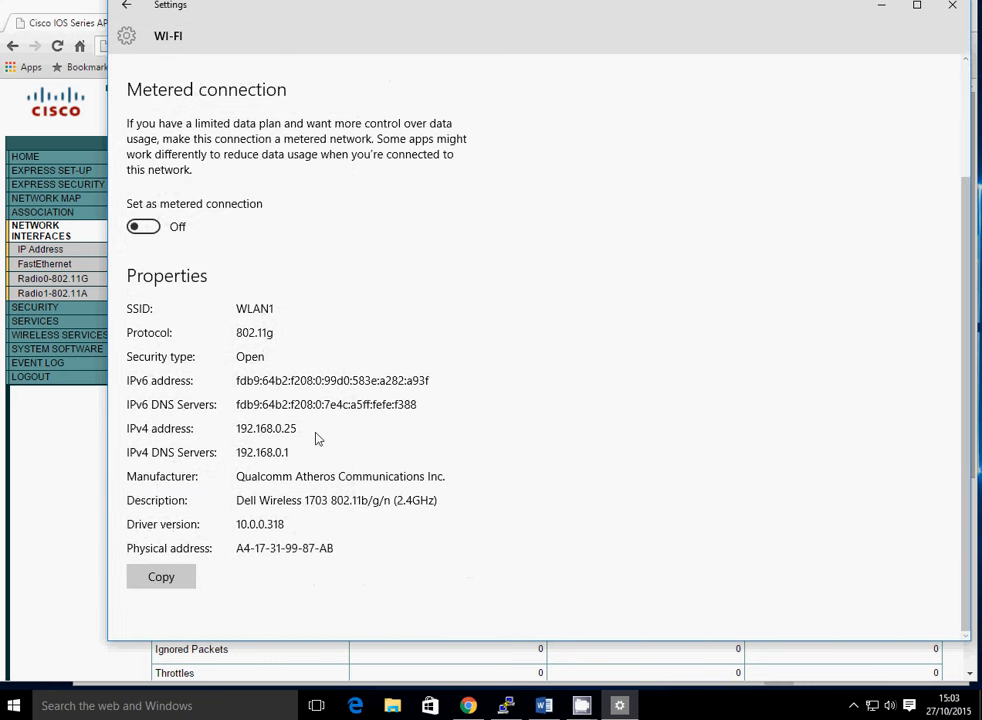
mouse_move(170, 459)
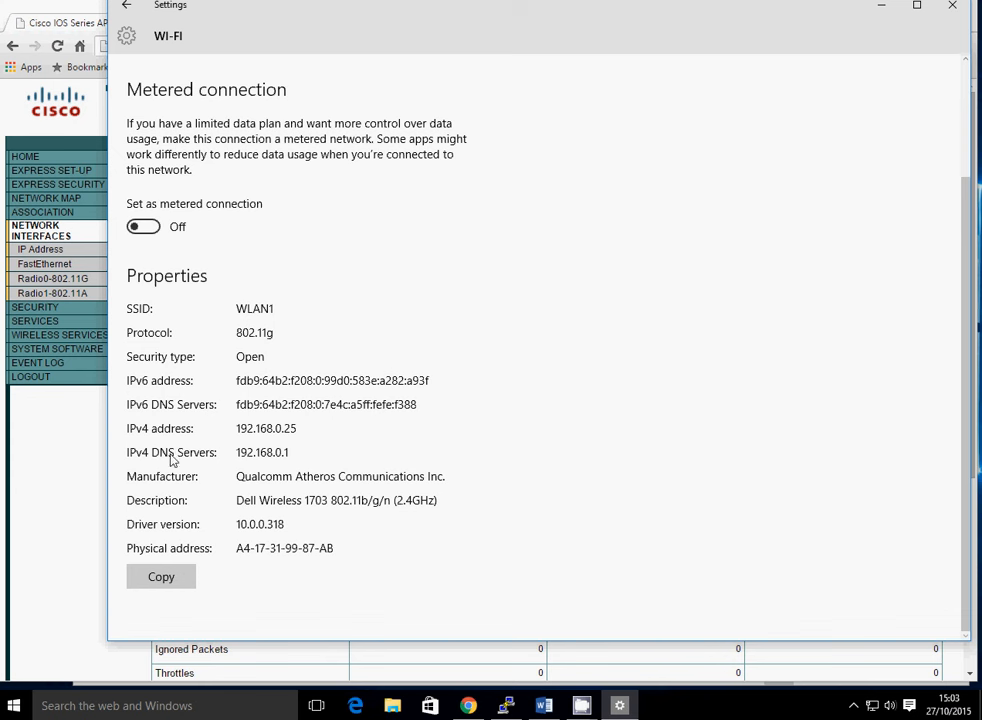
mouse_move(293, 461)
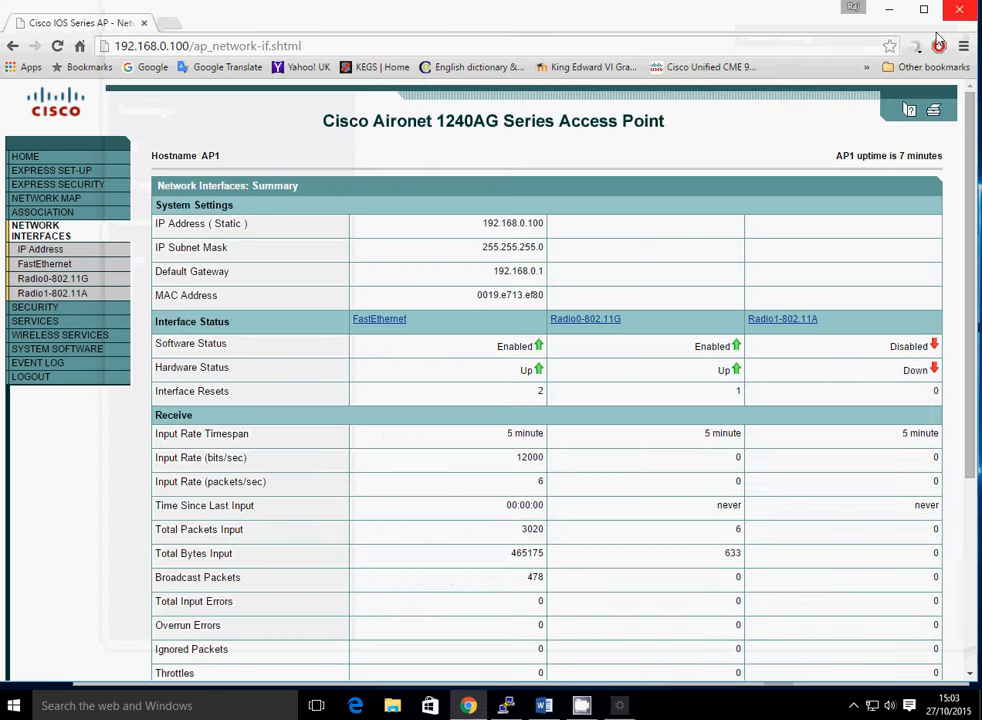
mouse_move(657, 394)
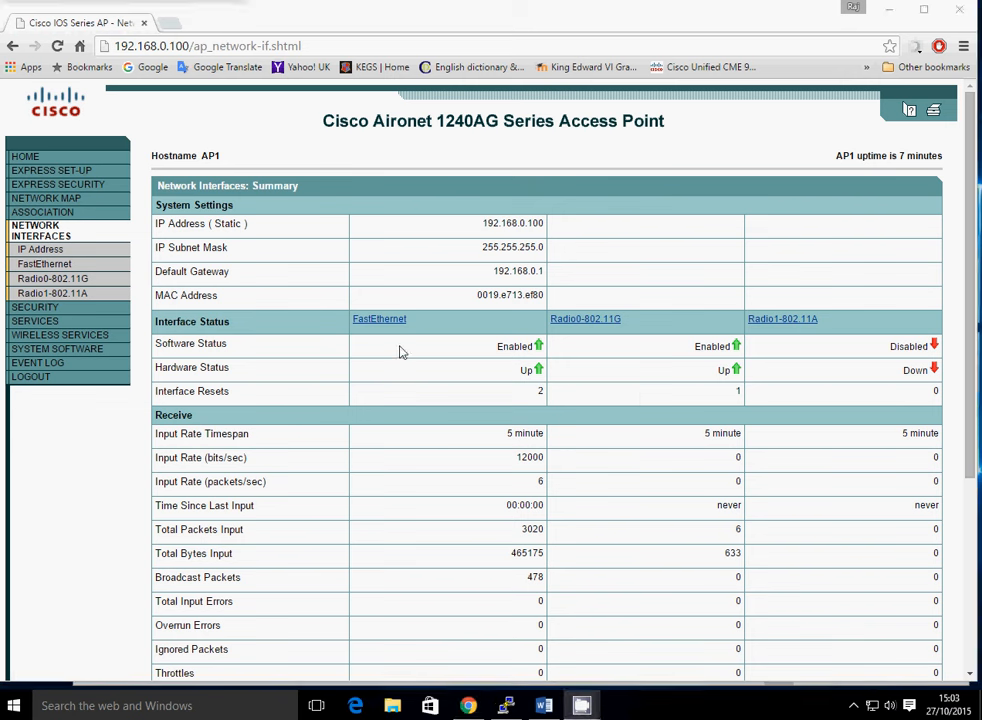
mouse_move(398, 352)
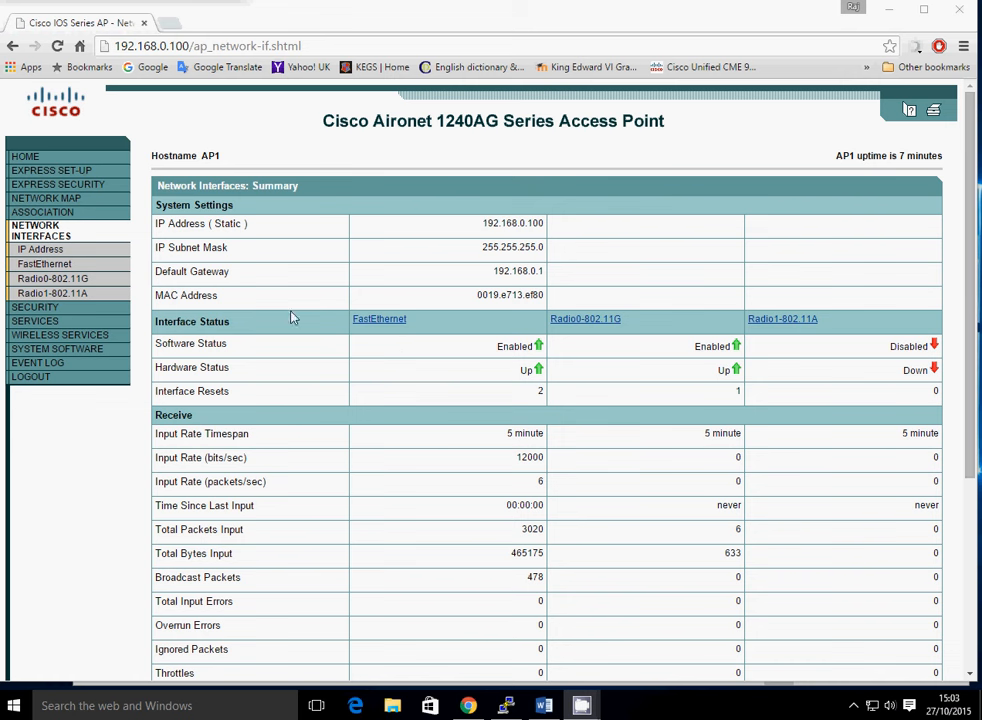
- Open Security Summary showing WLAN1 unencrypted on both radios
click(35, 307)
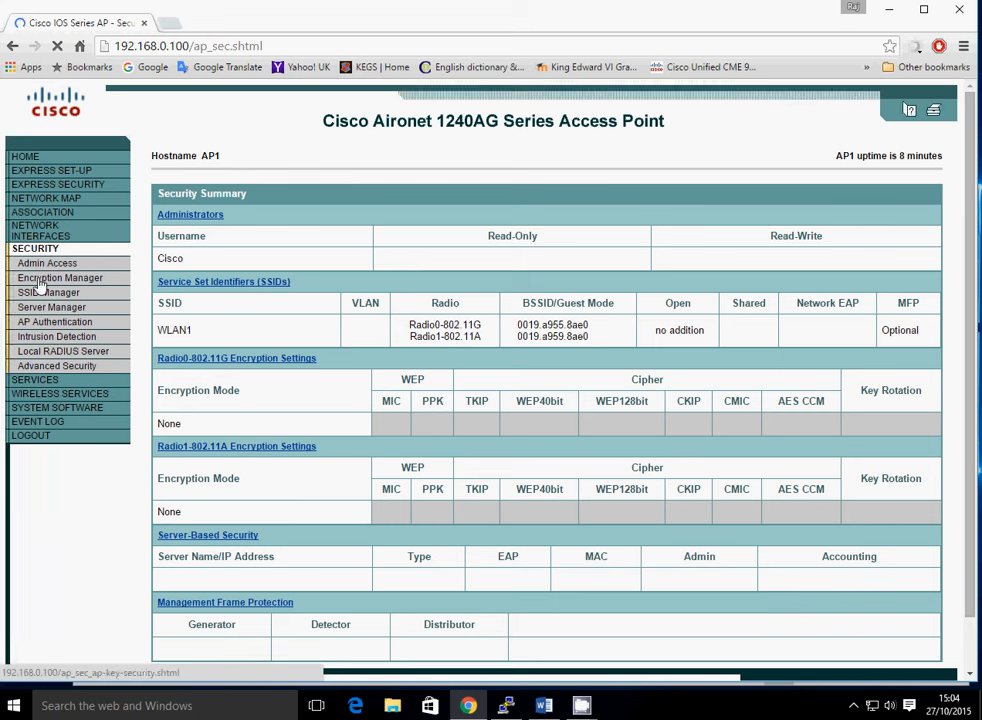
- In Encryption Manager, apply the AES CCMP cipher to all radios and confirm
click(59, 277)
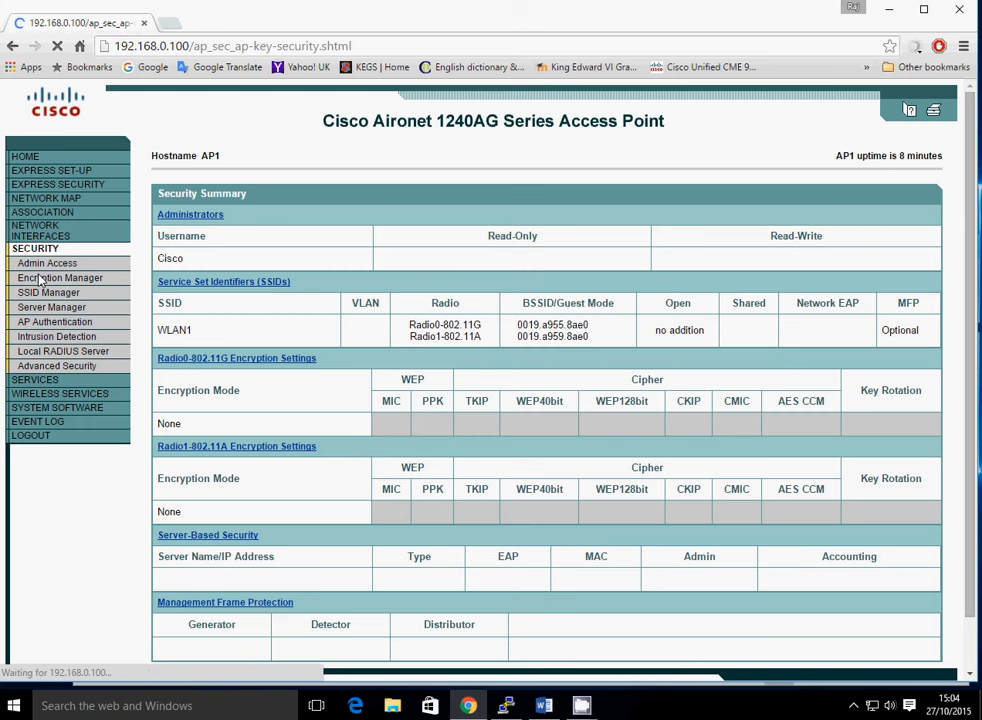
click(61, 277)
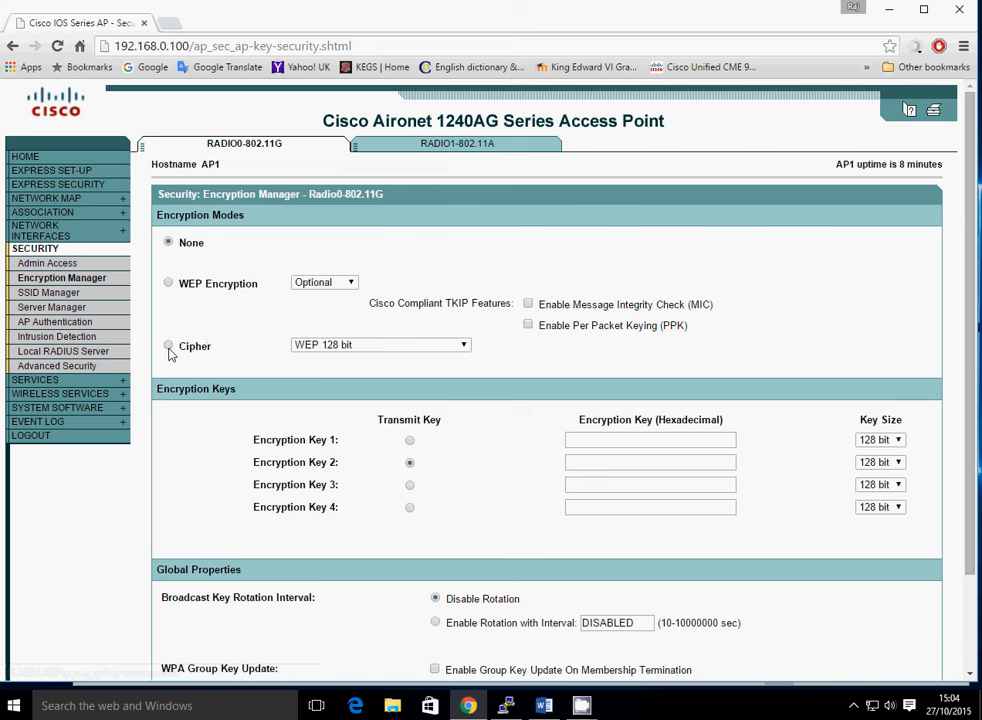
click(168, 345)
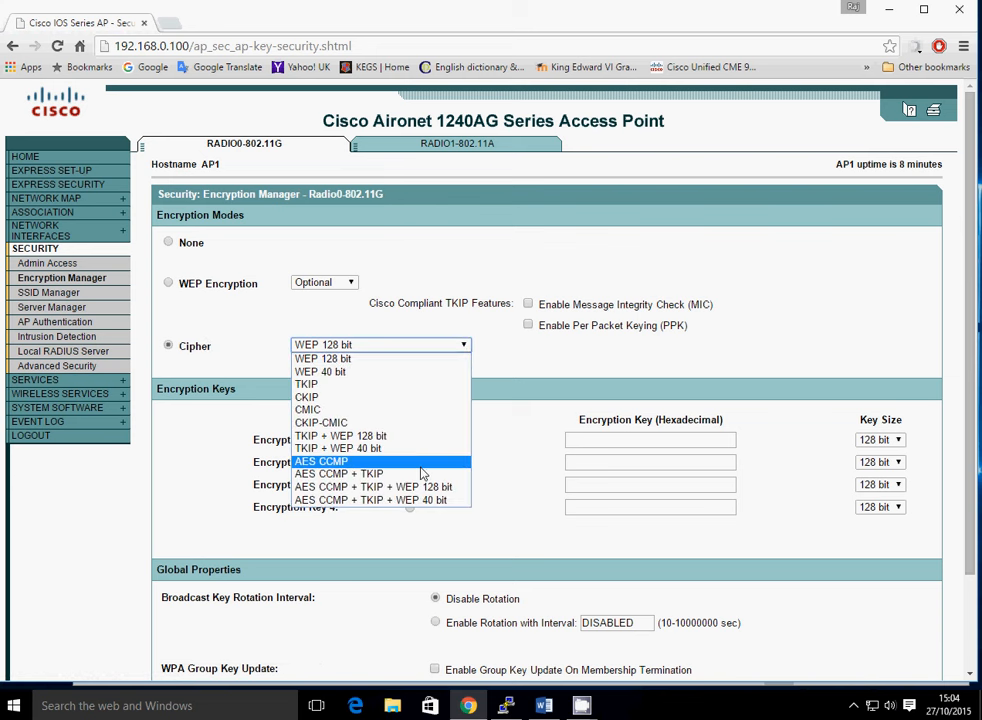
click(320, 461)
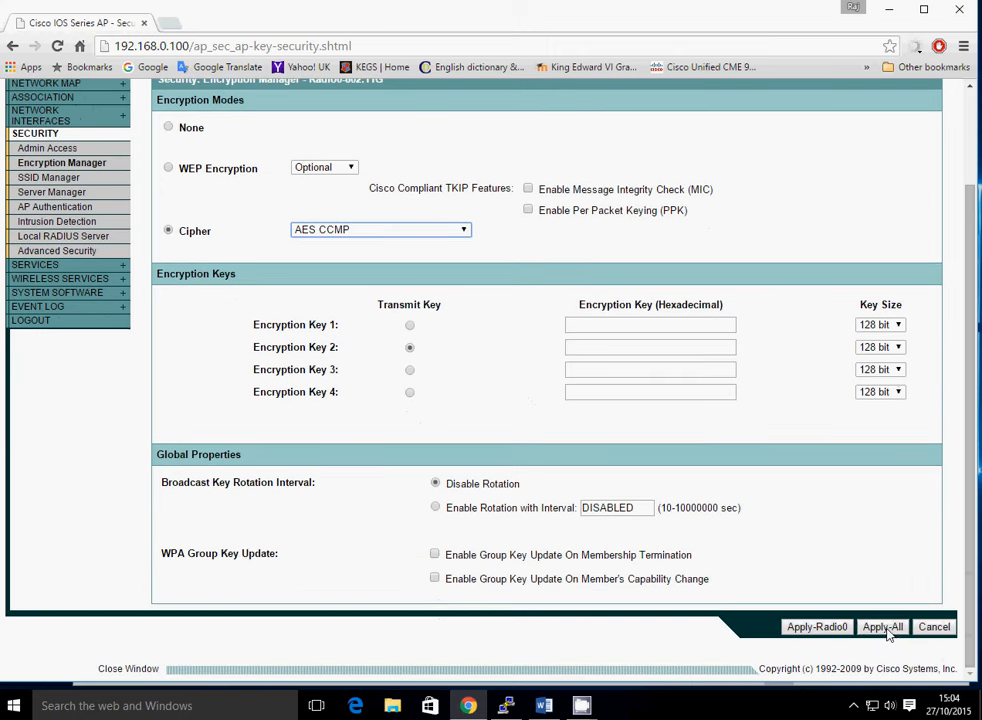
click(881, 626)
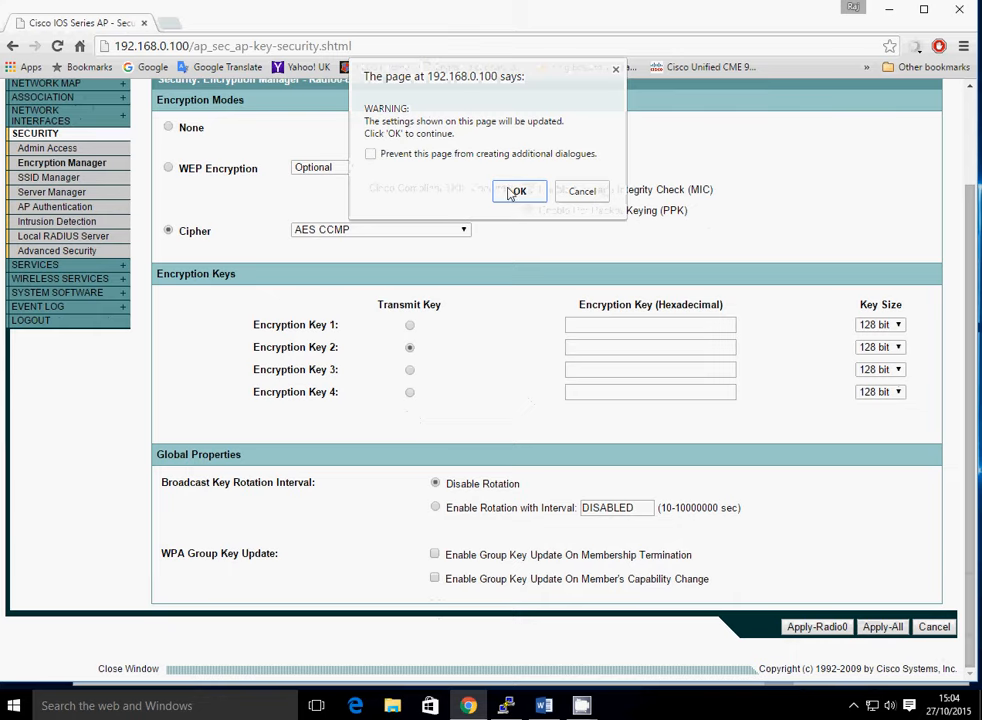
click(518, 191)
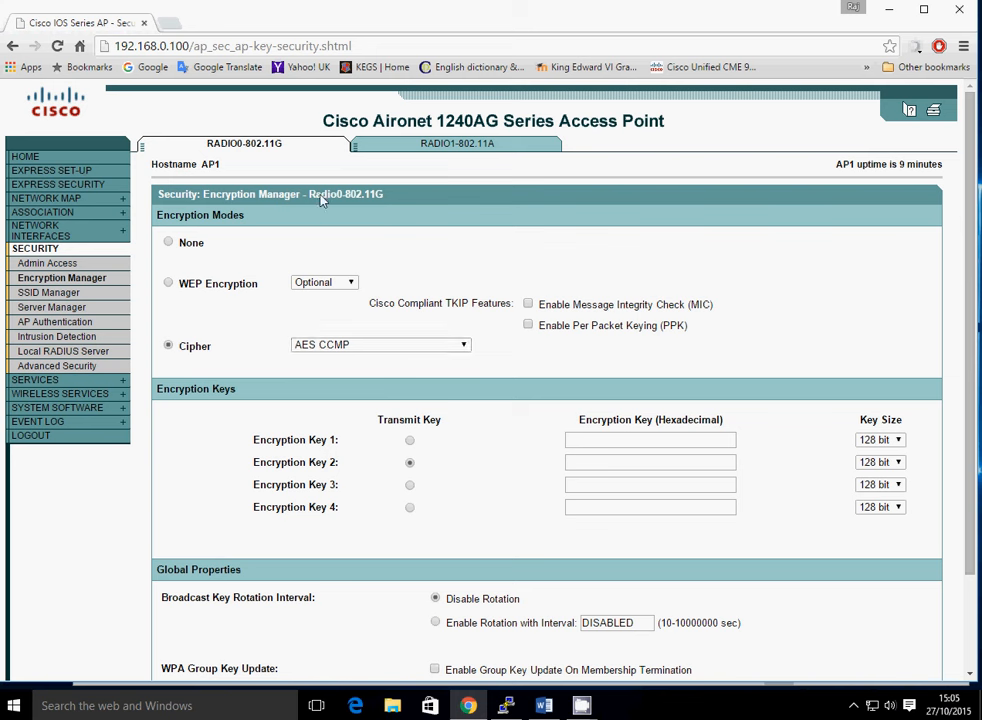
mouse_move(267, 347)
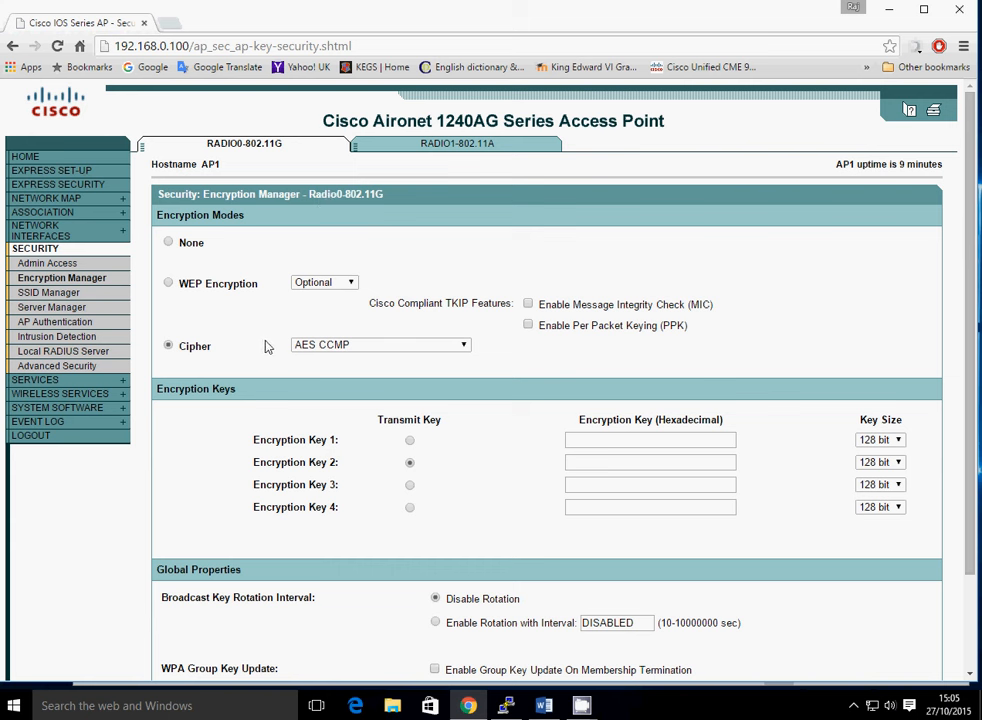
mouse_move(270, 344)
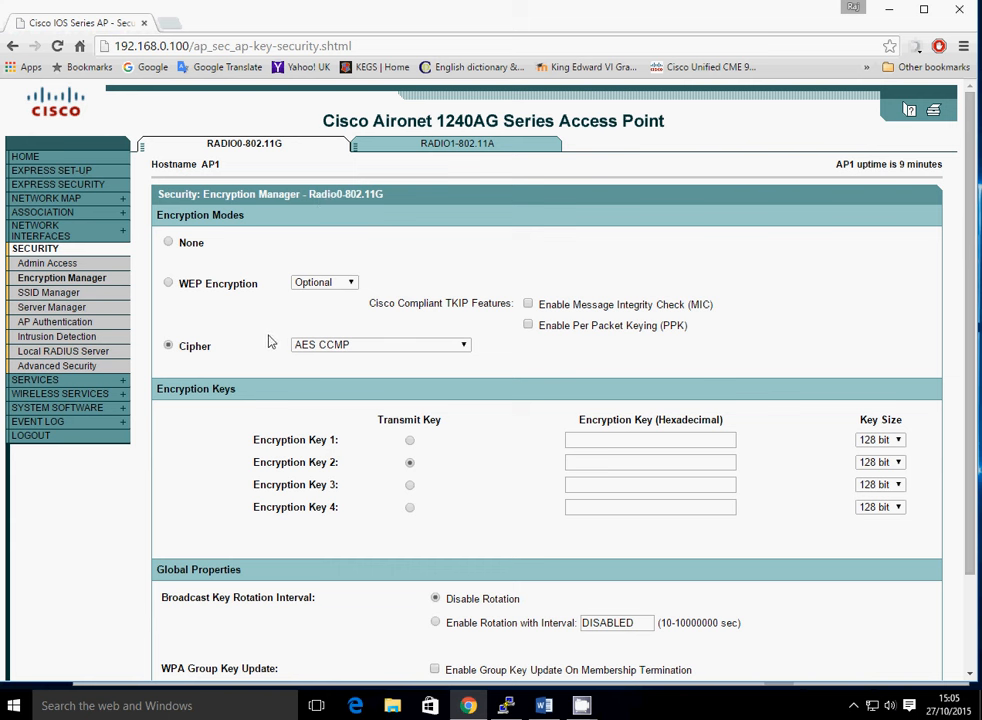
mouse_move(224, 360)
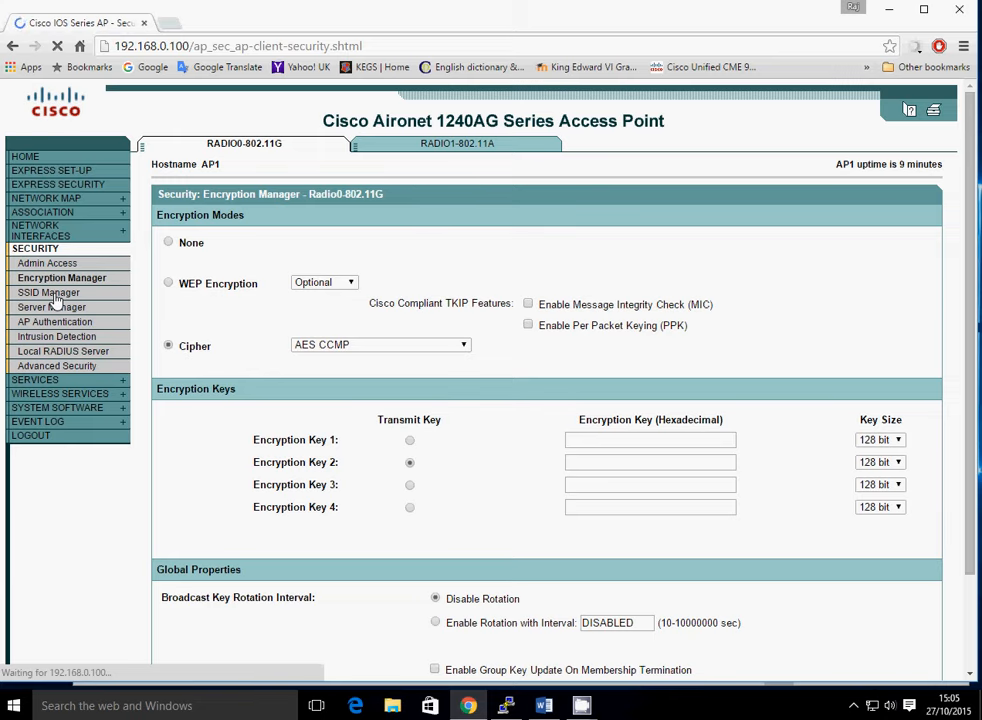
- Load WLAN1 in the SSID Manager for editing
click(48, 292)
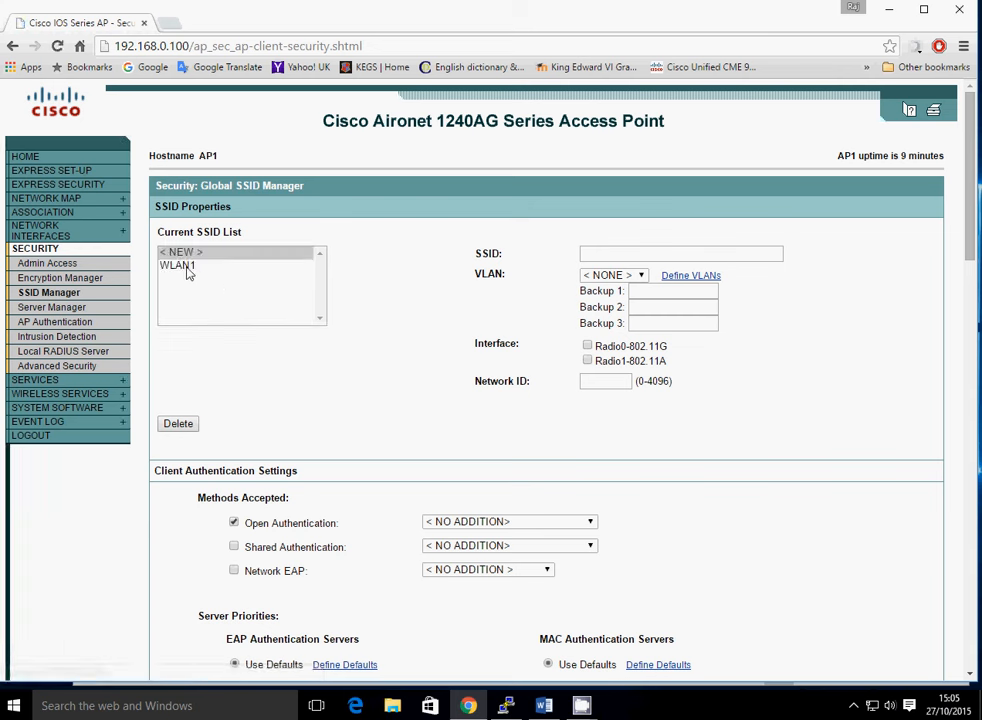
click(176, 265)
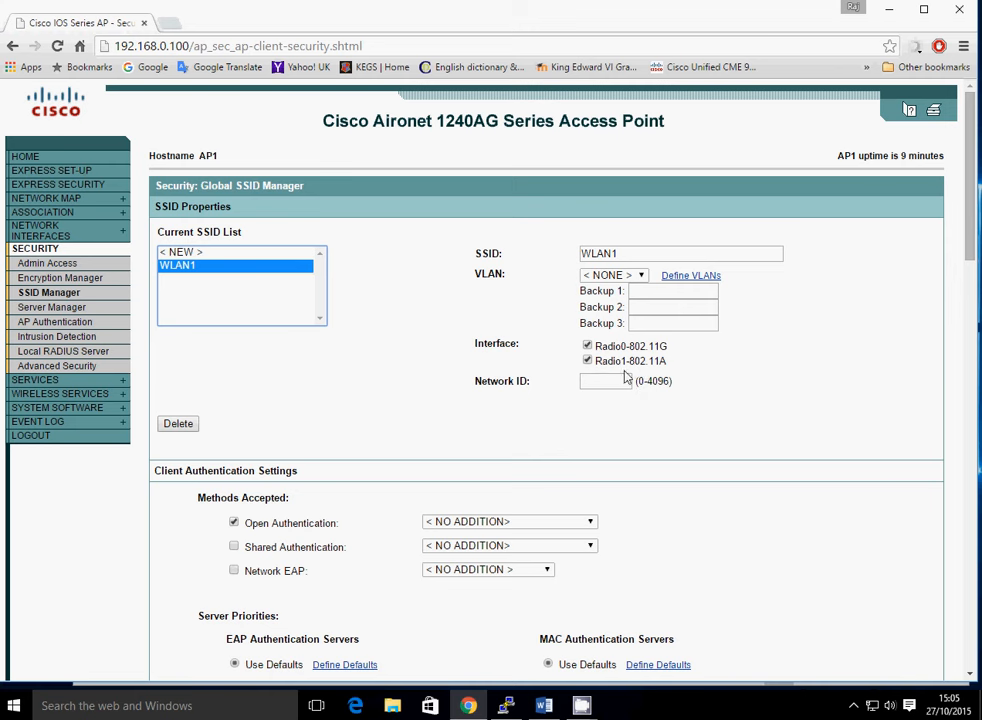
scroll(down, 3)
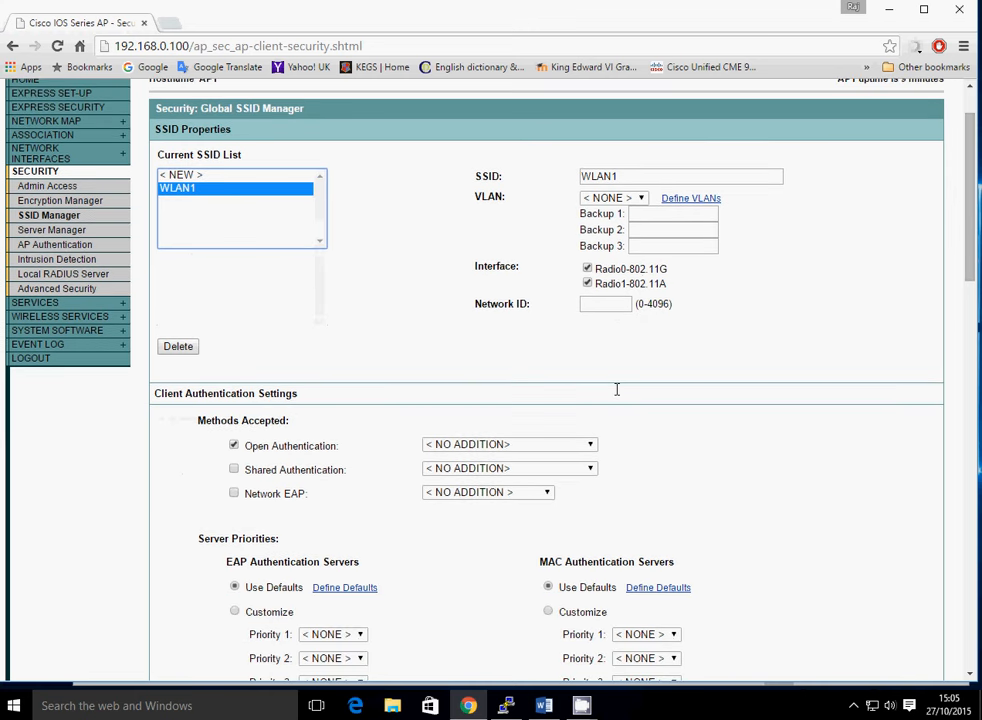
scroll(down, 3)
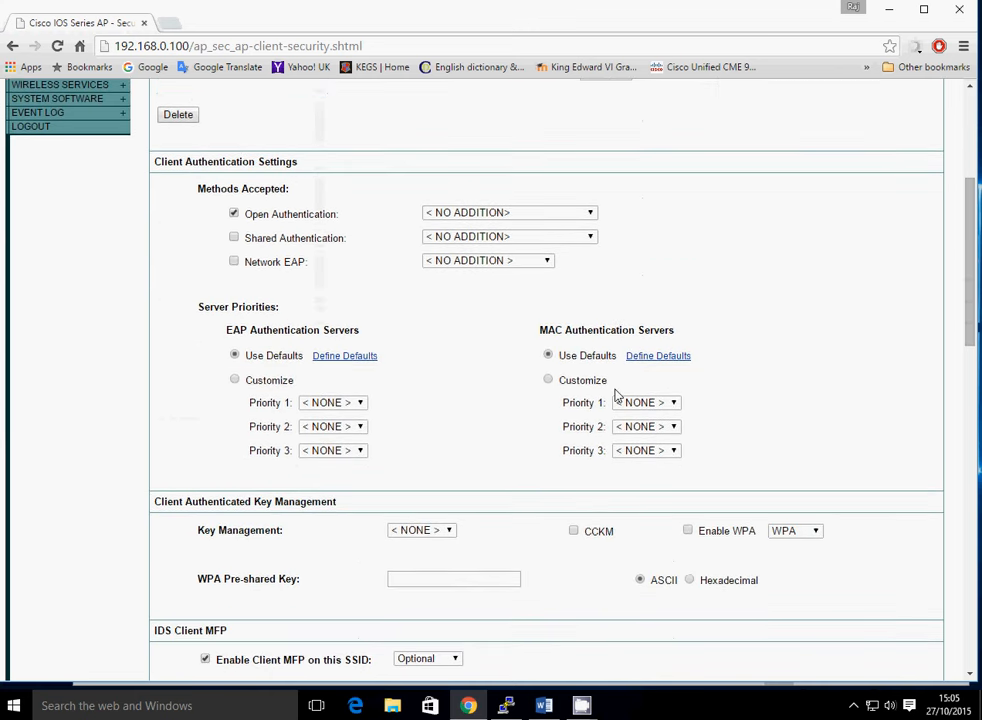
scroll(down, 3)
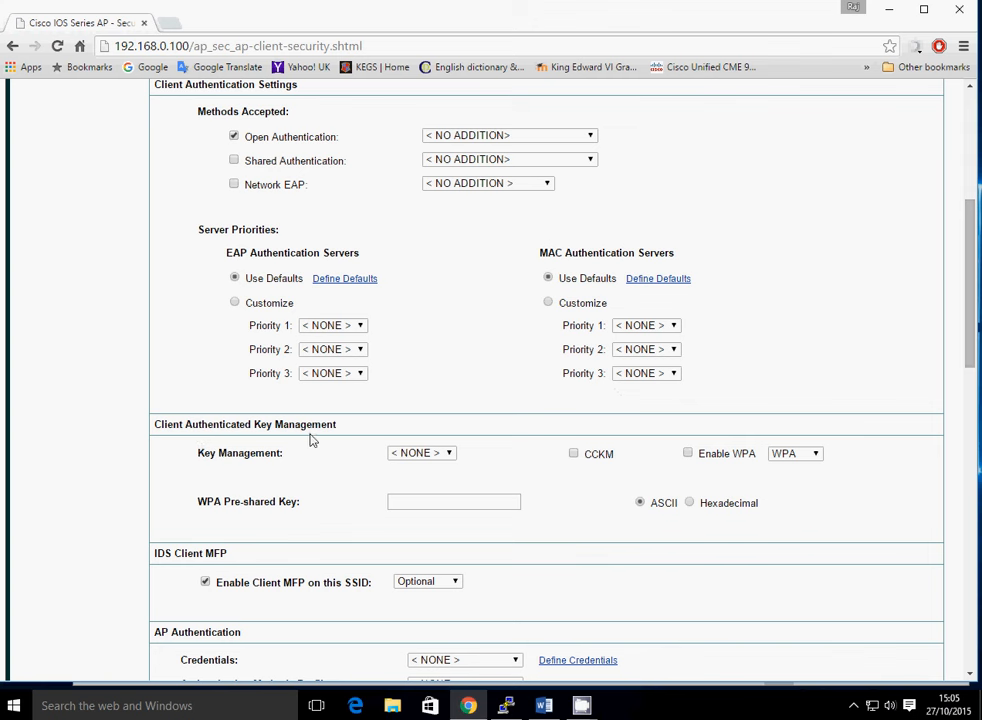
- Give WLAN1 mandatory WPAv2 key management with a pre-shared key, and apply
click(421, 453)
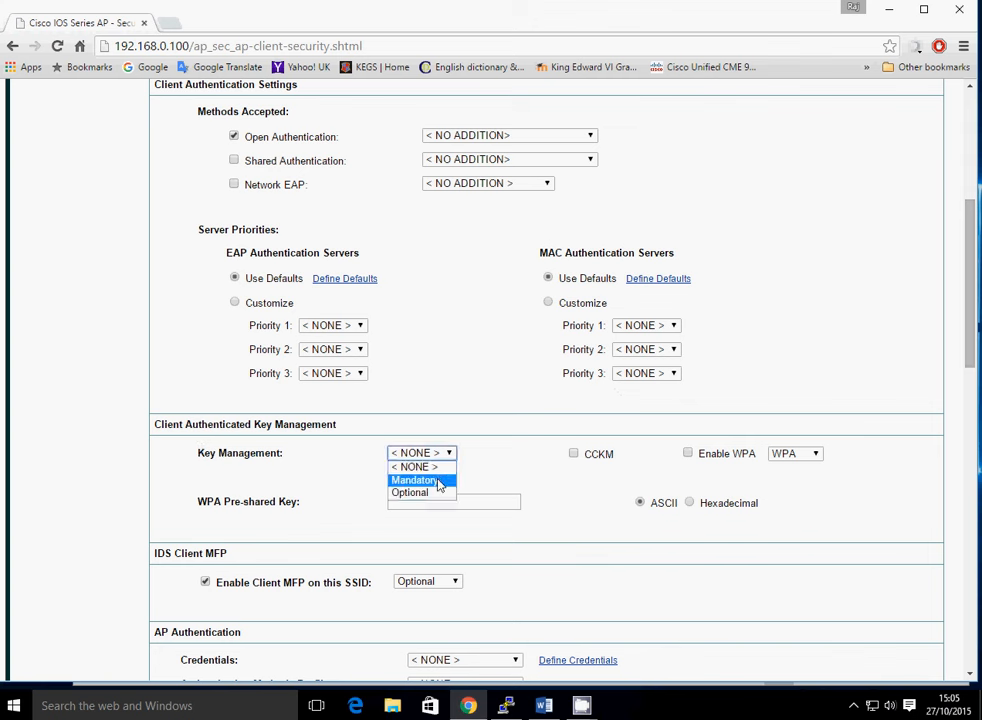
click(413, 481)
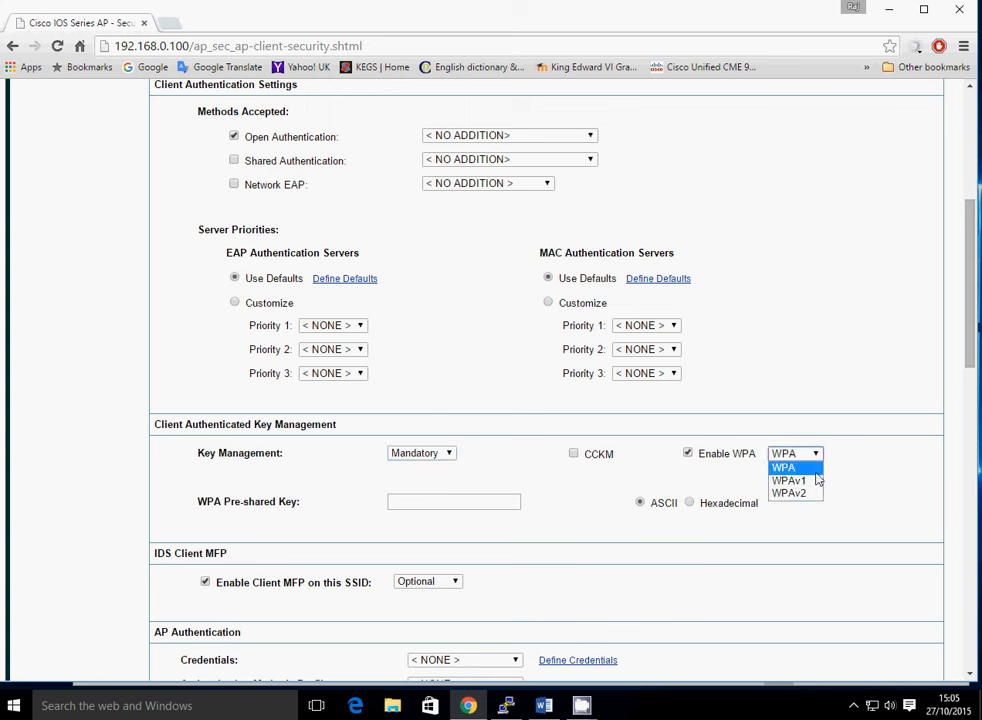
click(789, 492)
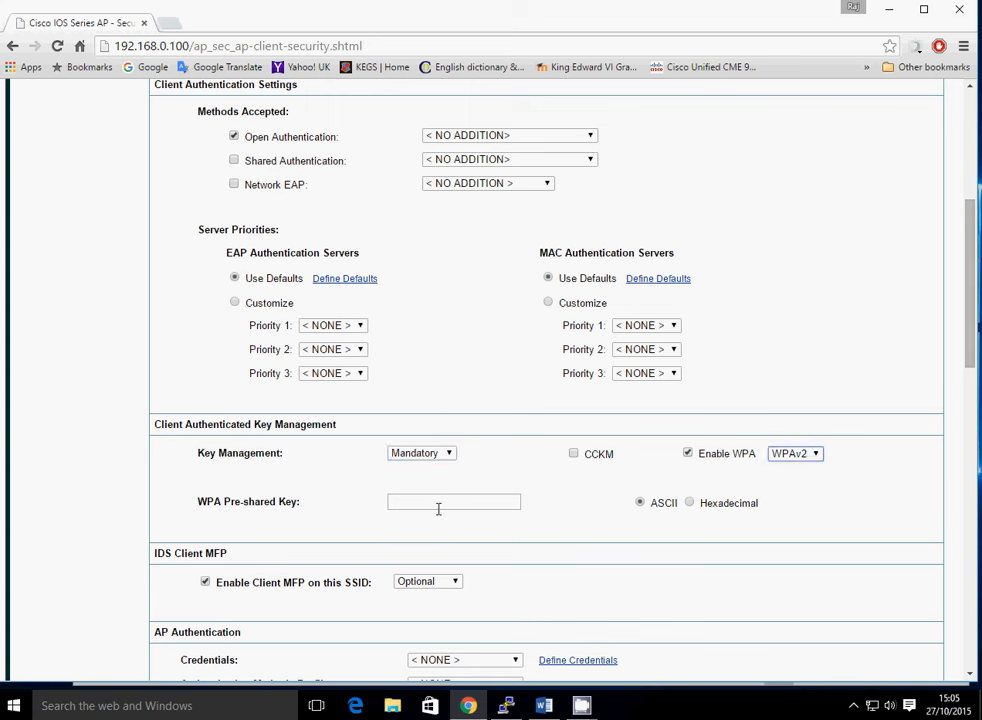
click(453, 501)
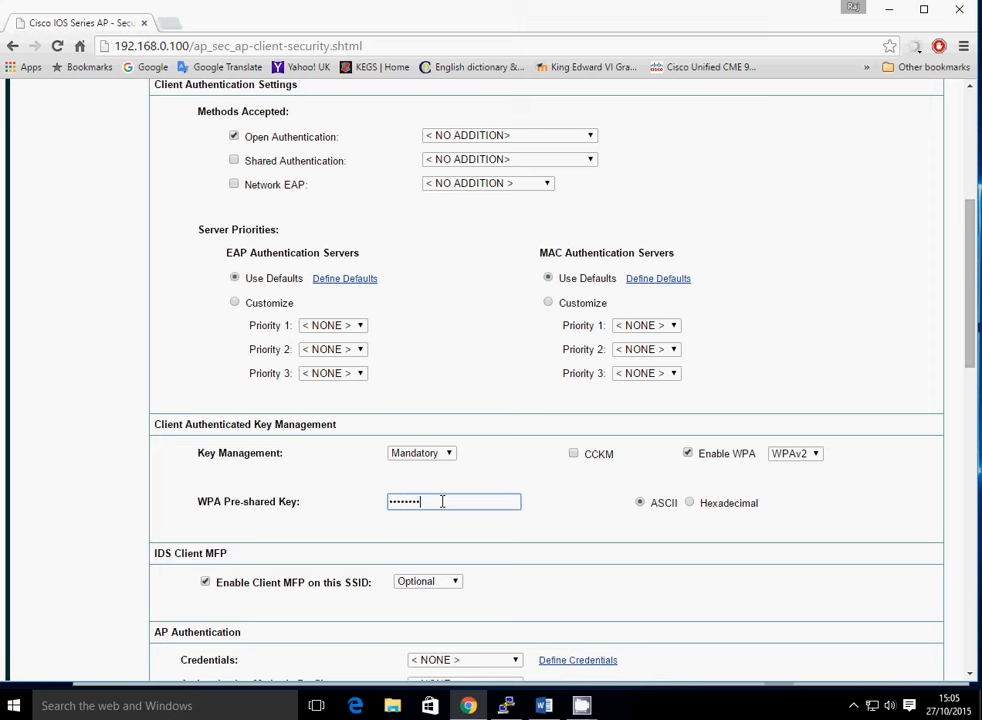
scroll(down, 3)
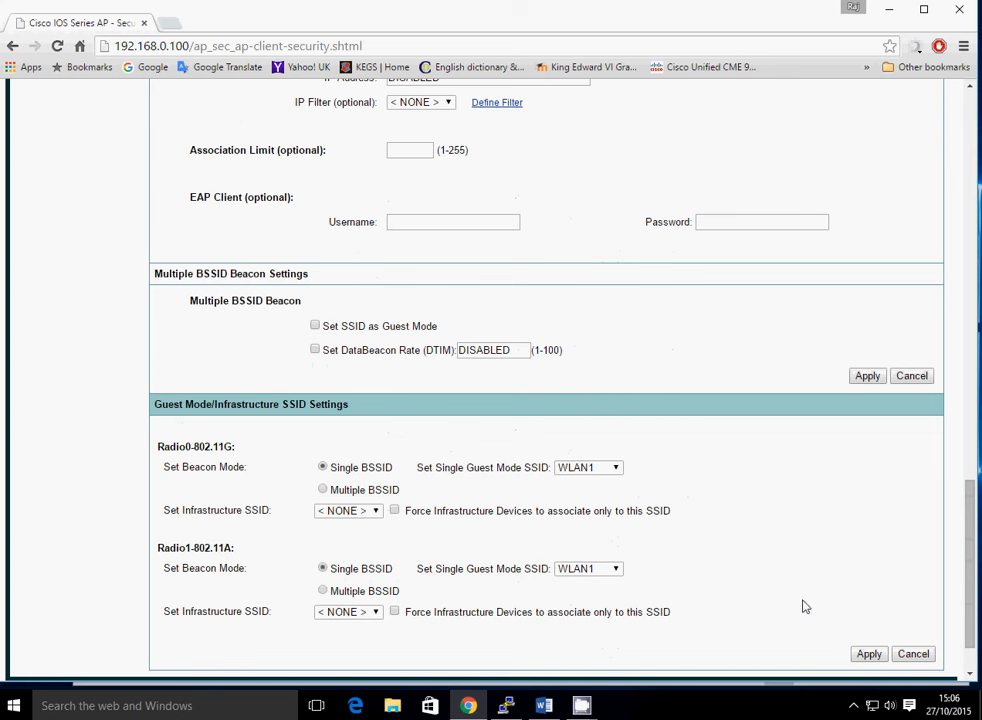
mouse_move(867, 375)
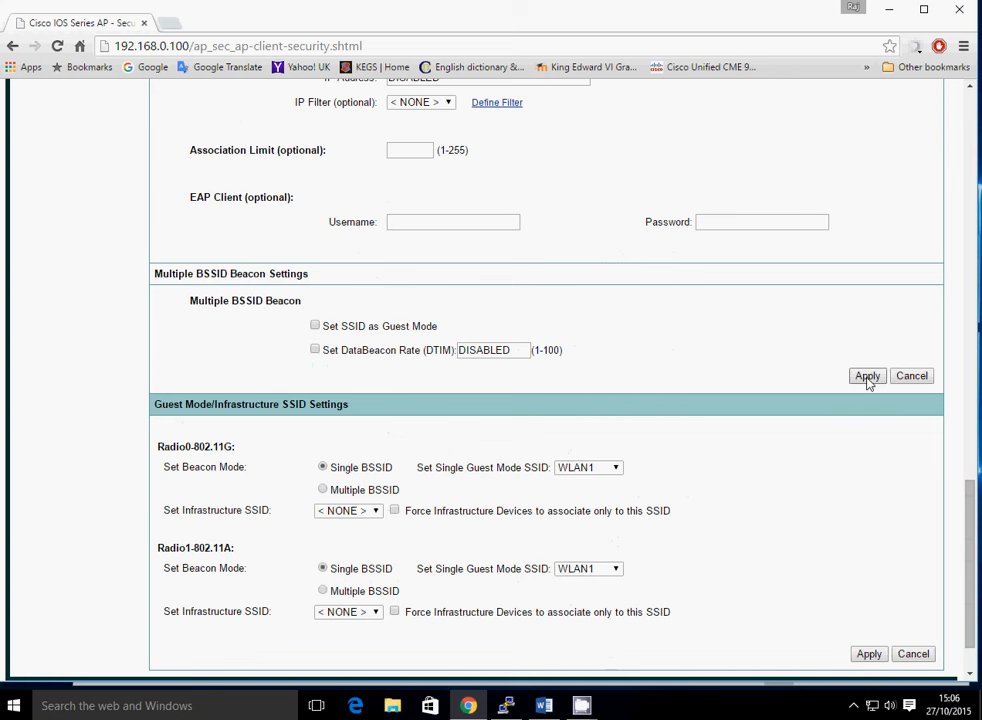
mouse_move(592, 432)
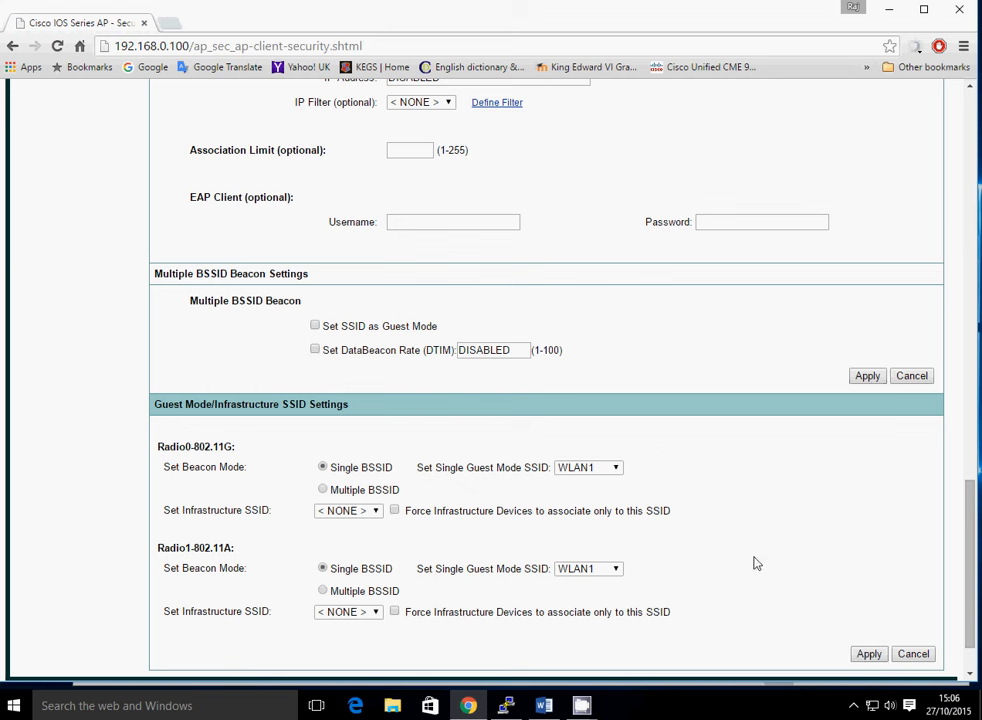
mouse_move(841, 387)
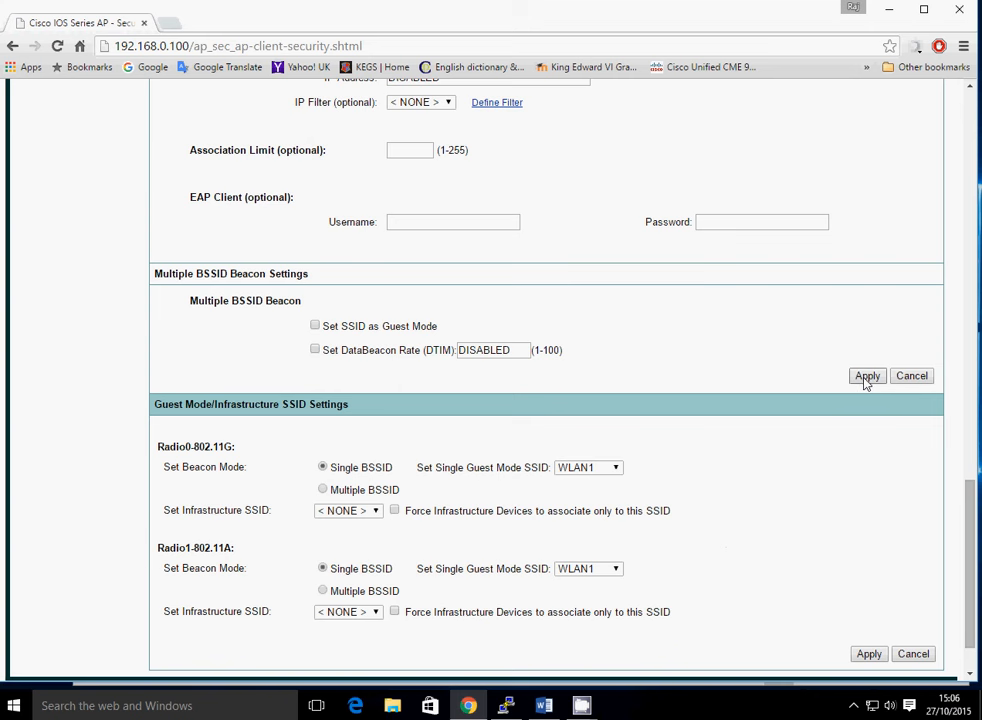
click(866, 375)
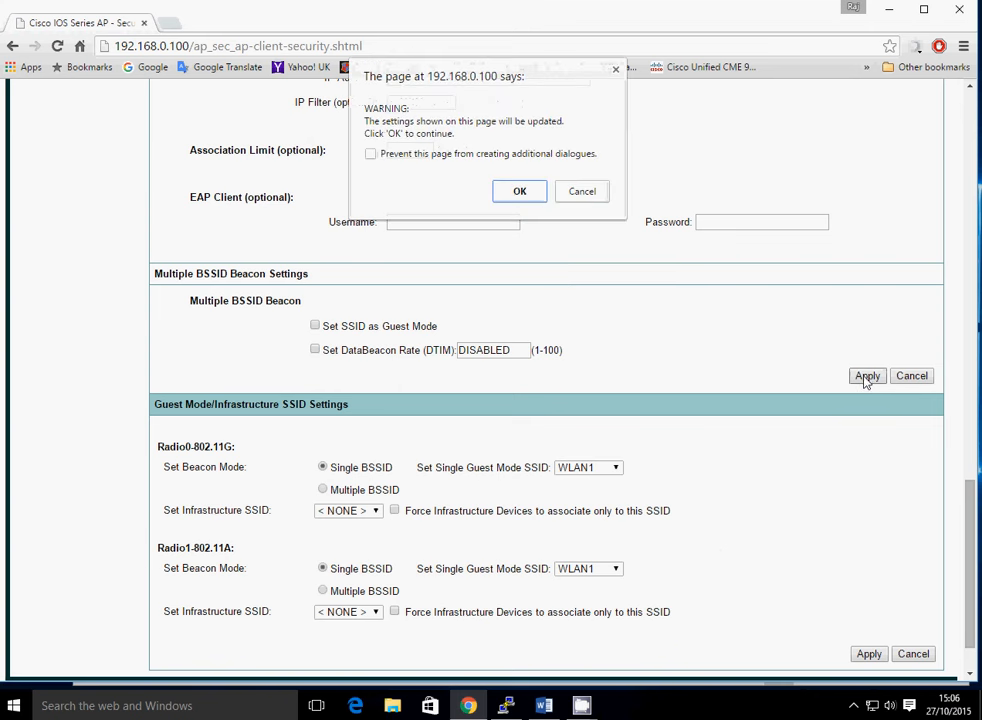
click(519, 191)
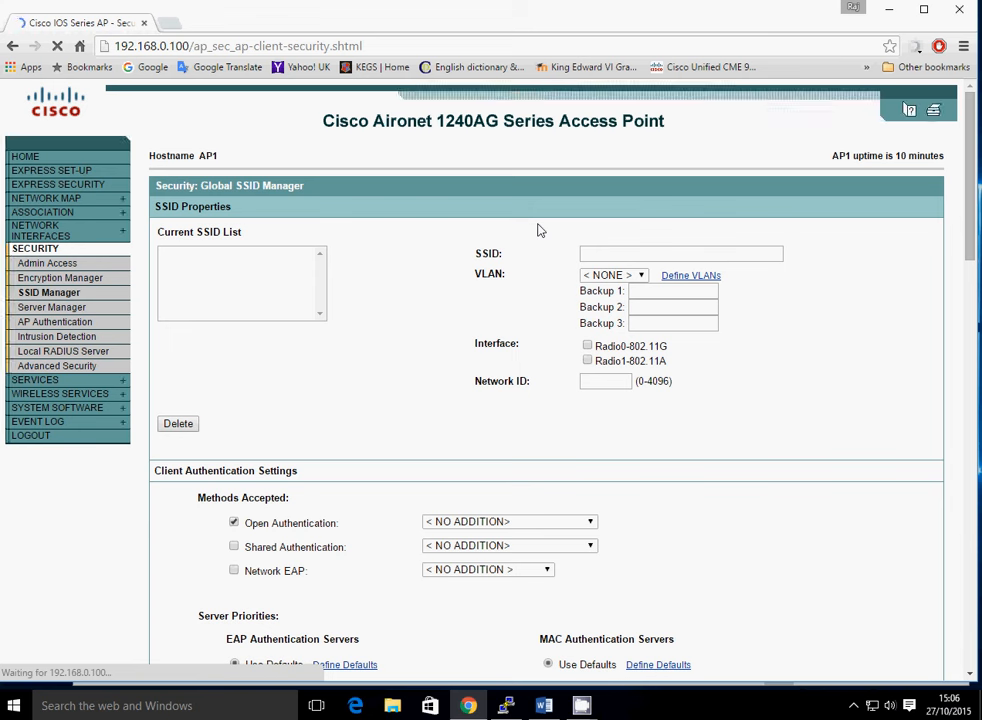
- Connect the laptop to WLAN1 with its security key and allow discoverability
click(872, 705)
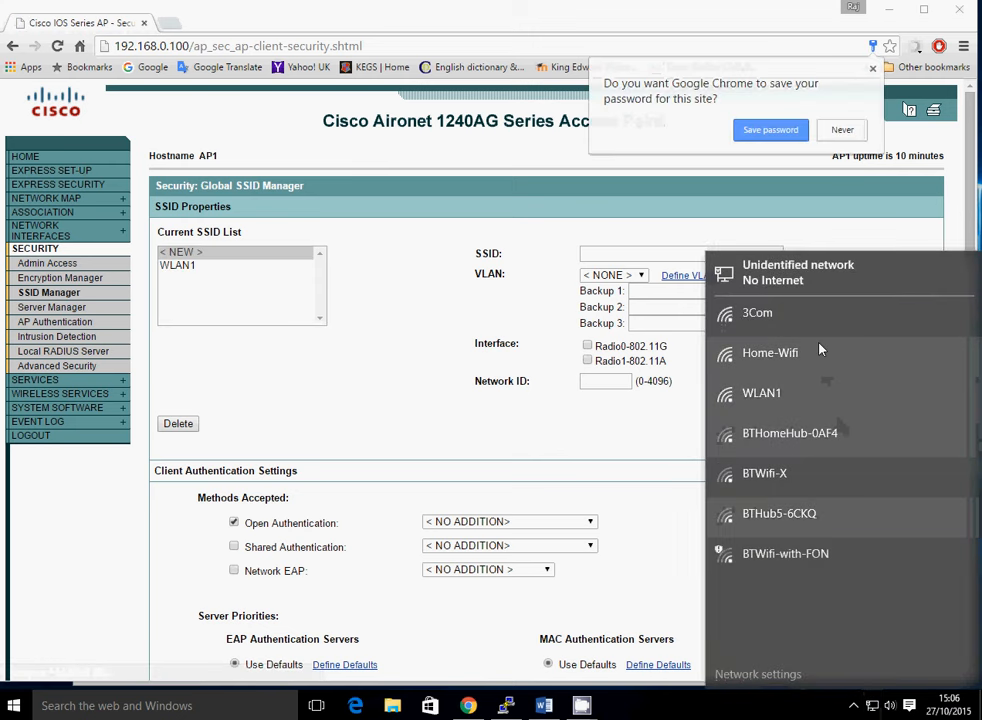
mouse_move(743, 700)
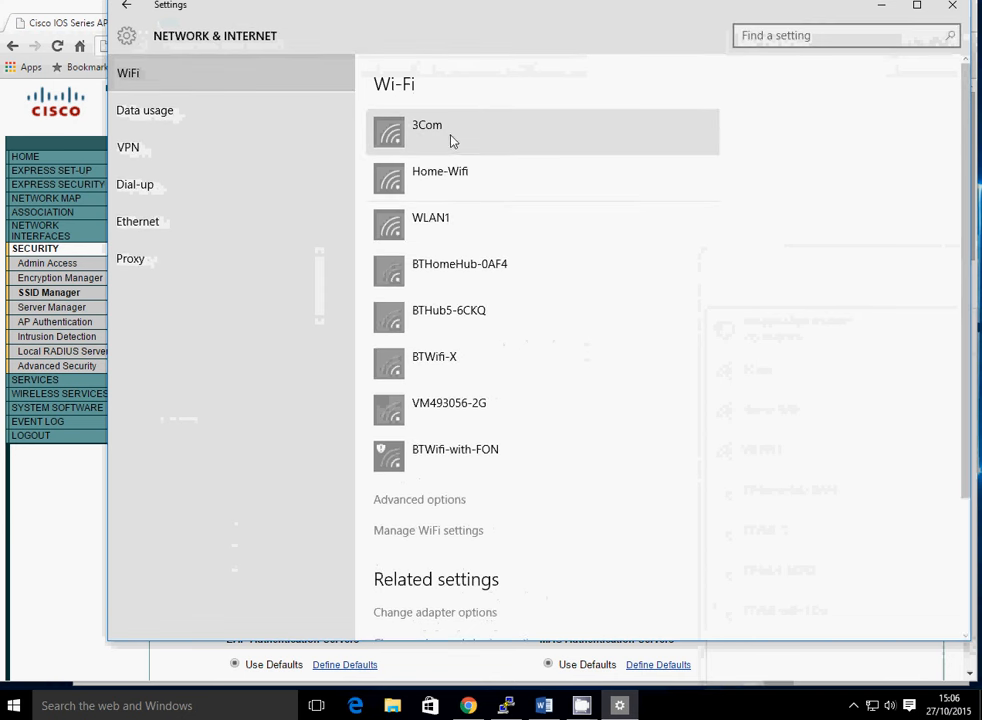
click(430, 217)
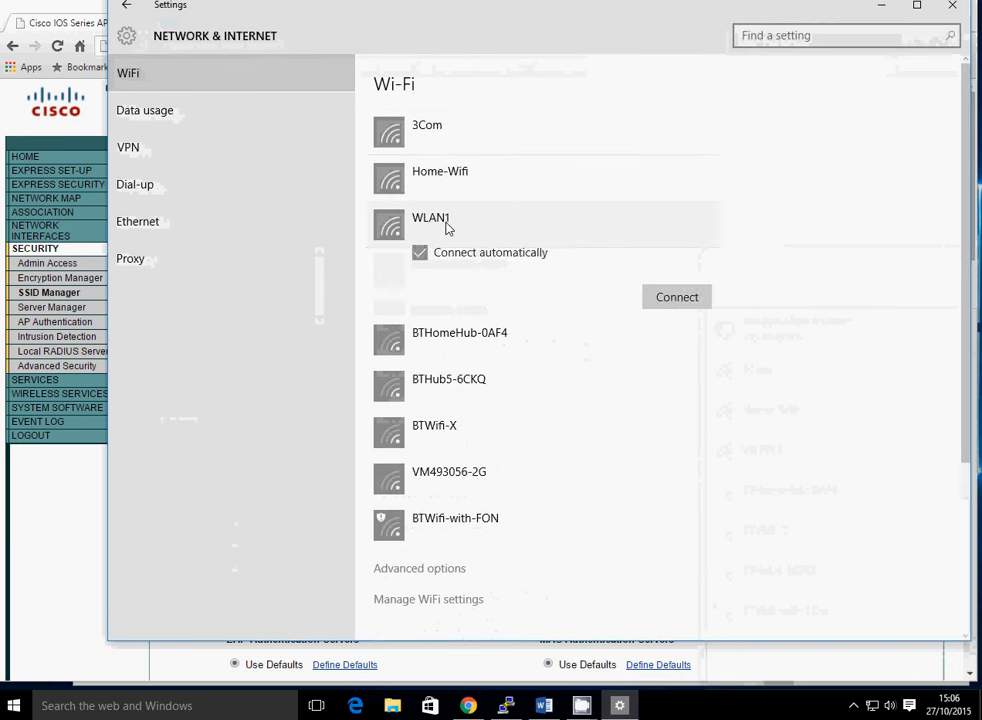
click(677, 297)
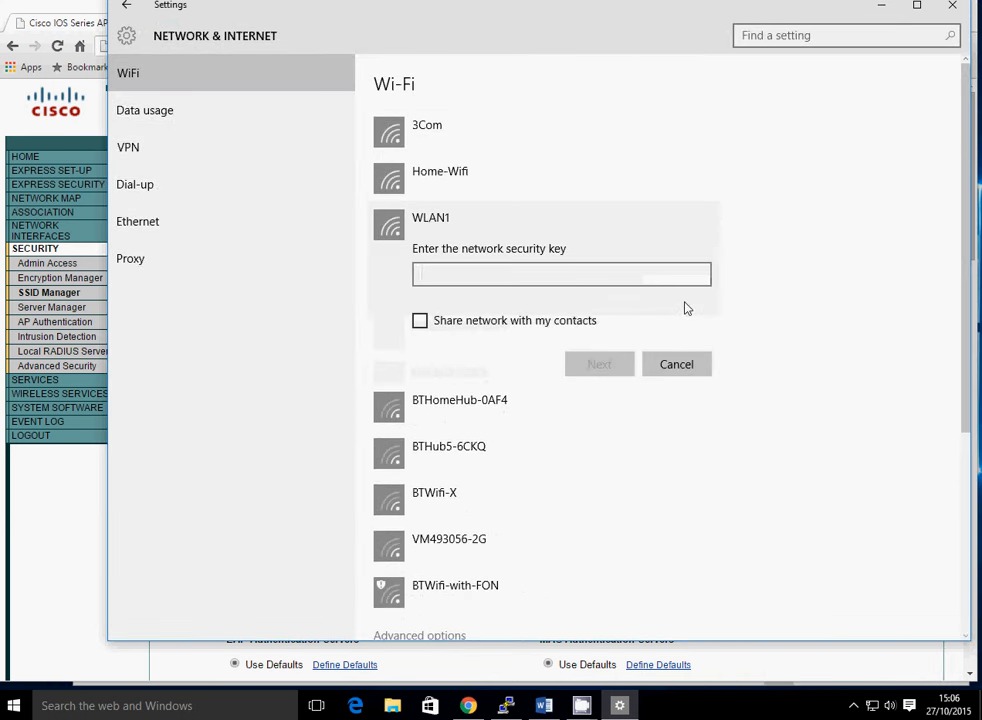
click(547, 273)
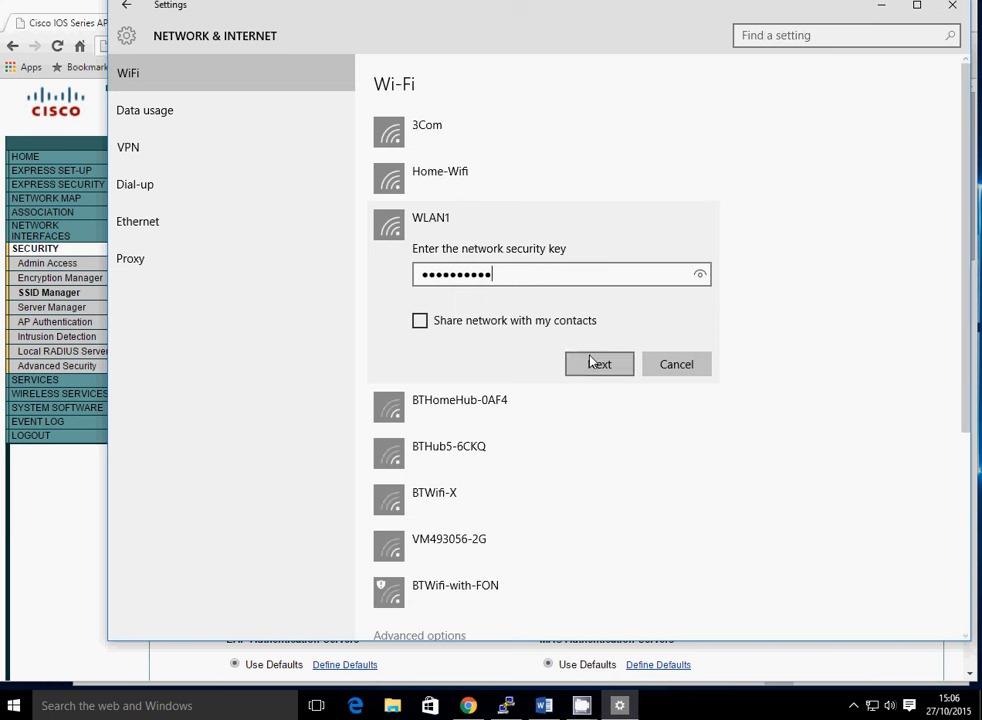
click(599, 364)
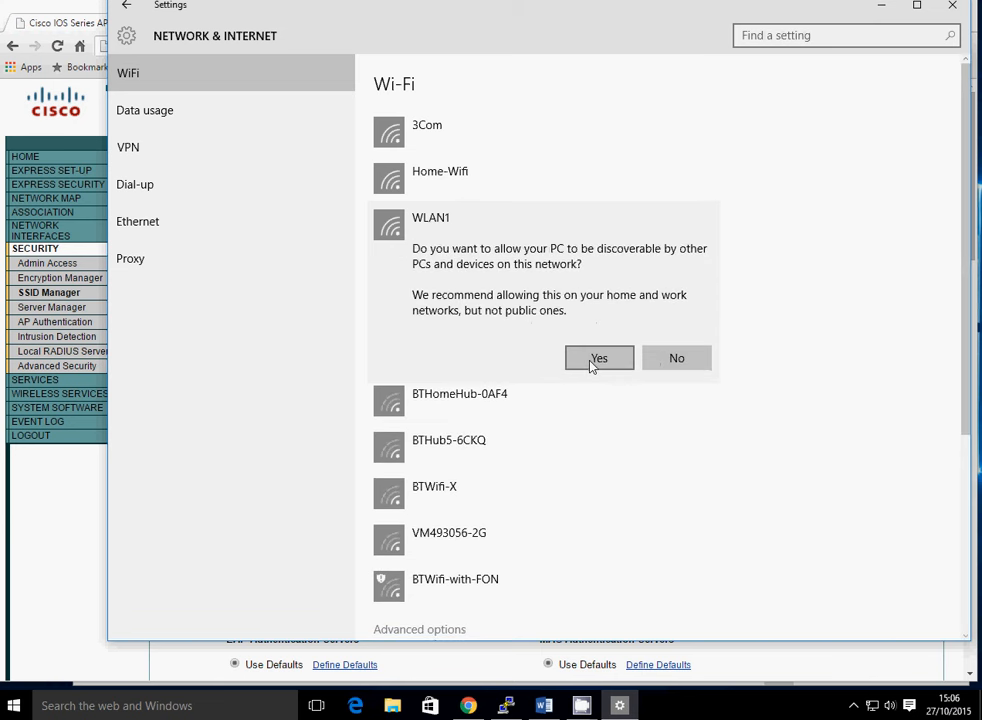
click(599, 358)
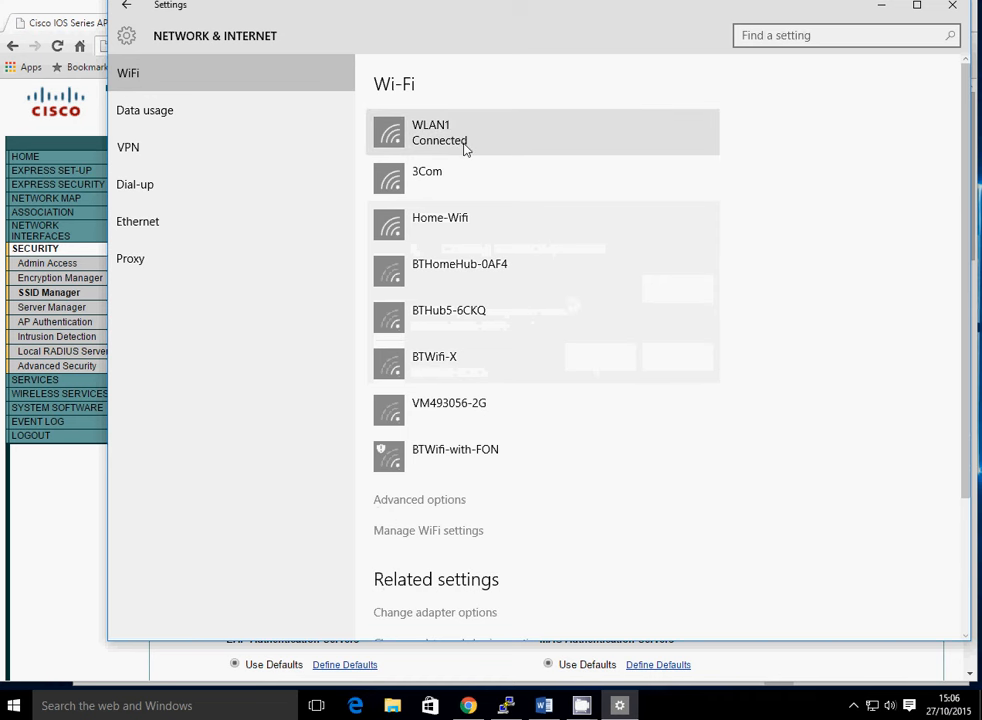
- Check WLAN1's properties (WPA2-Personal, 192.168.0.25) and type ping 192.168.0.1
click(543, 132)
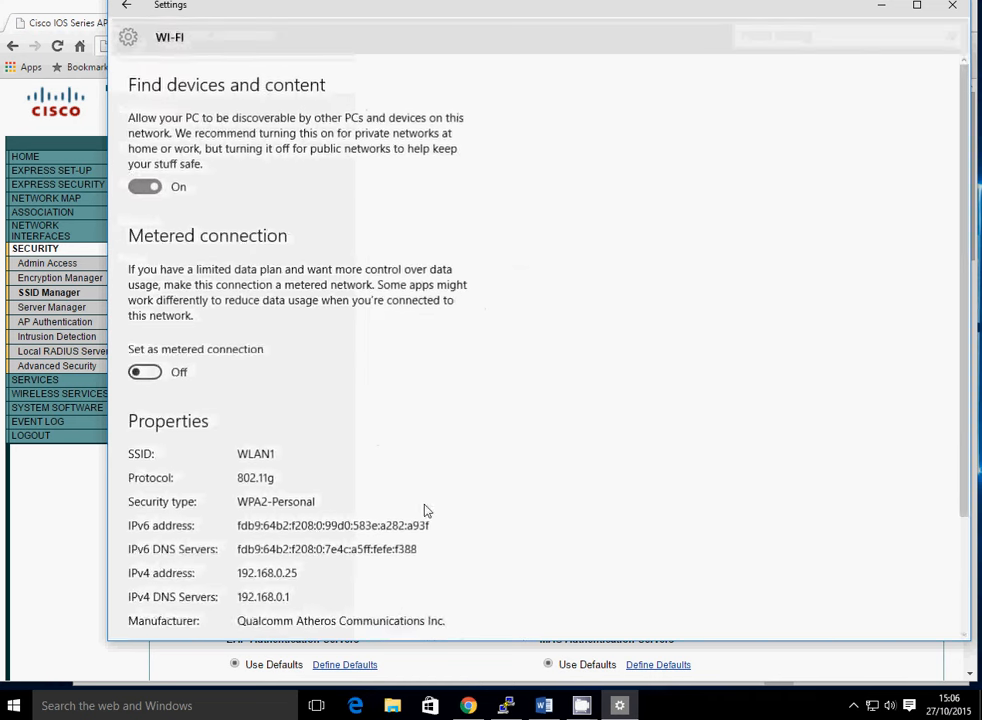
scroll(down, 3)
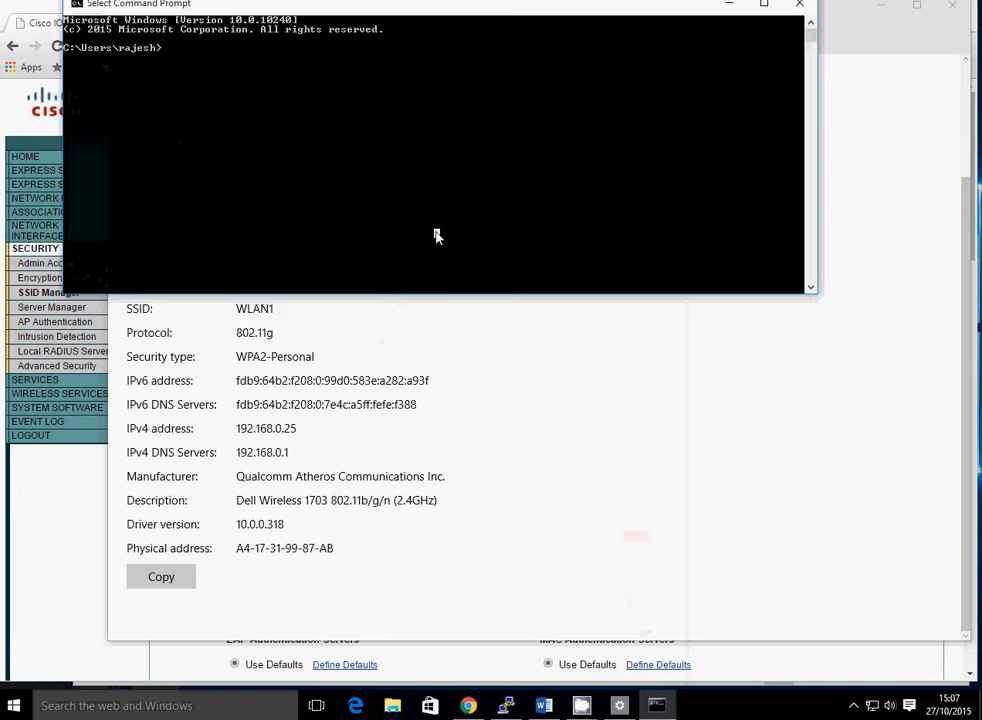
text(ping)
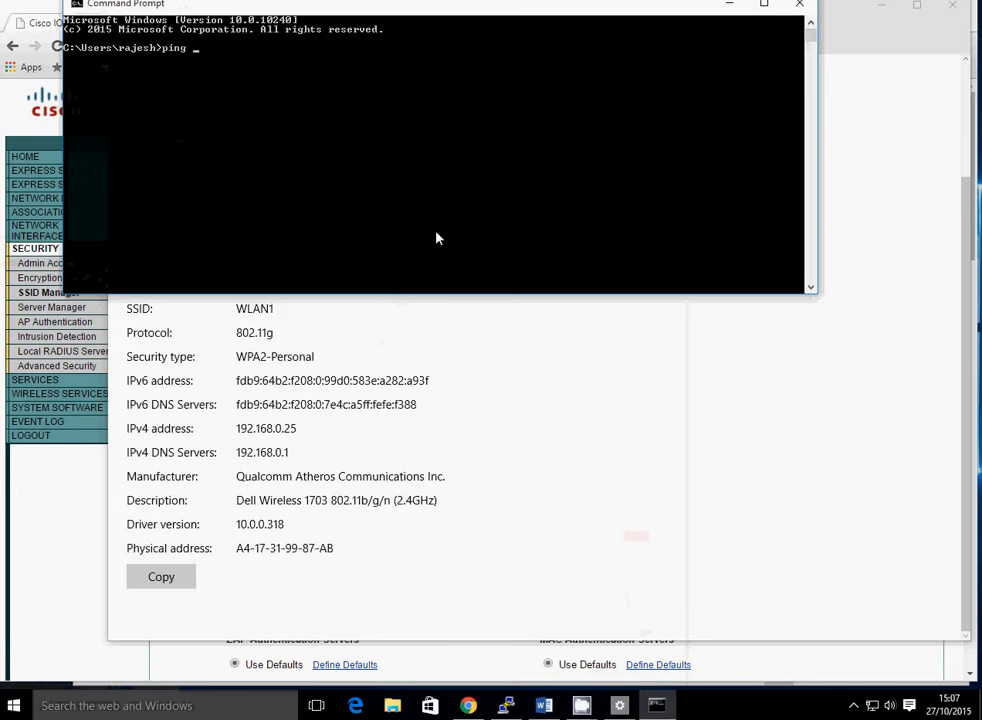
text(192.168.0.1)
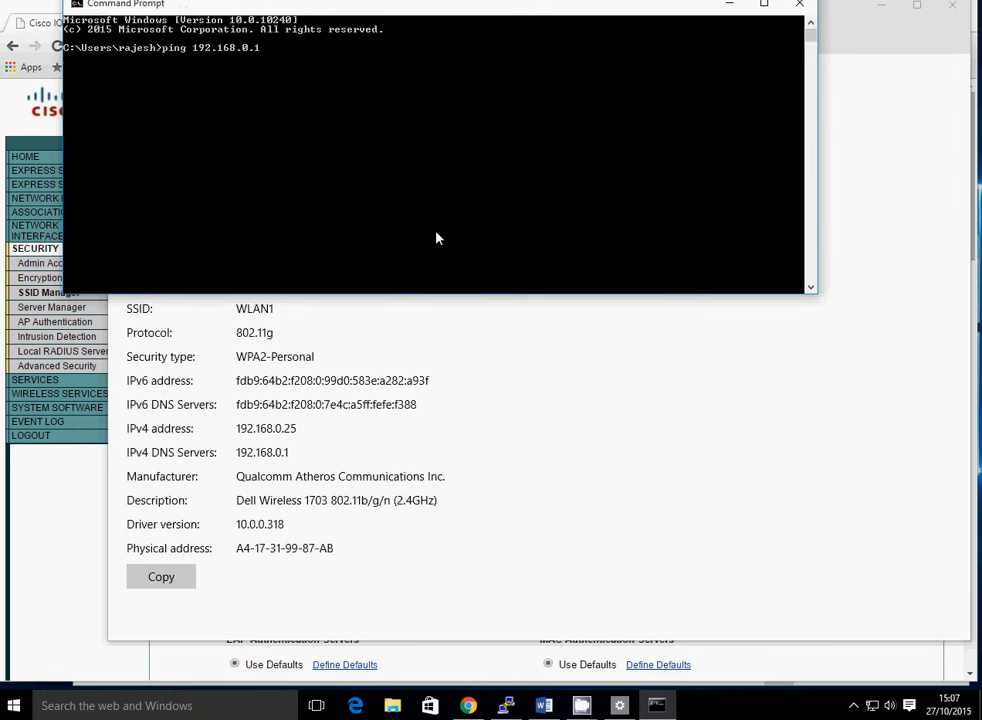